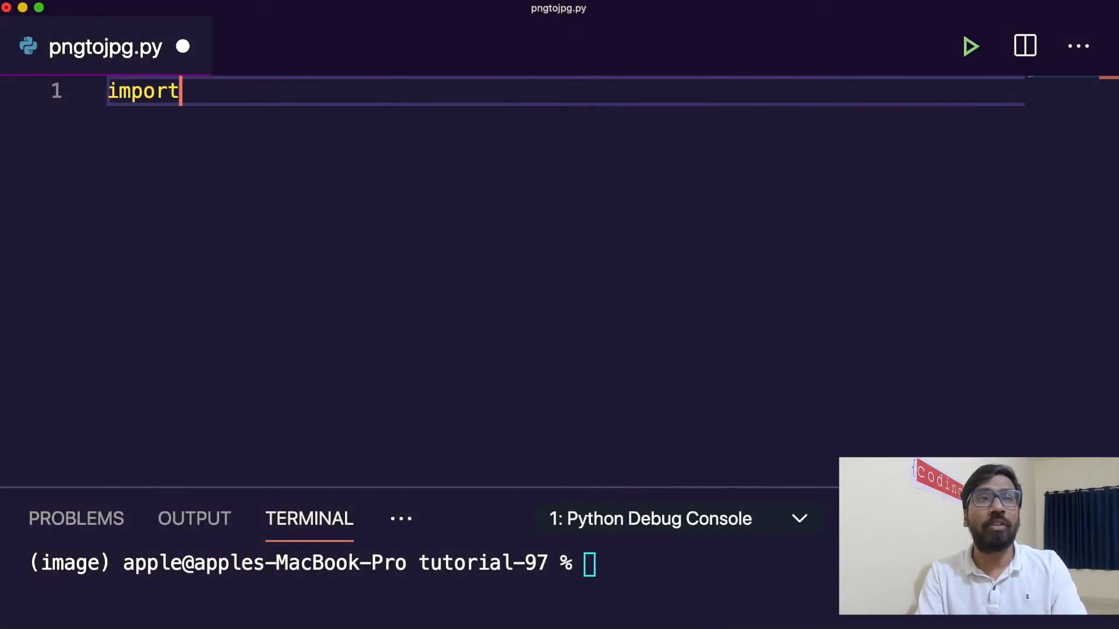
# Add 'import tkinter as tk' and 'from tkinter import filedialog' to pngtojpg.py
pyautogui.write('t')
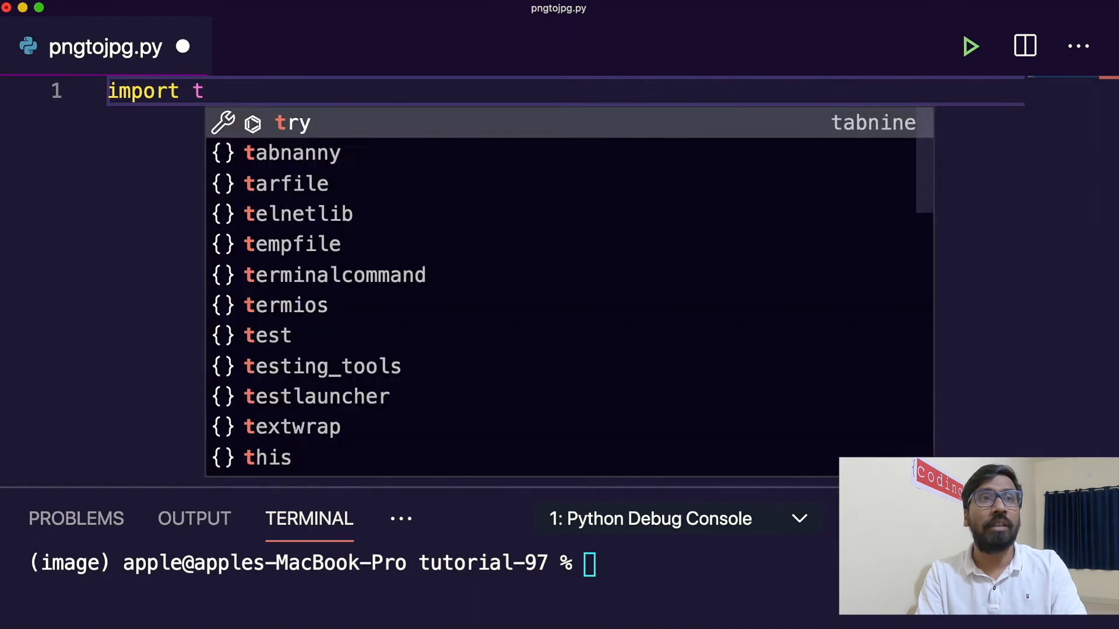
pyautogui.write('kinter as')
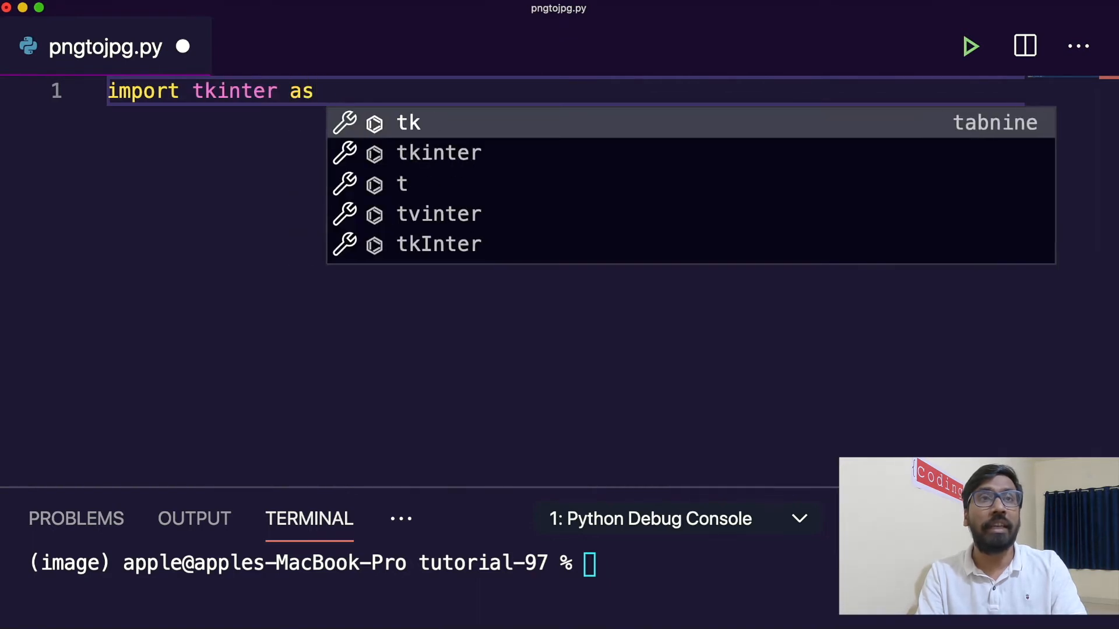
pyautogui.write('tkint')
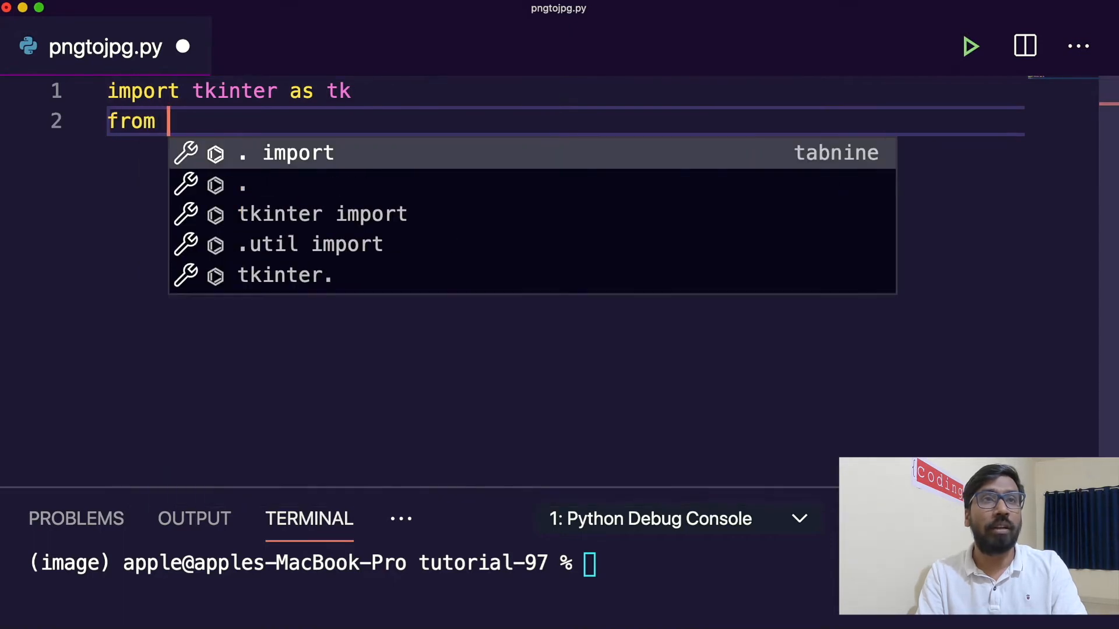
pyautogui.write('tk')
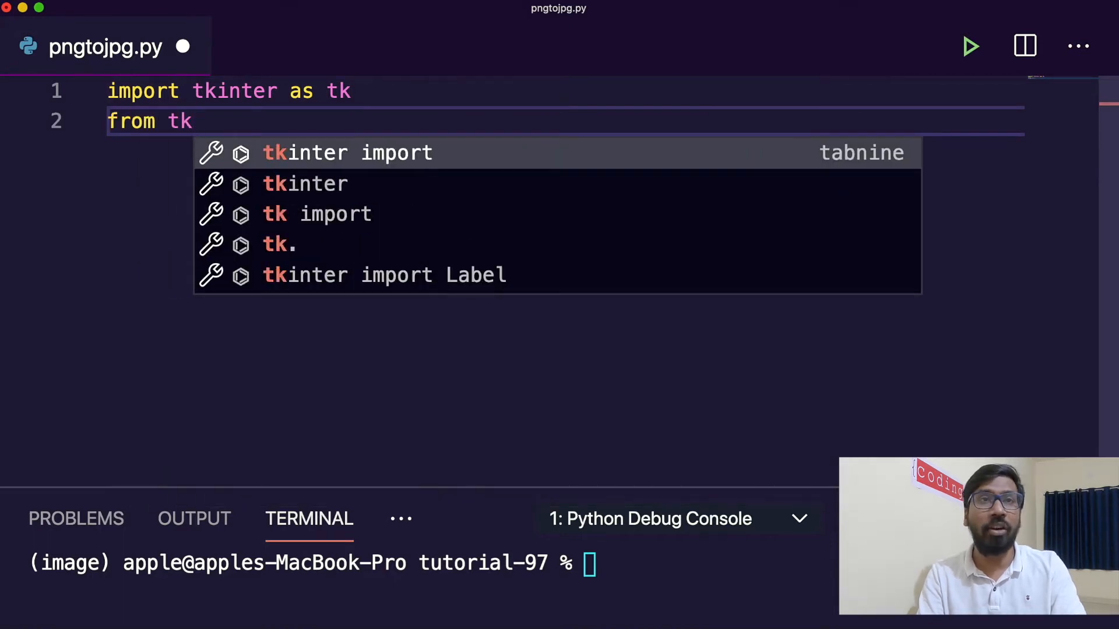
pyautogui.write('inter import f')
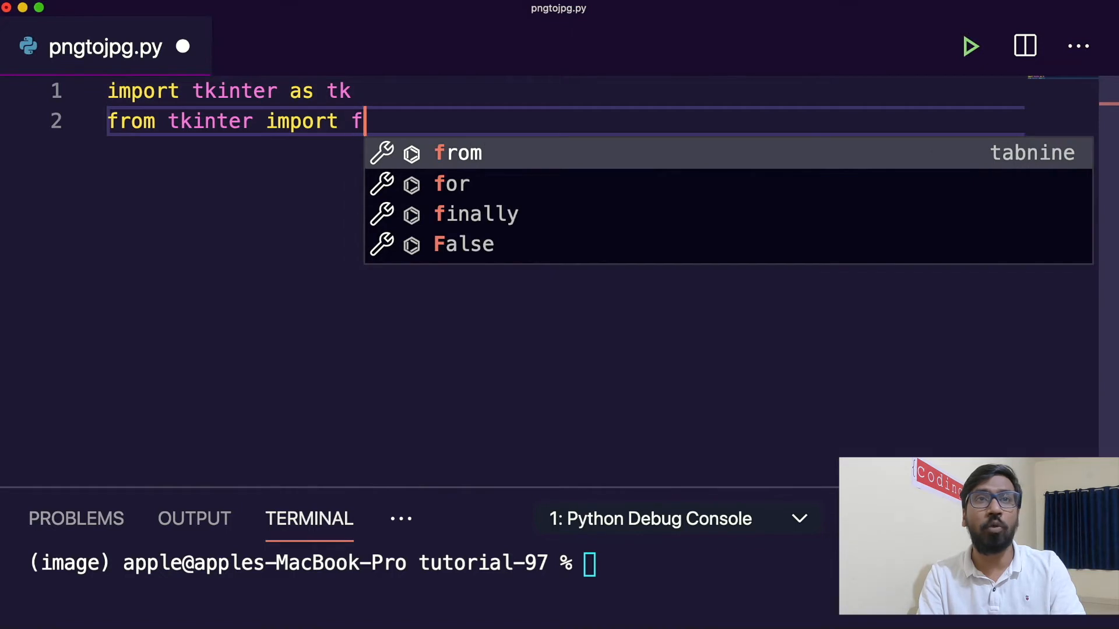
pyautogui.write('iledialog')
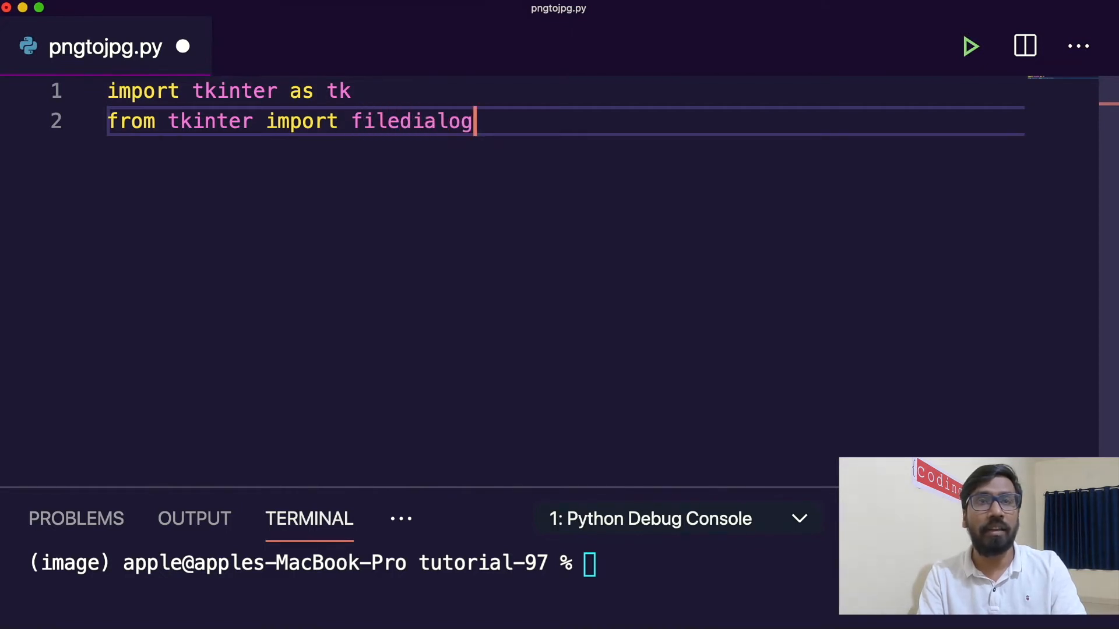
# Add 'from tkinter import messagebox', accepting the autocomplete suggestion
pyautogui.write('from tkinter import')
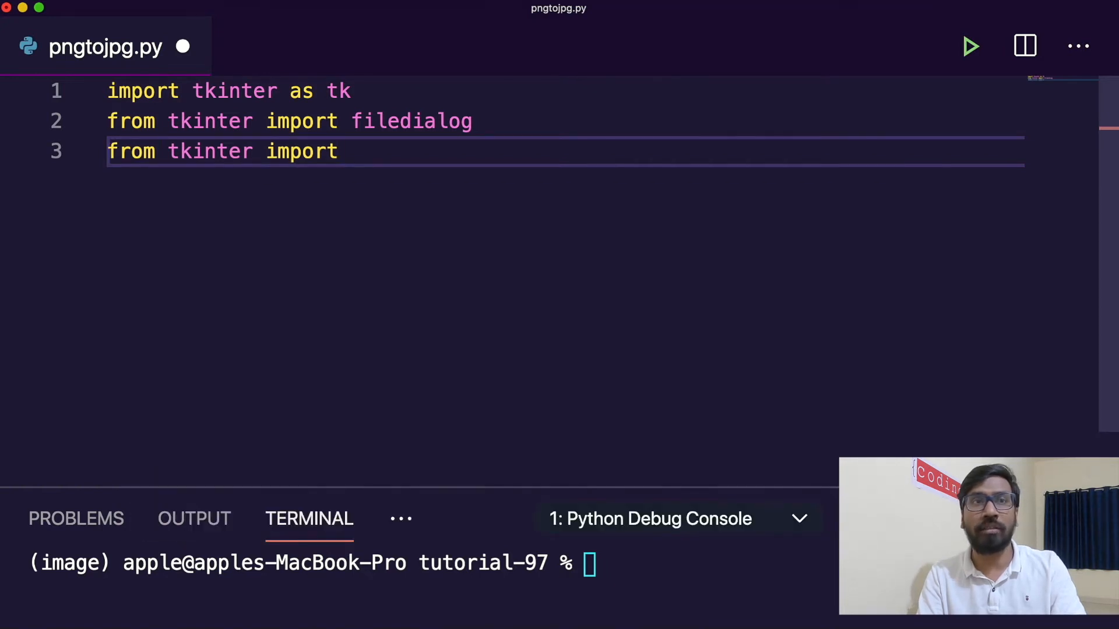
pyautogui.write('mess')
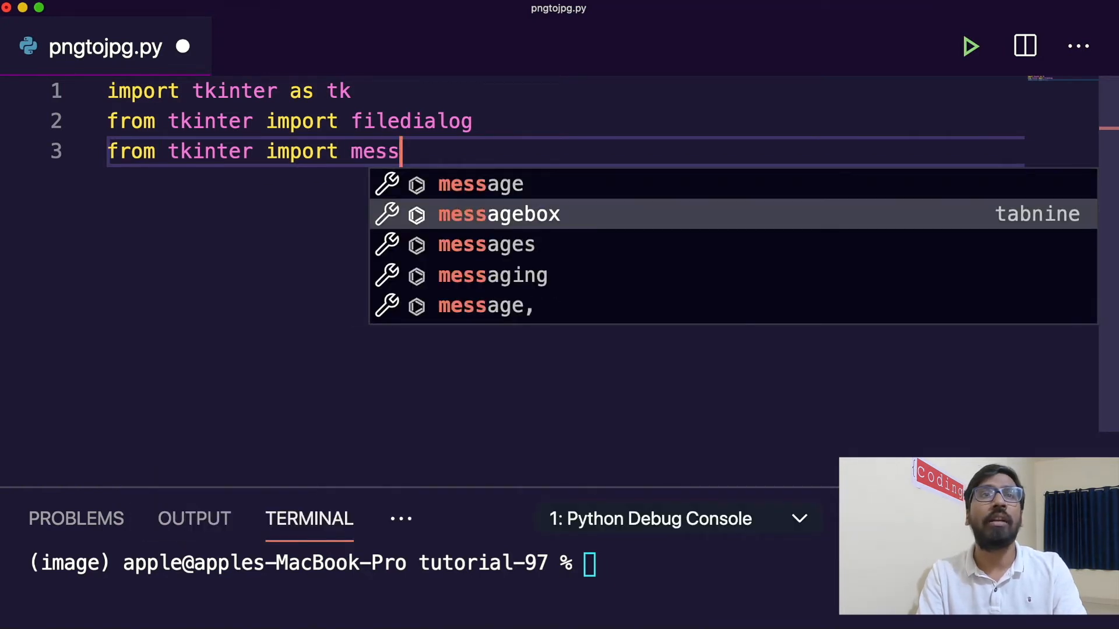
pyautogui.click(498, 215)
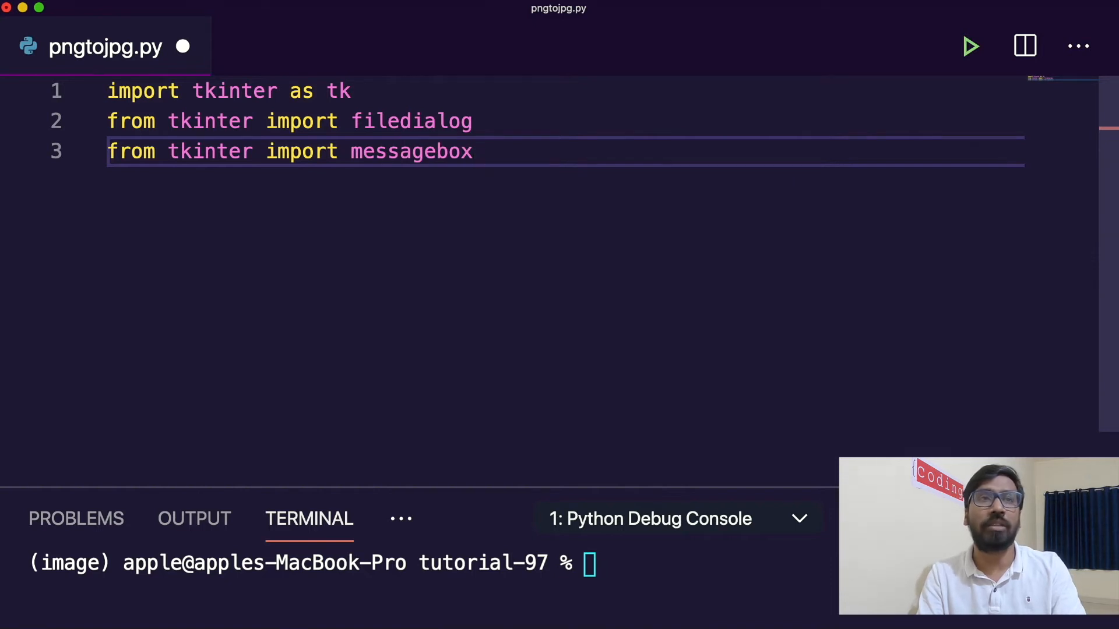
pyautogui.moveTo(619, 559)
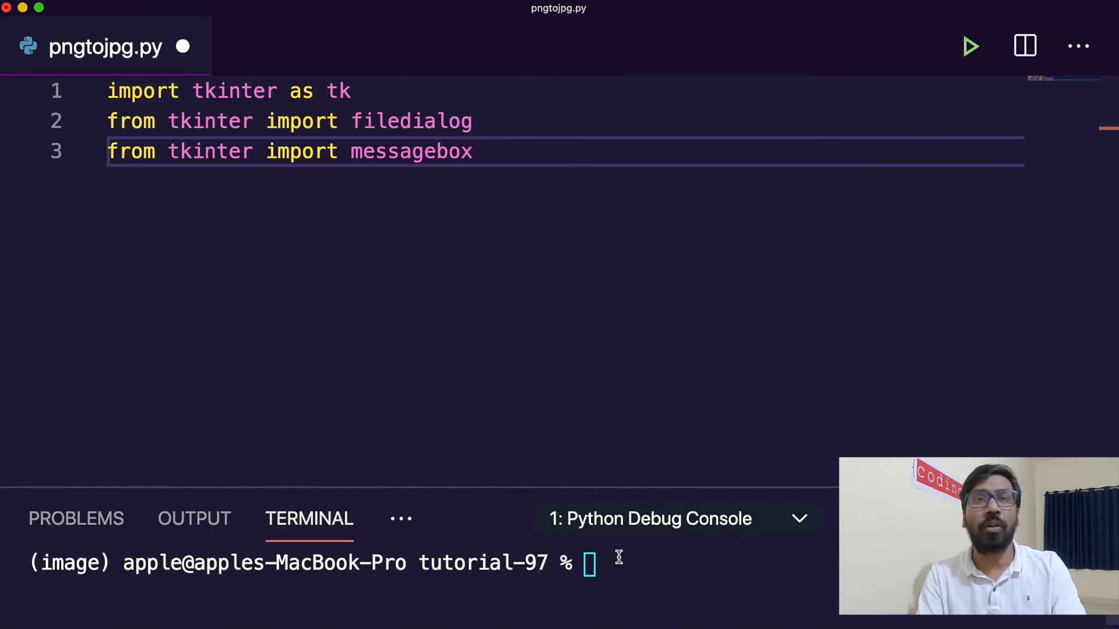
# Run 'pip3 install Pillow' in the terminal (already satisfied), then clear the terminal
pyautogui.write('pip3 insta')
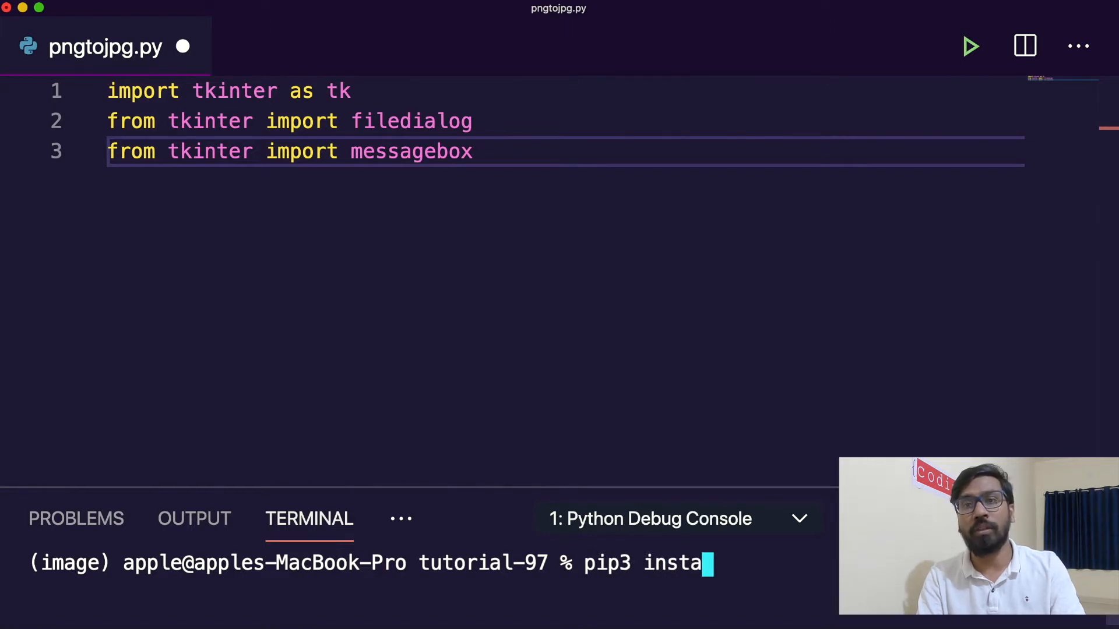
pyautogui.write('ll Pillow')
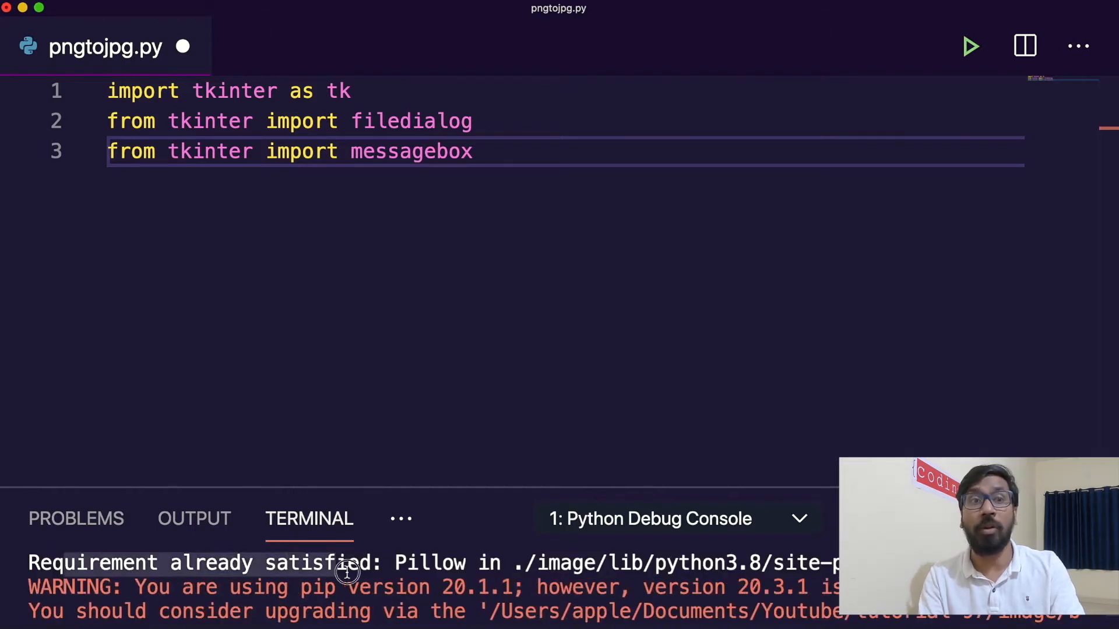
pyautogui.write('cle')
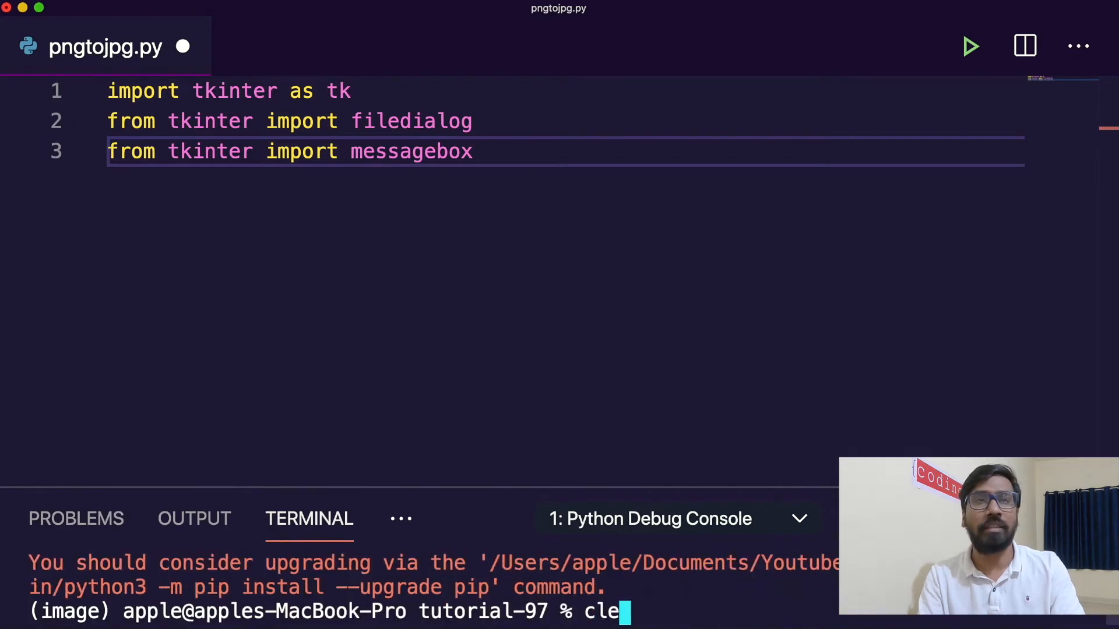
pyautogui.press('Enter')
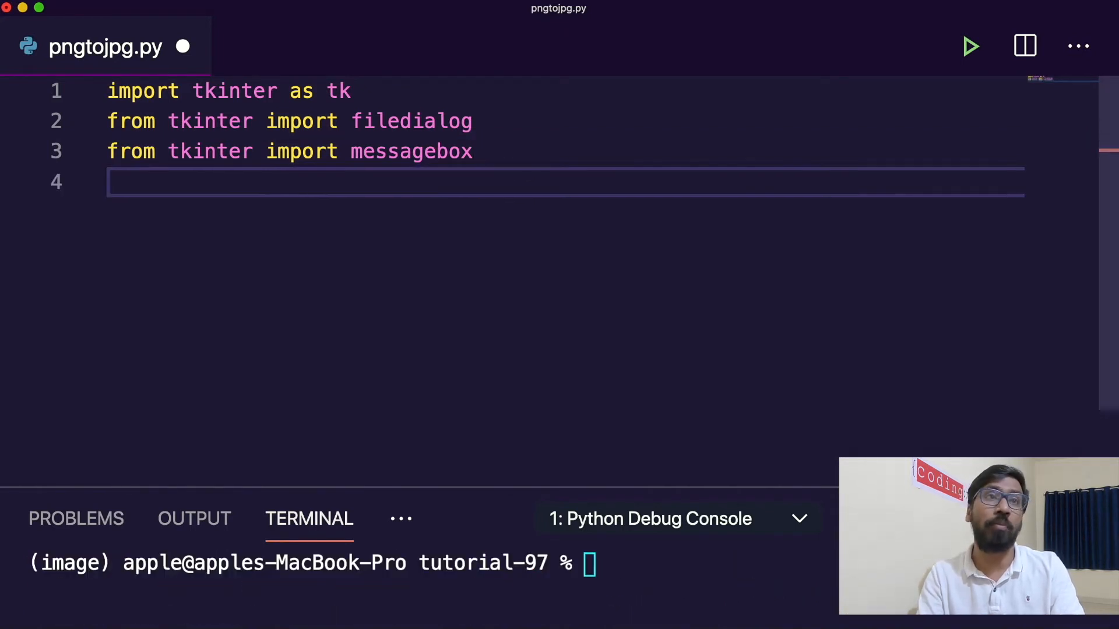
# Add 'from PIL import Image' and create the main window with root = tk.Tk()
pyautogui.write('from')
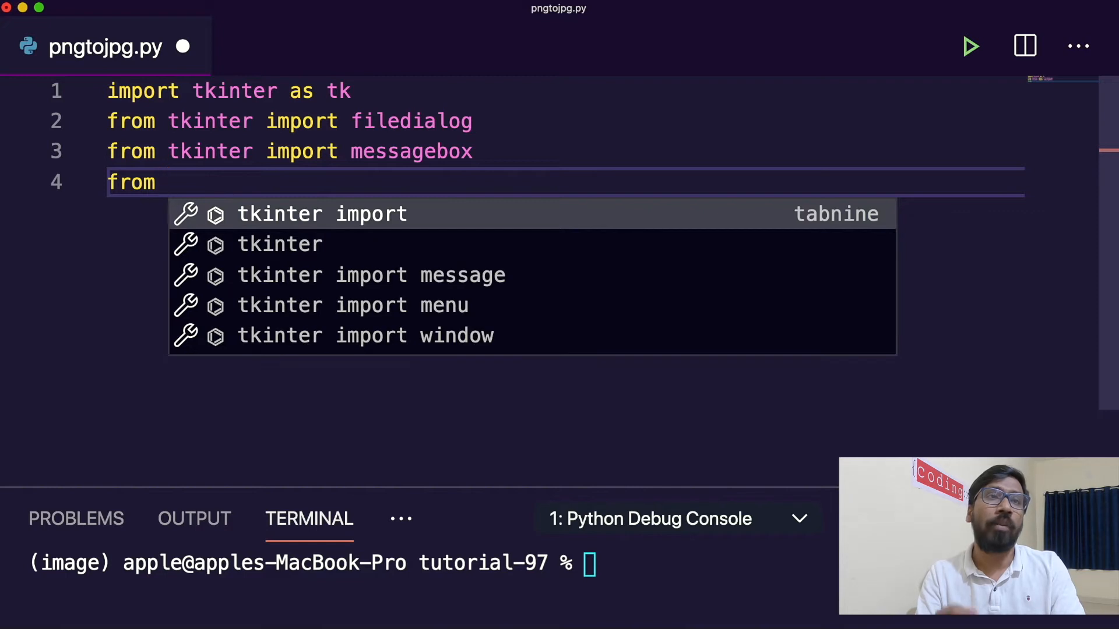
pyautogui.write('PIL import Image')
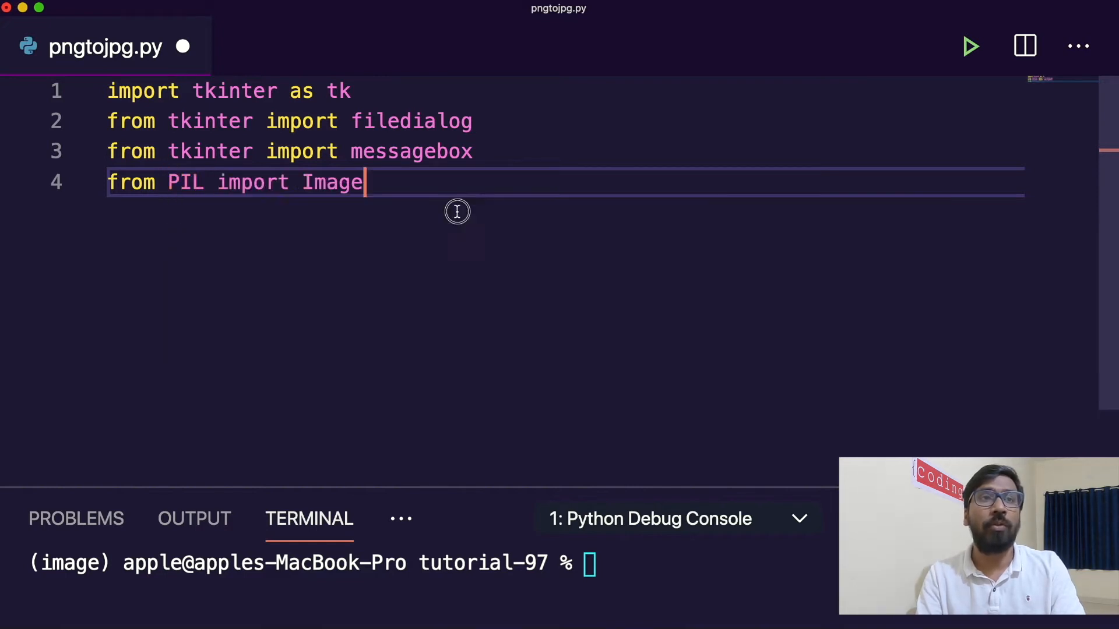
pyautogui.press('Enter')
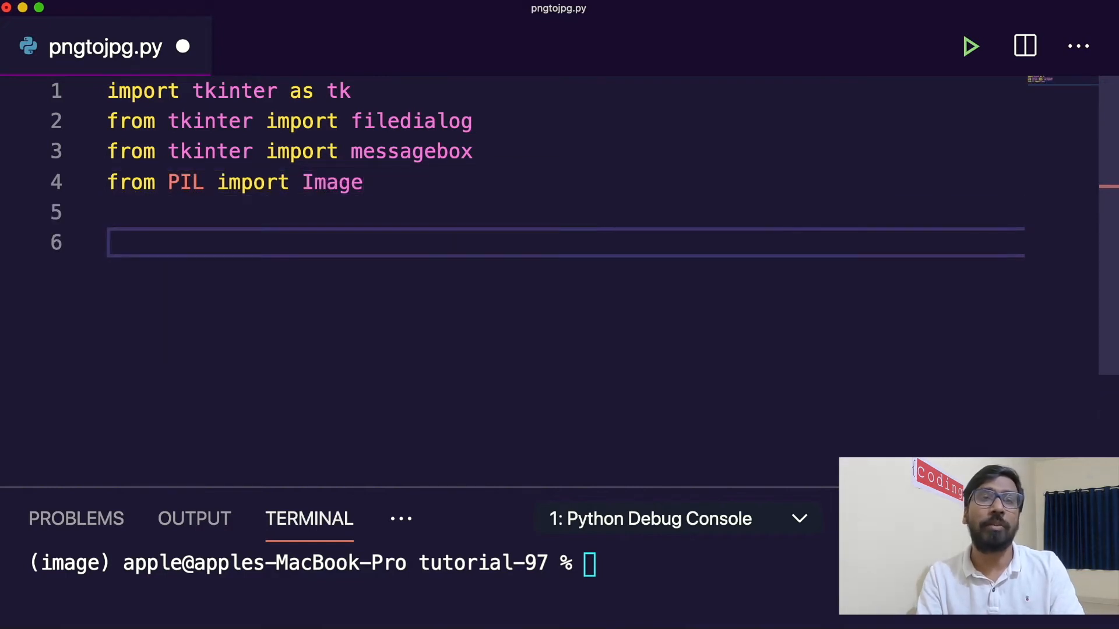
pyautogui.write('root = tk.')
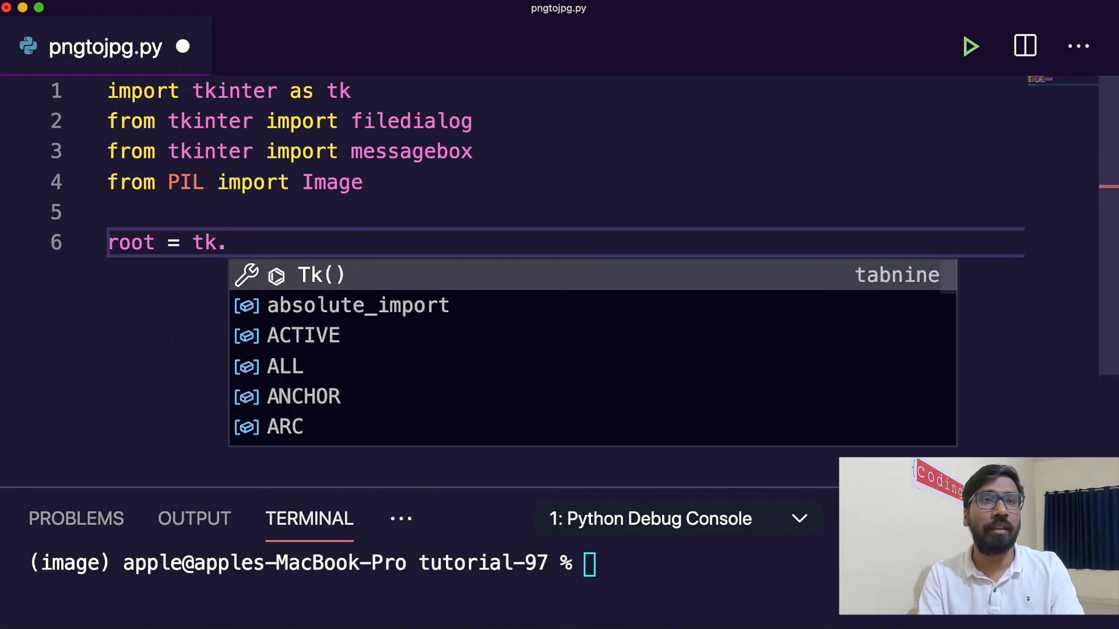
pyautogui.press('Enter')
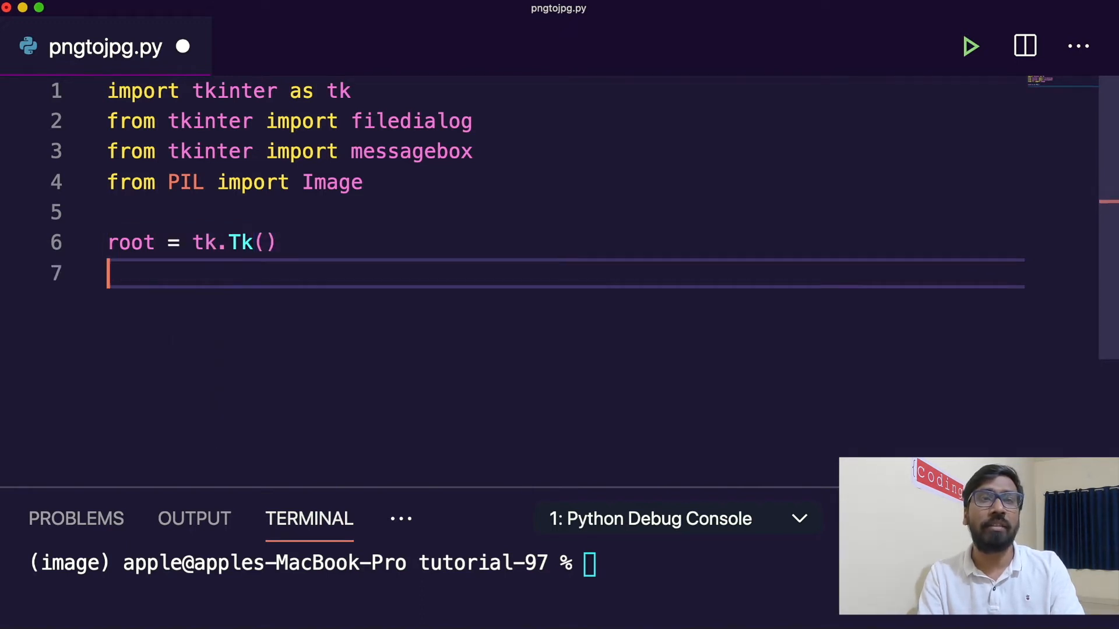
# Define canvas1 as a tk.Canvas on root with width 400 and height 400
pyautogui.write('canva')
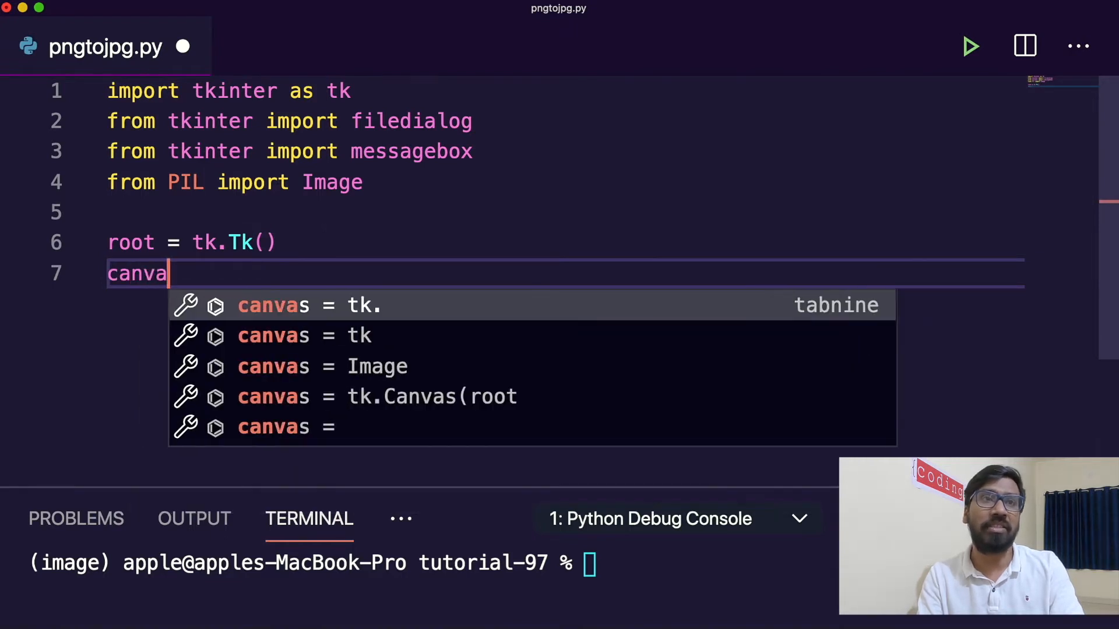
pyautogui.write('s1')
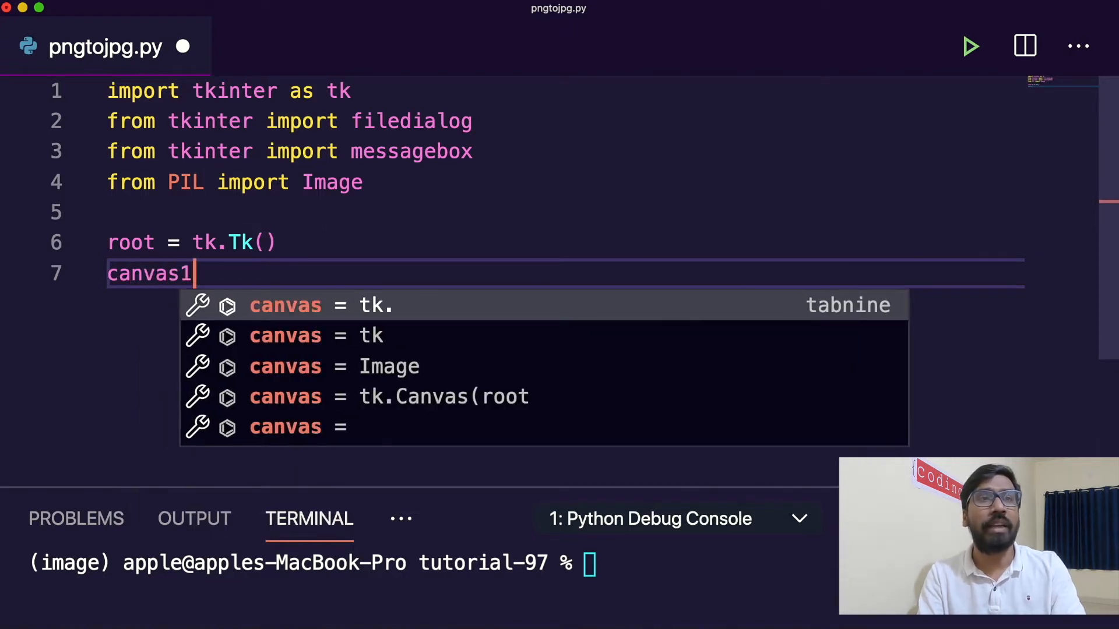
pyautogui.write('= tk')
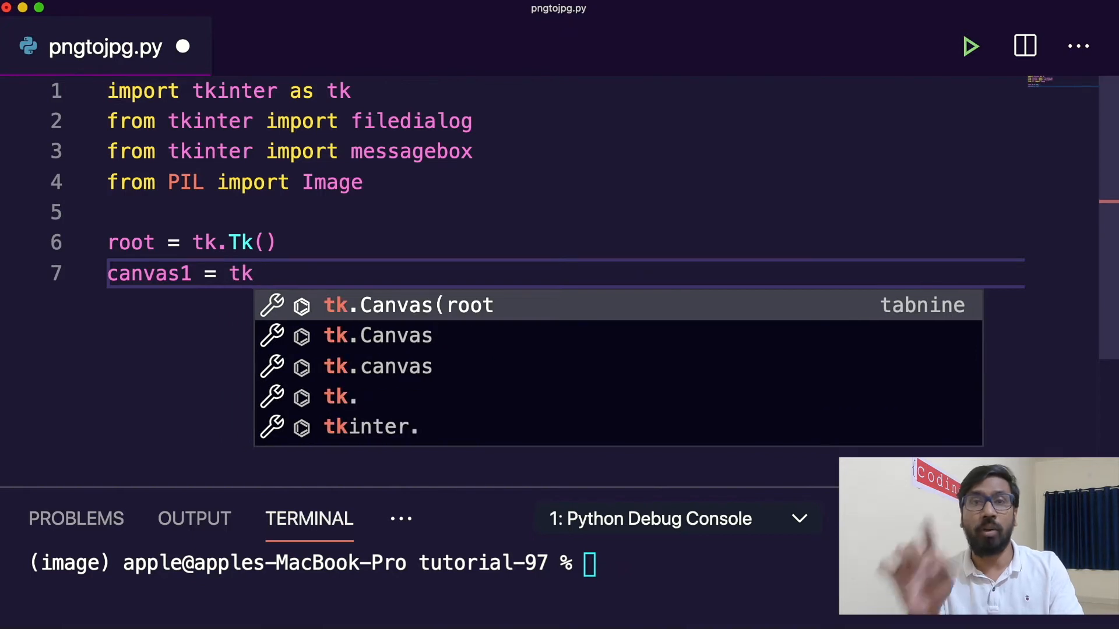
pyautogui.write('.Canvas(root, width=')
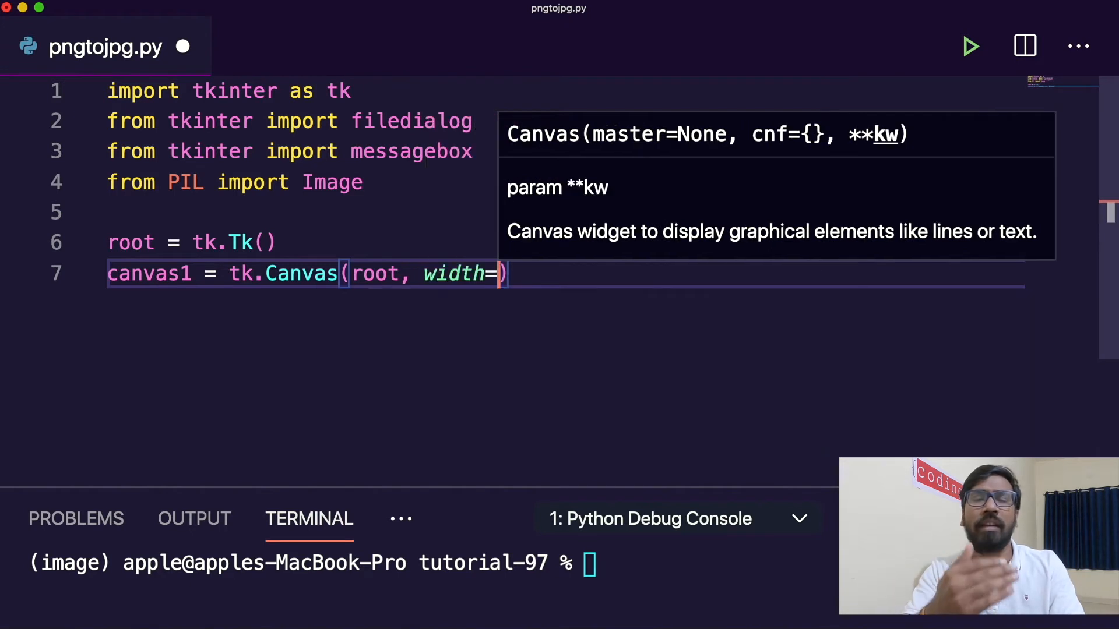
pyautogui.write('400, h')
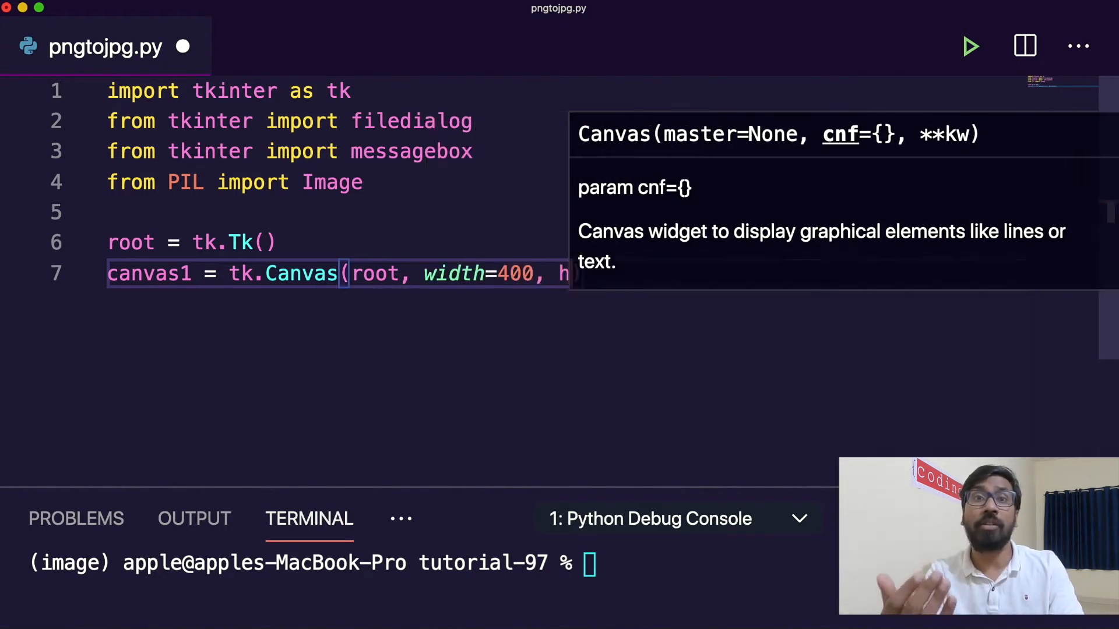
pyautogui.write('eigh')
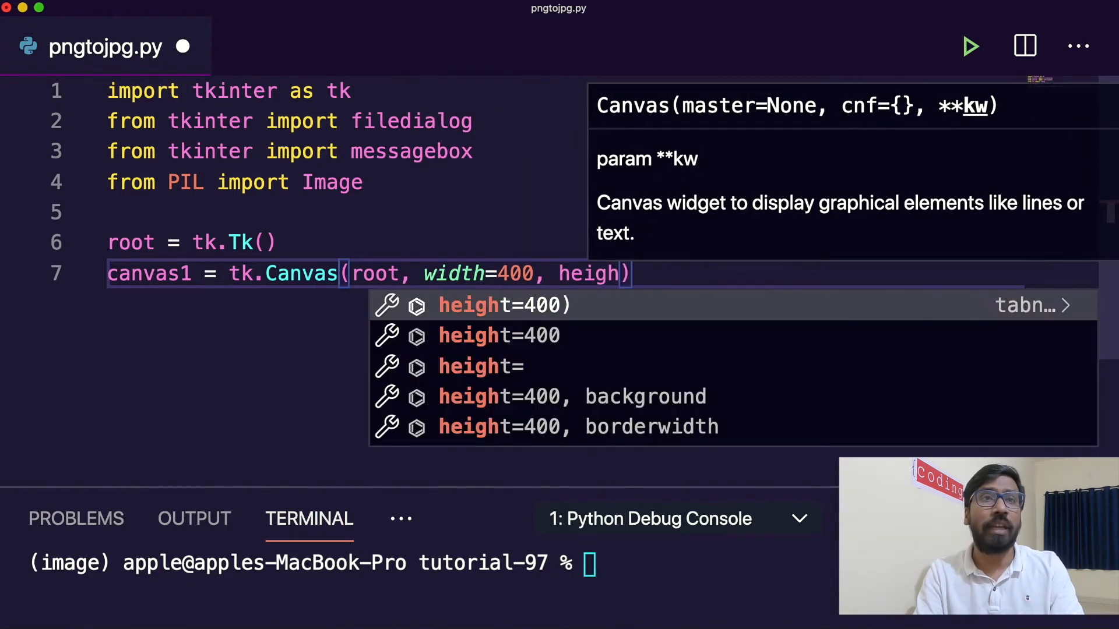
pyautogui.press('Tab')
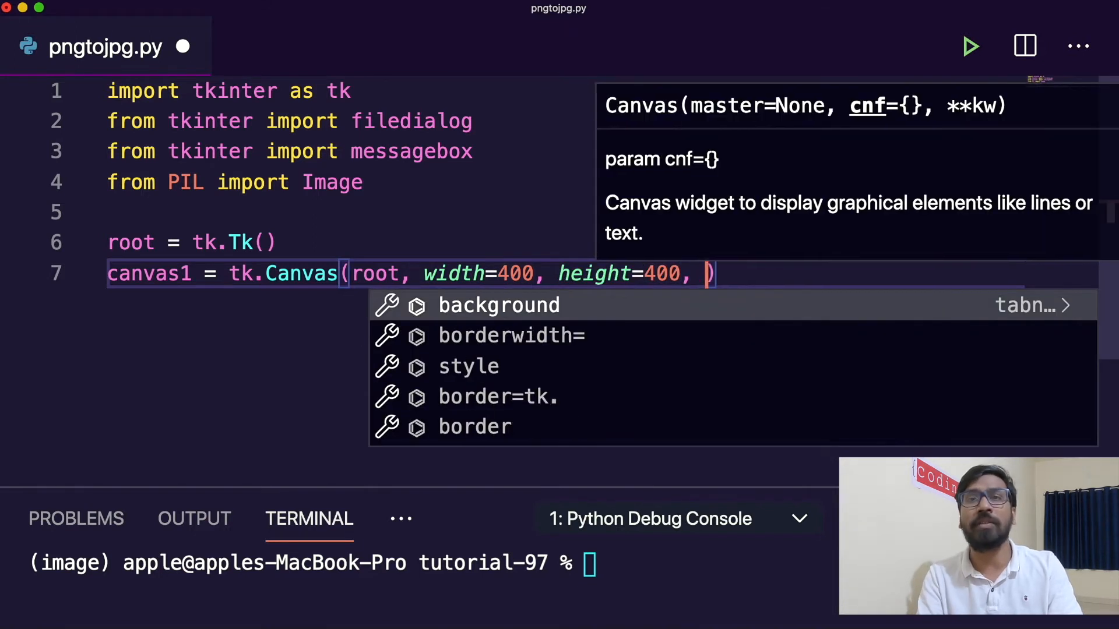
# Give the canvas a gray background and a raised relief border
pyautogui.write('bg=')
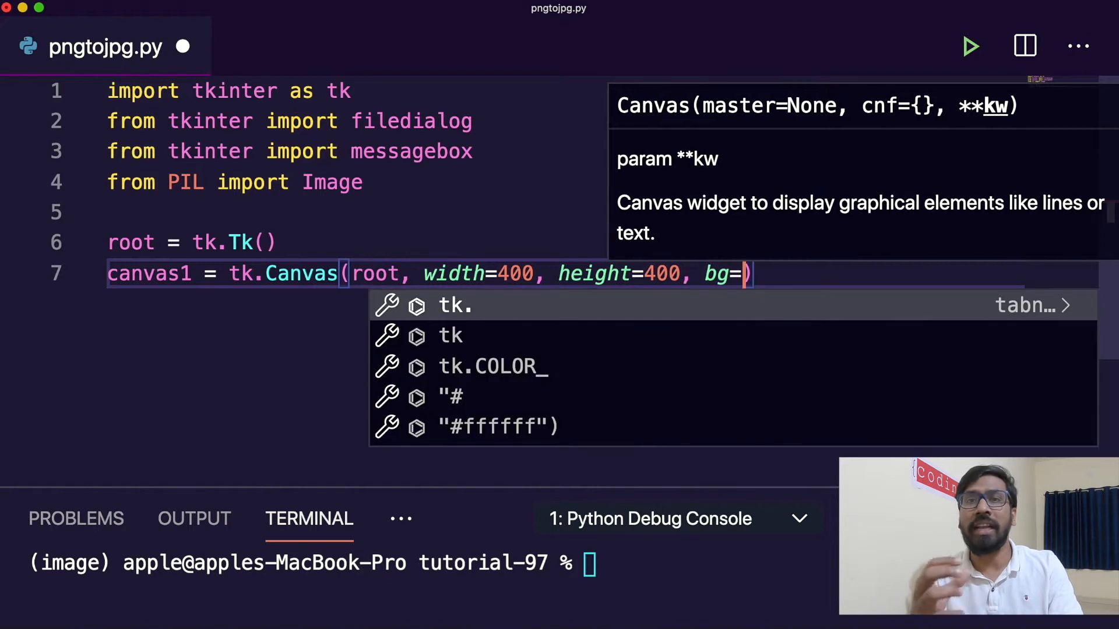
pyautogui.write("'gr'")
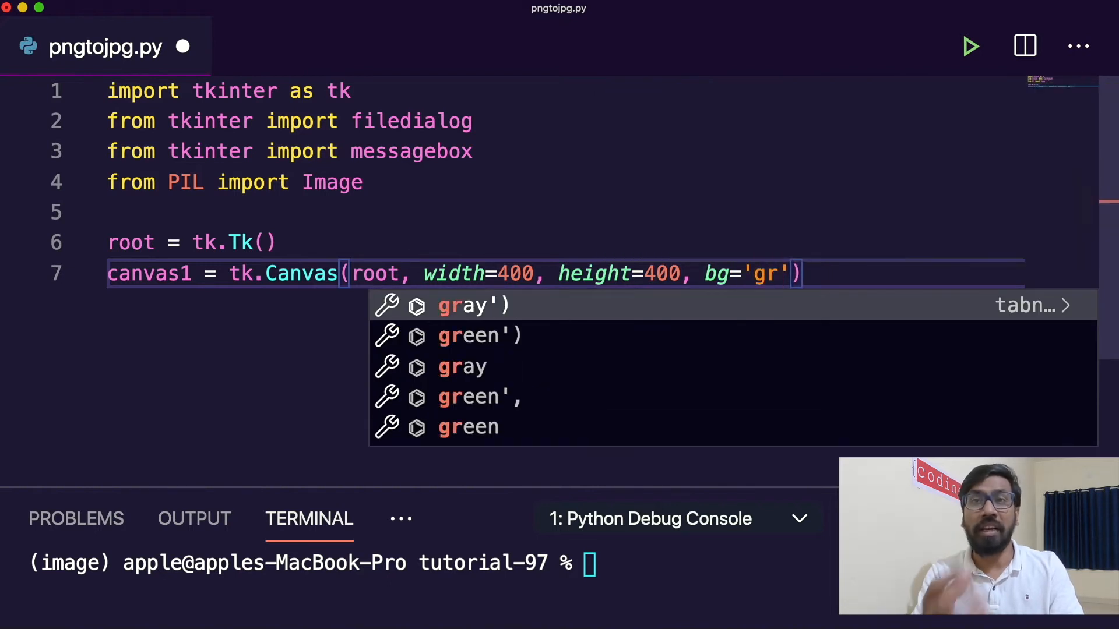
pyautogui.write('ay')
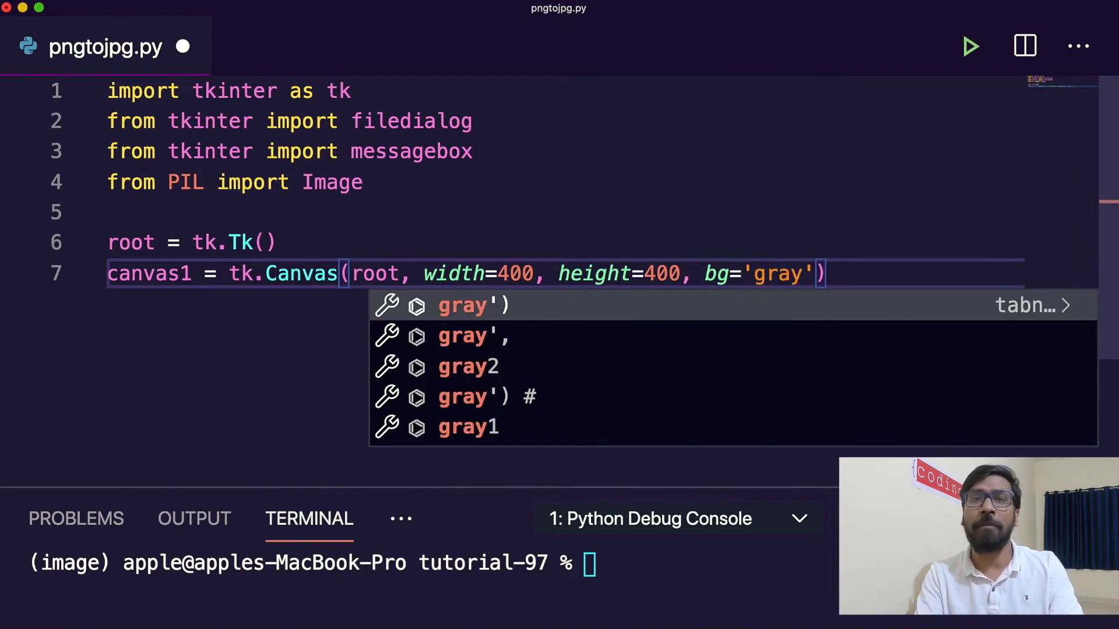
pyautogui.write(',')
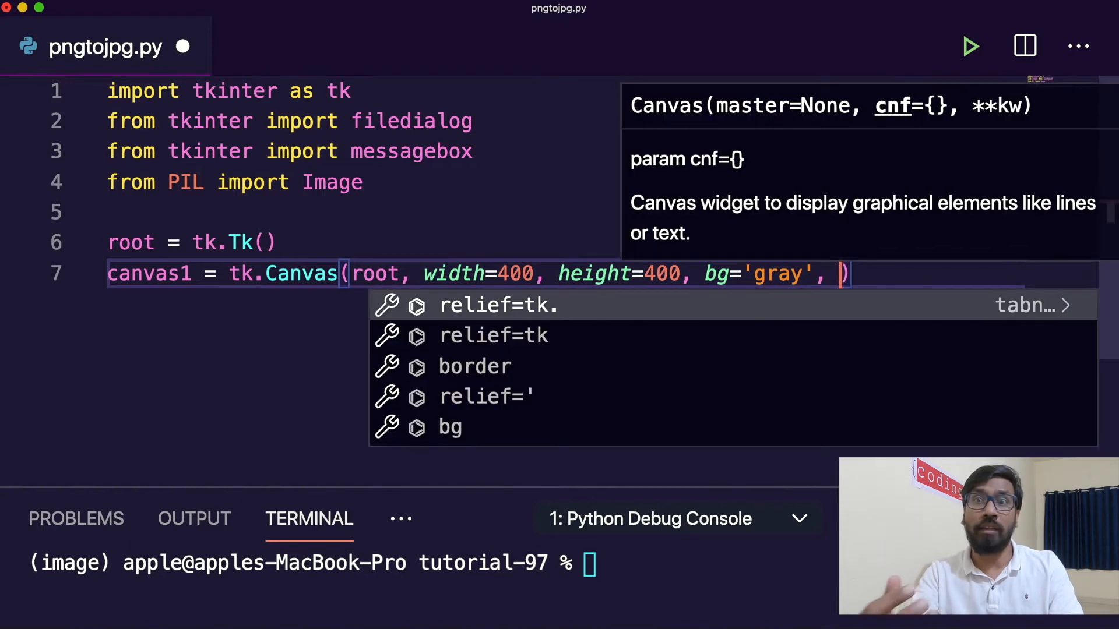
pyautogui.write('re')
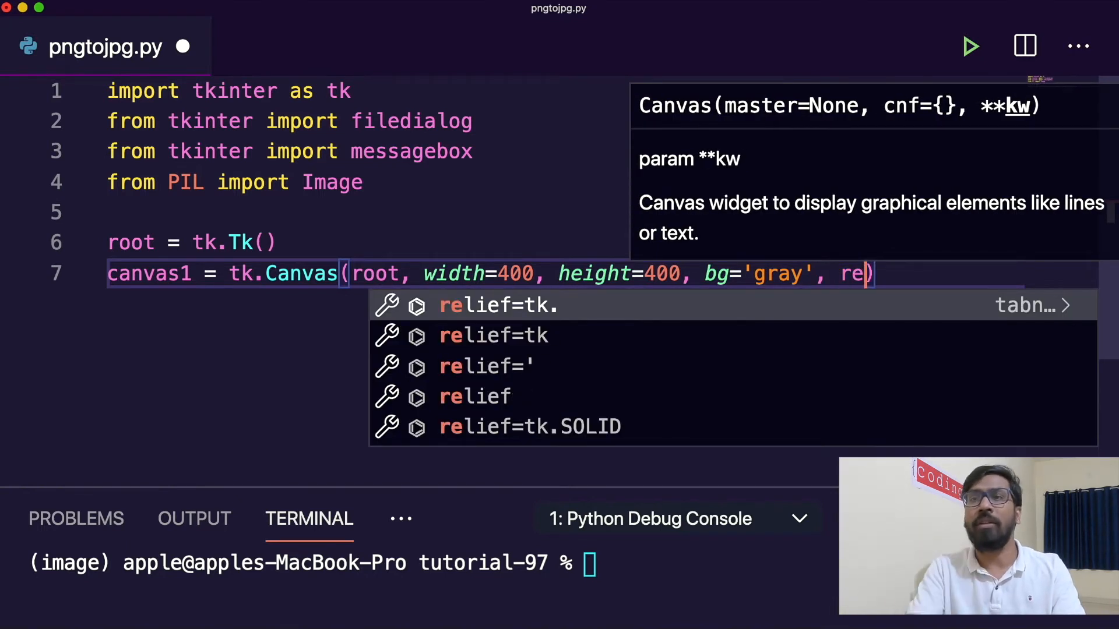
pyautogui.write('l')
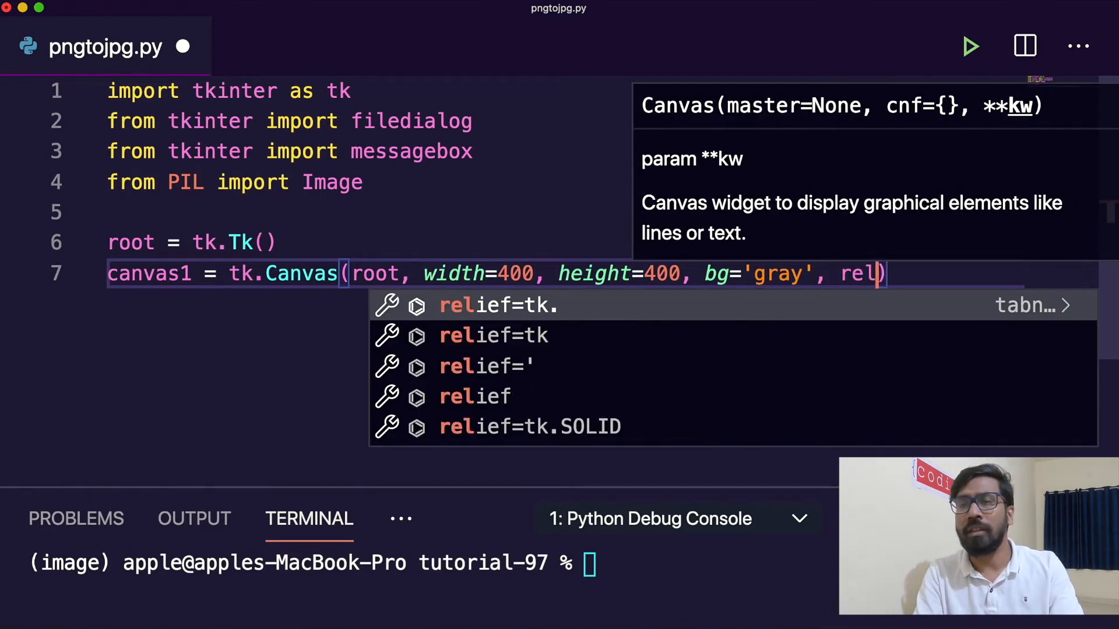
pyautogui.write('ief')
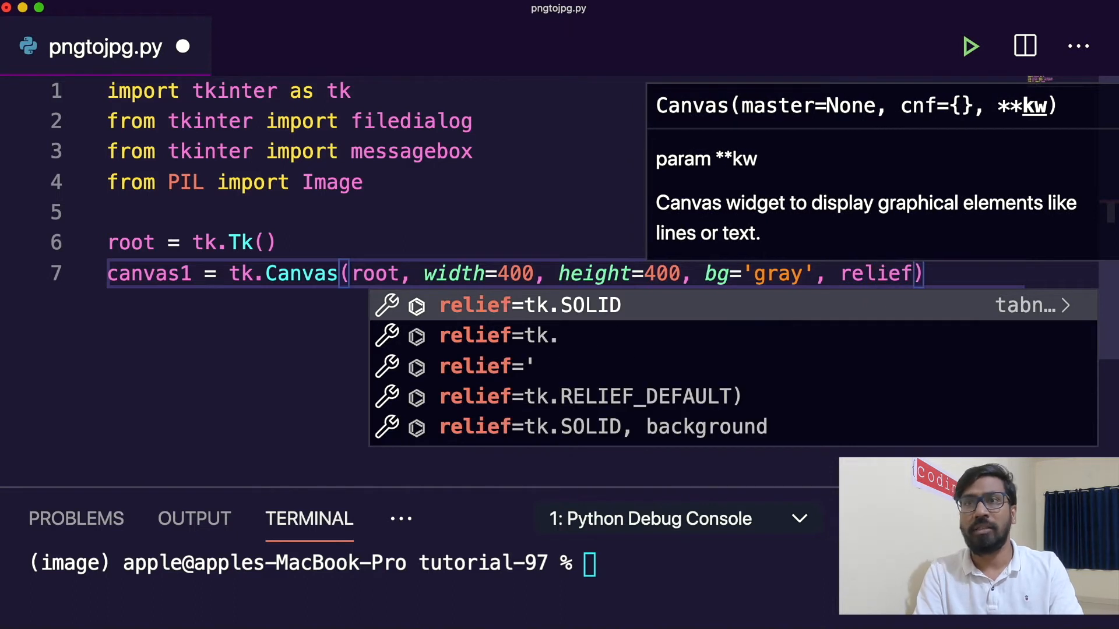
pyautogui.write("= '")
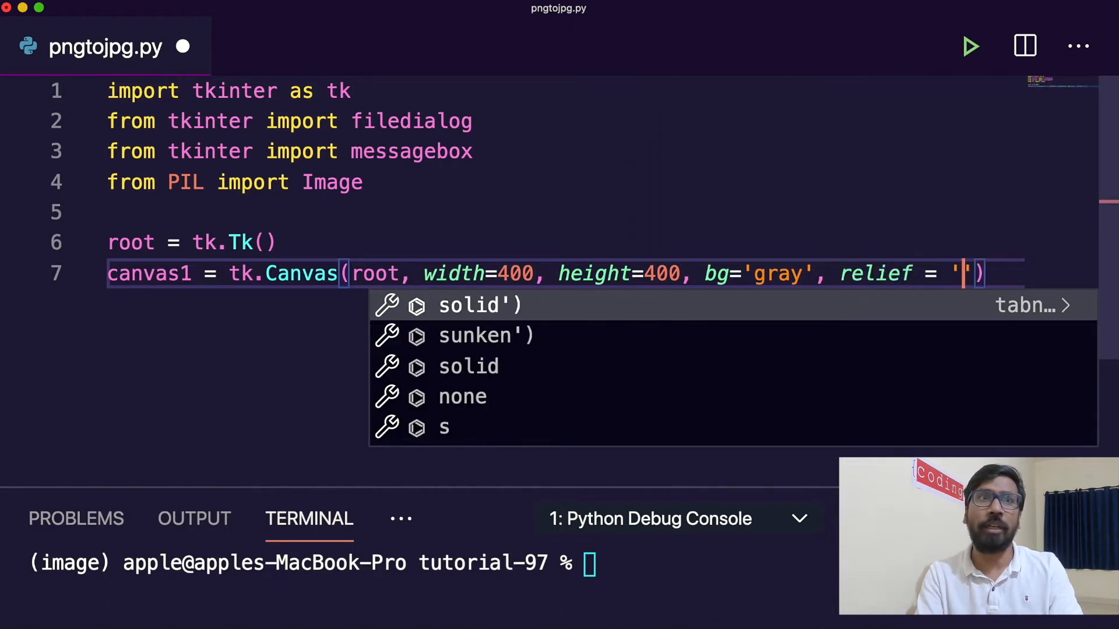
pyautogui.write('raise')
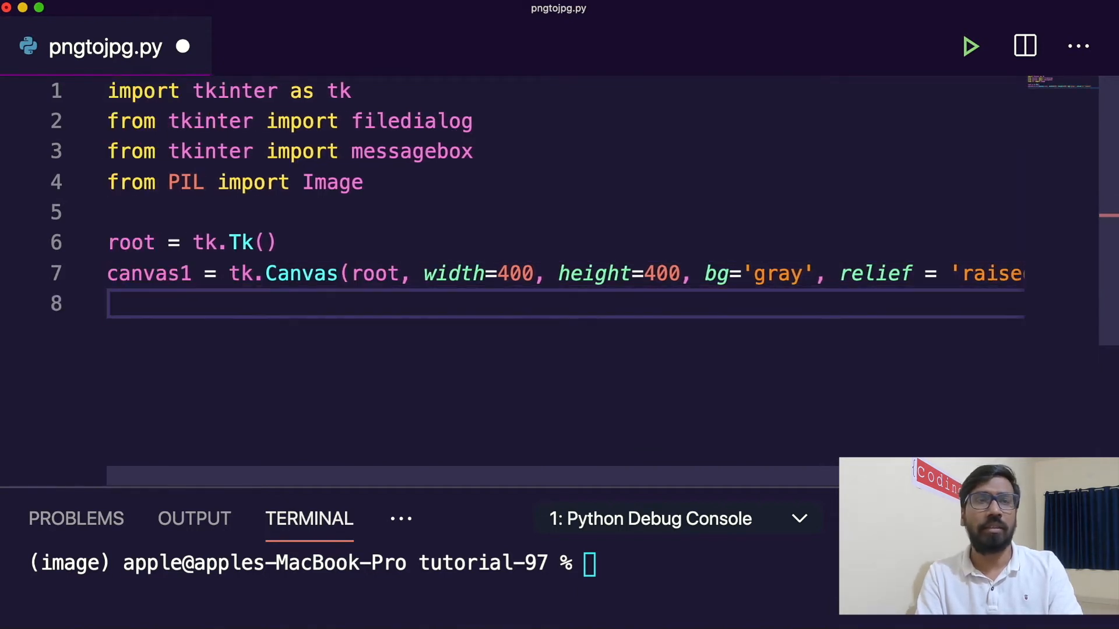
# Pack canvas1 onto the window and leave blank lines below
pyautogui.write('can')
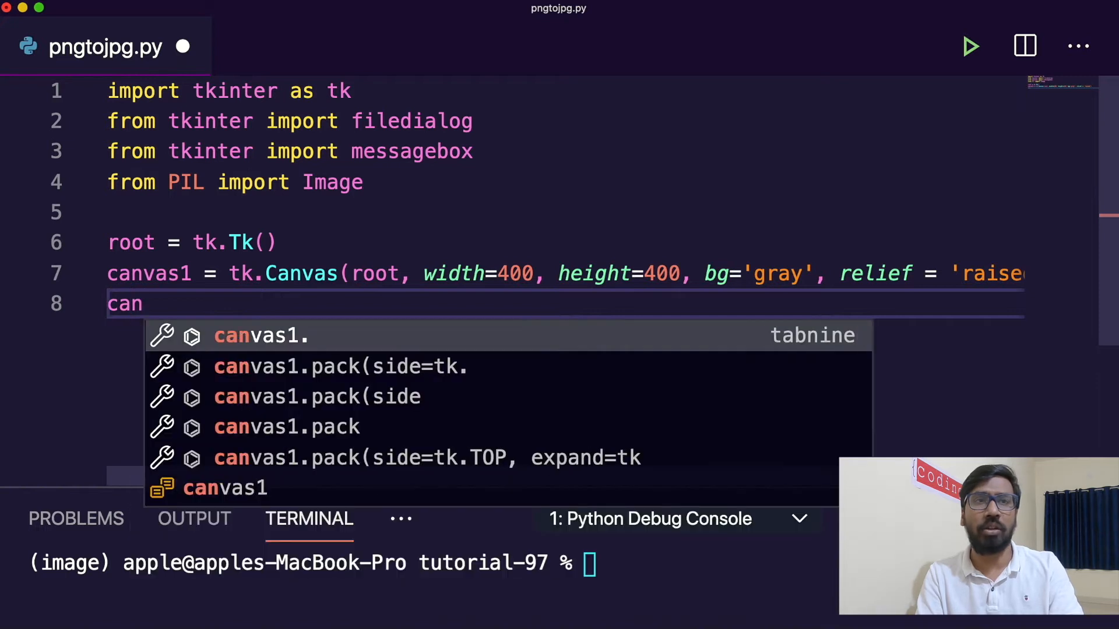
pyautogui.write('vas1.pack(')
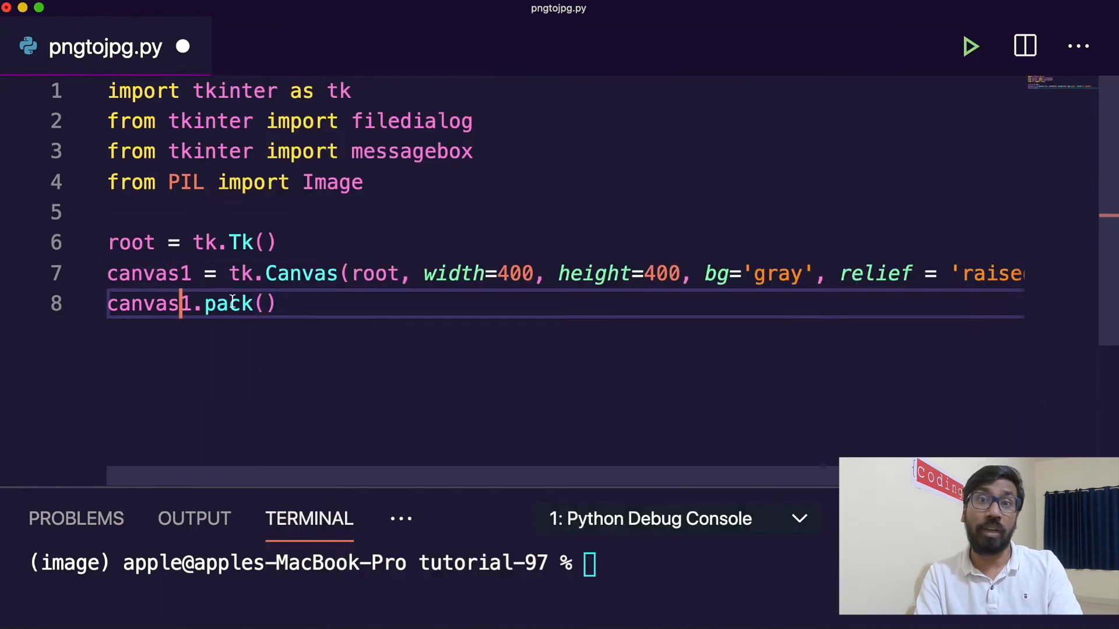
pyautogui.press('Enter')
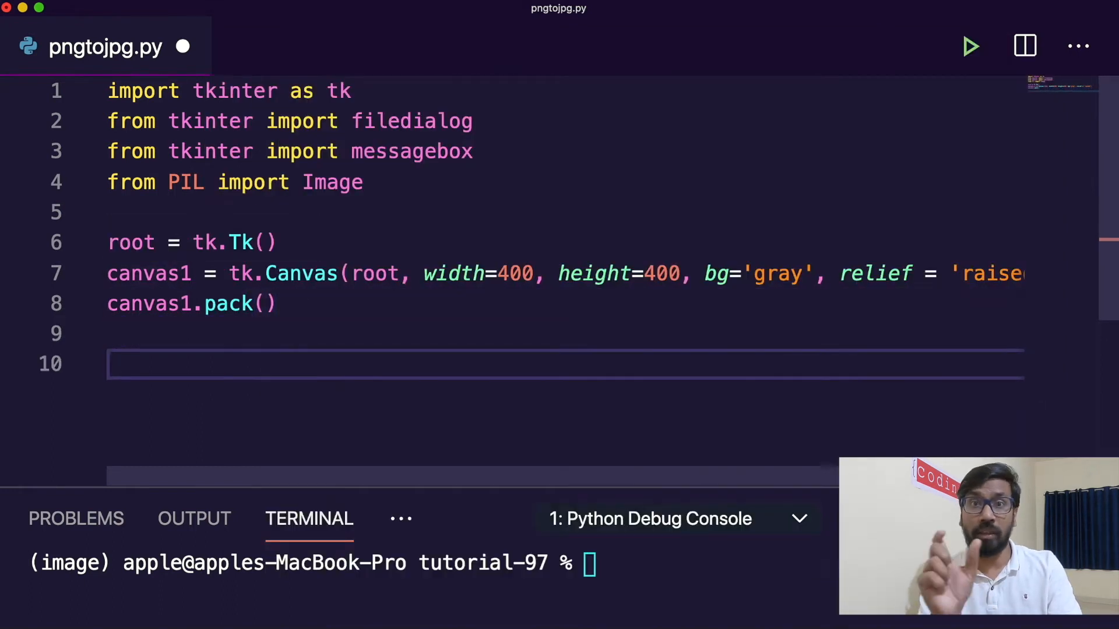
# Define label1 as a tk.Label on root with text 'PNG to JPG Tool'
pyautogui.write('la')
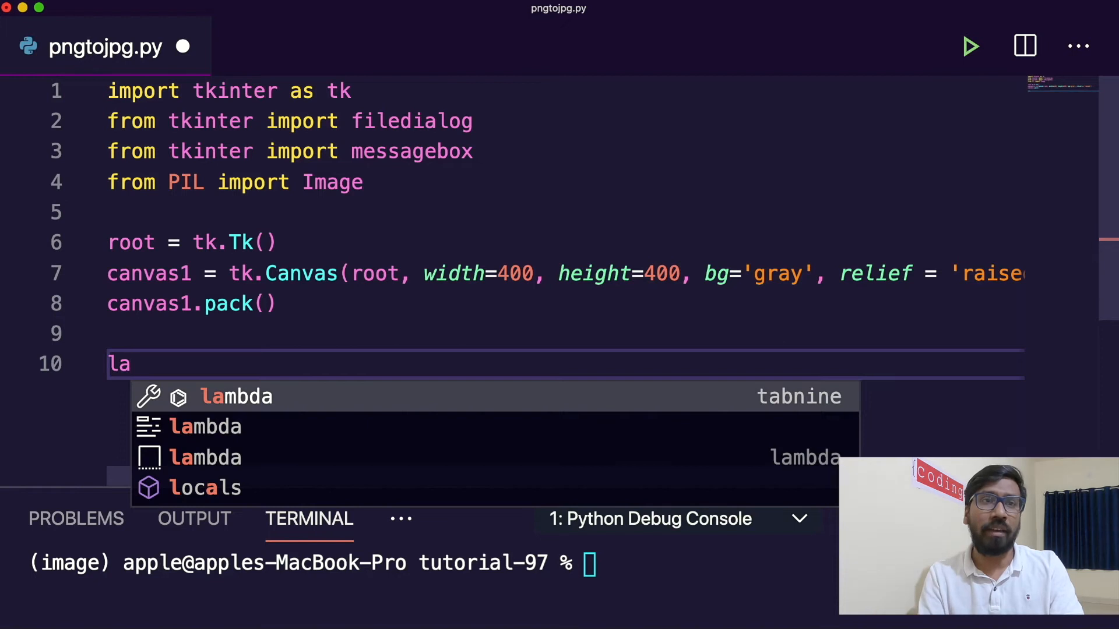
pyautogui.write('bel1 = tk.Label(')
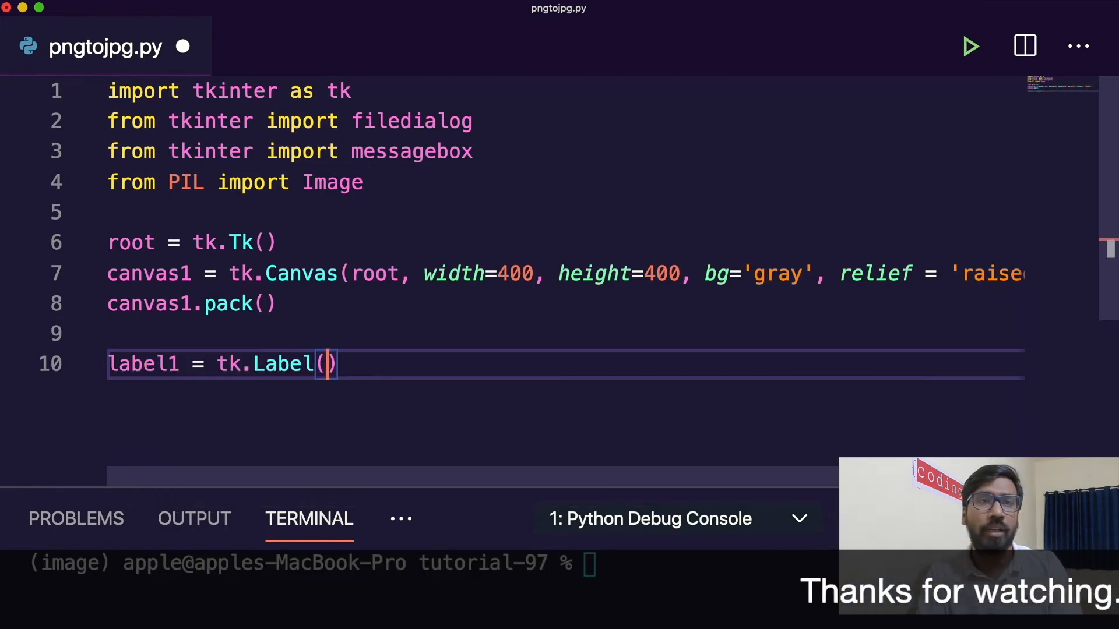
pyautogui.write('root,')
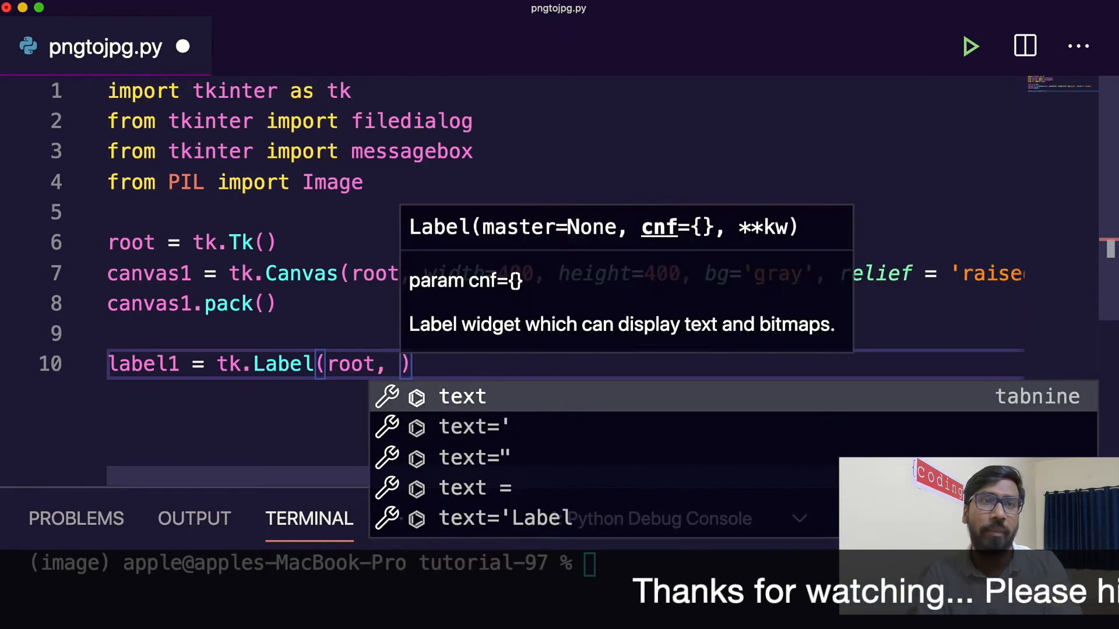
pyautogui.write('text')
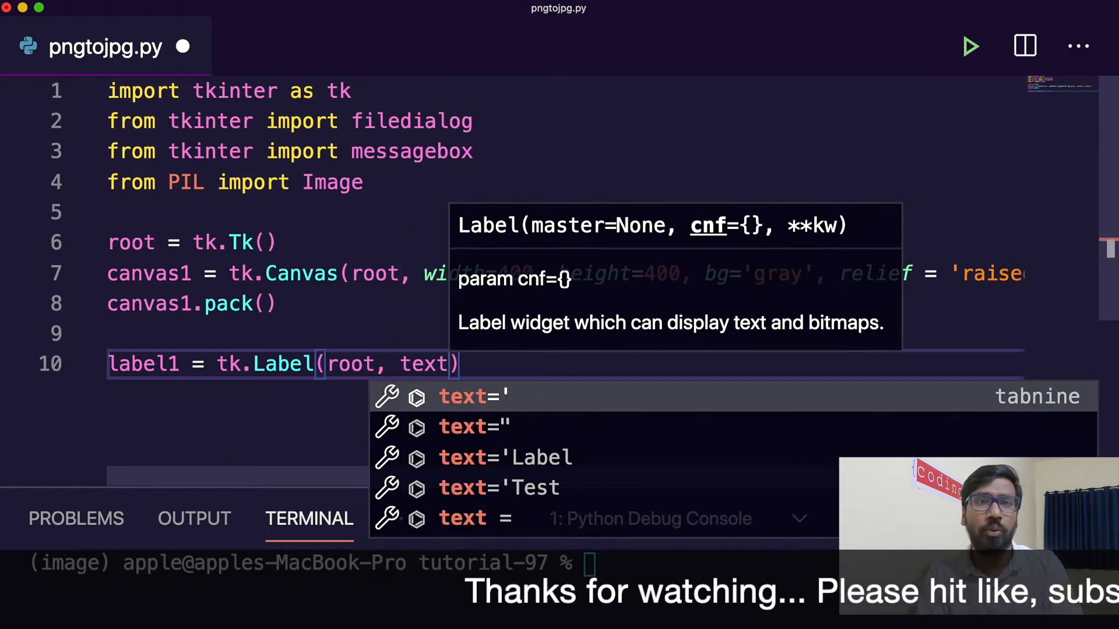
pyautogui.click(472, 396)
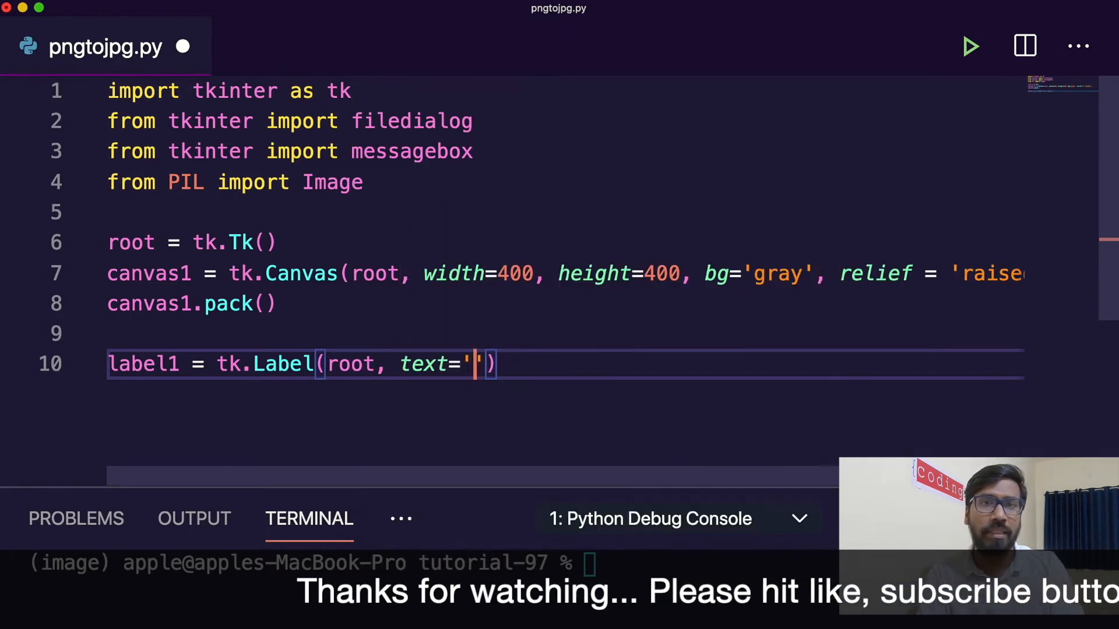
pyautogui.write('File')
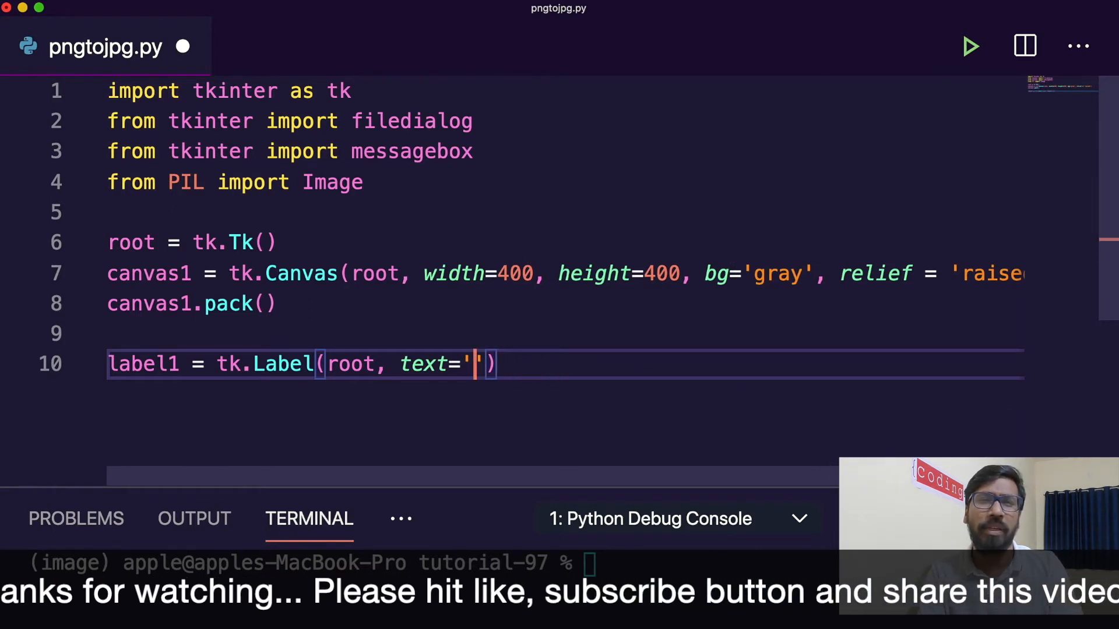
pyautogui.write('PNG to')
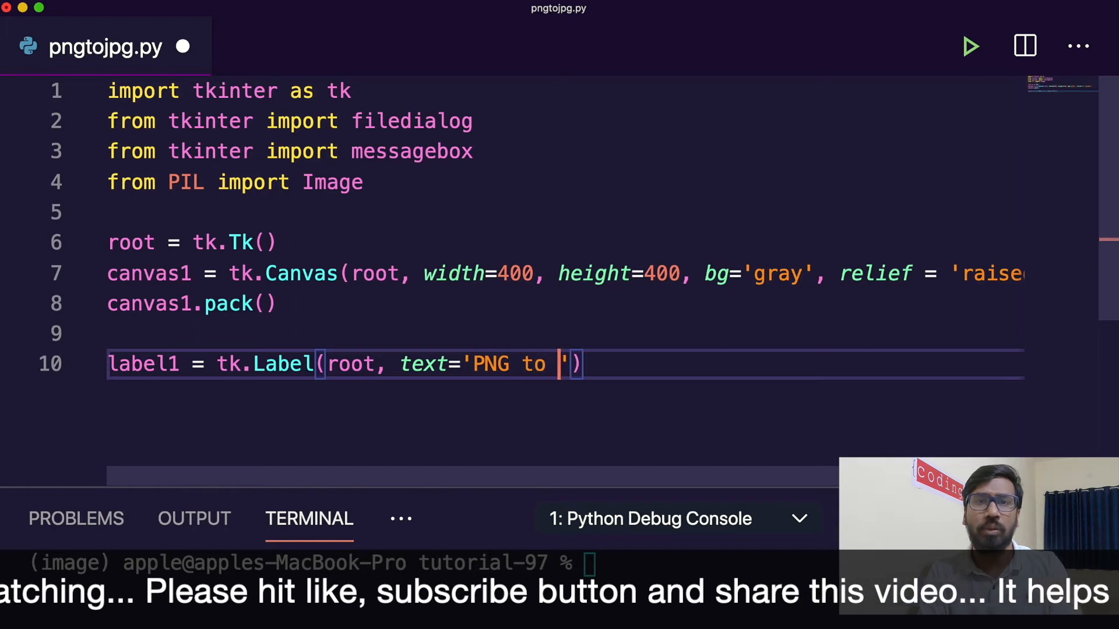
pyautogui.write('JPG Tool')
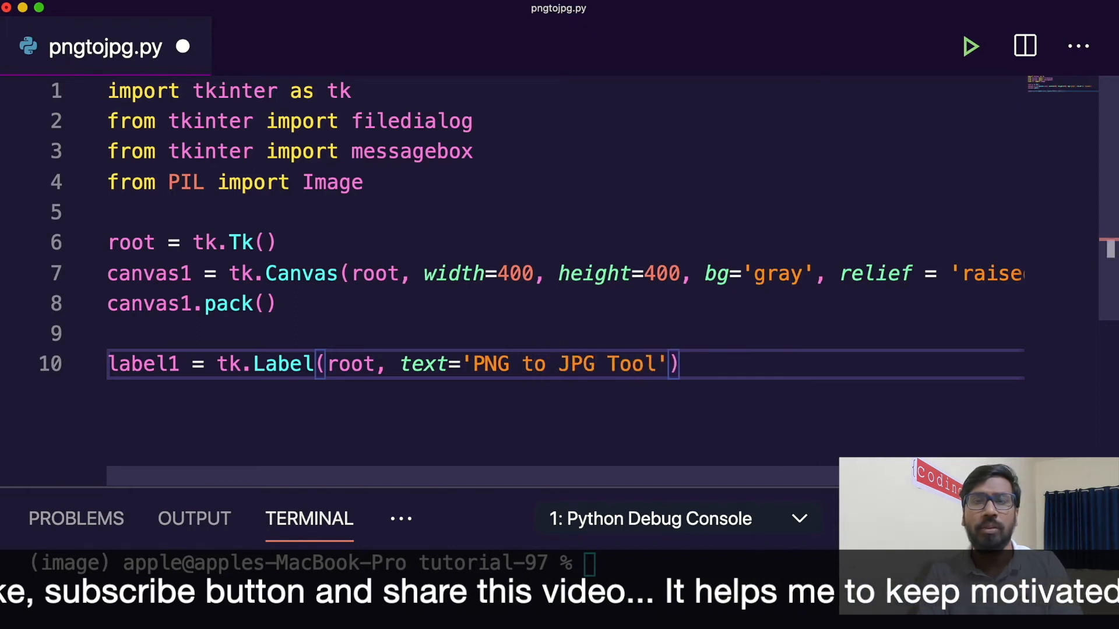
# Give label1 a gray background and begin a label1.config() call
pyautogui.write(', bg')
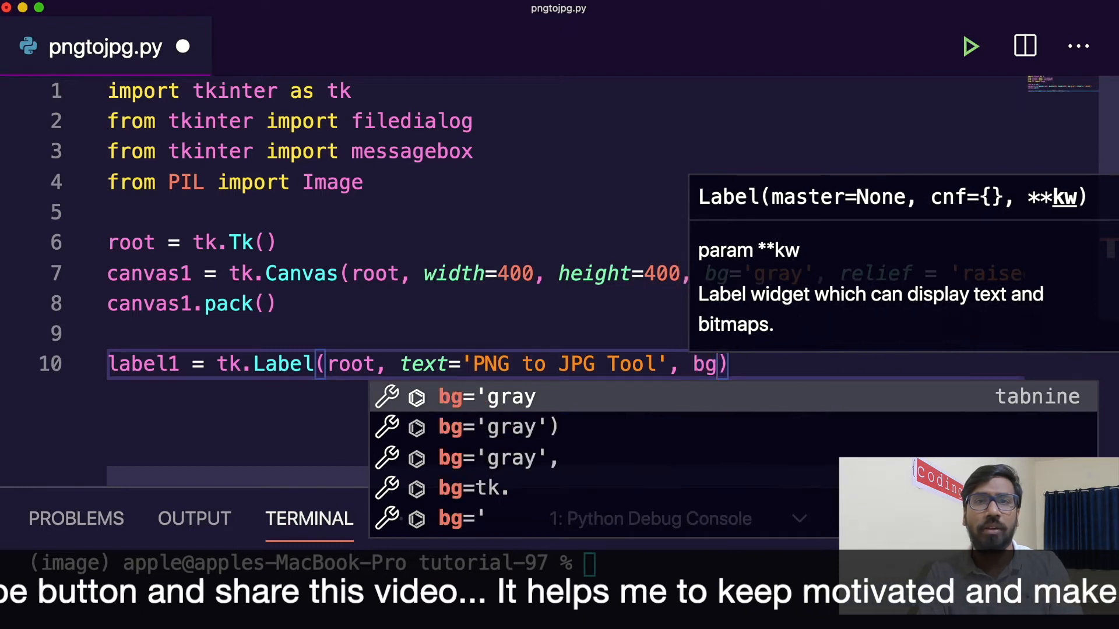
pyautogui.click(485, 396)
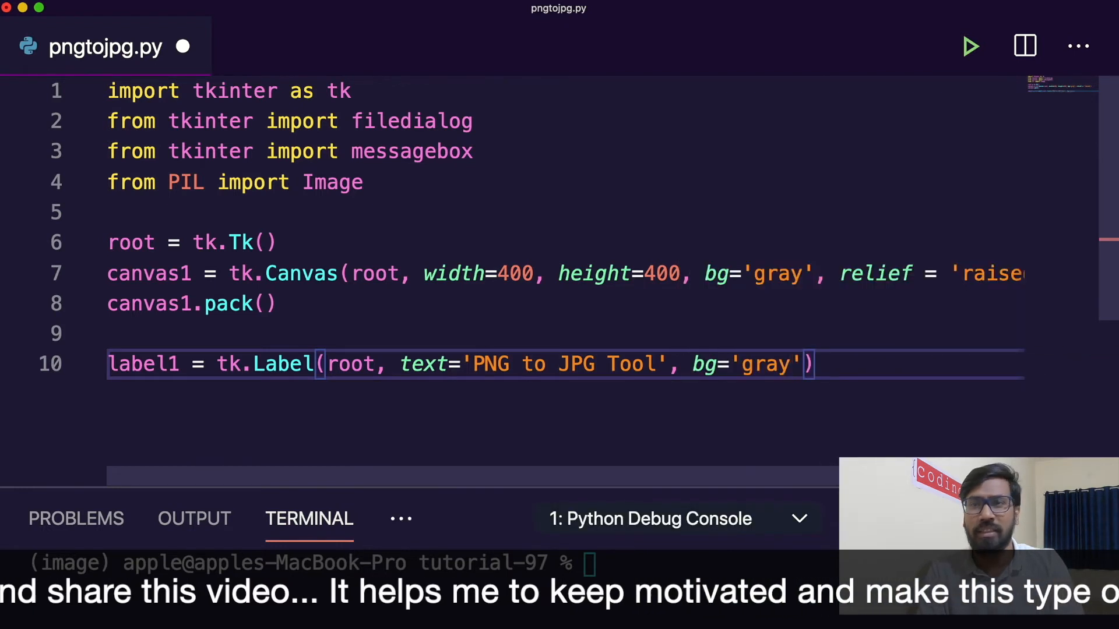
pyautogui.write('label1.config(')
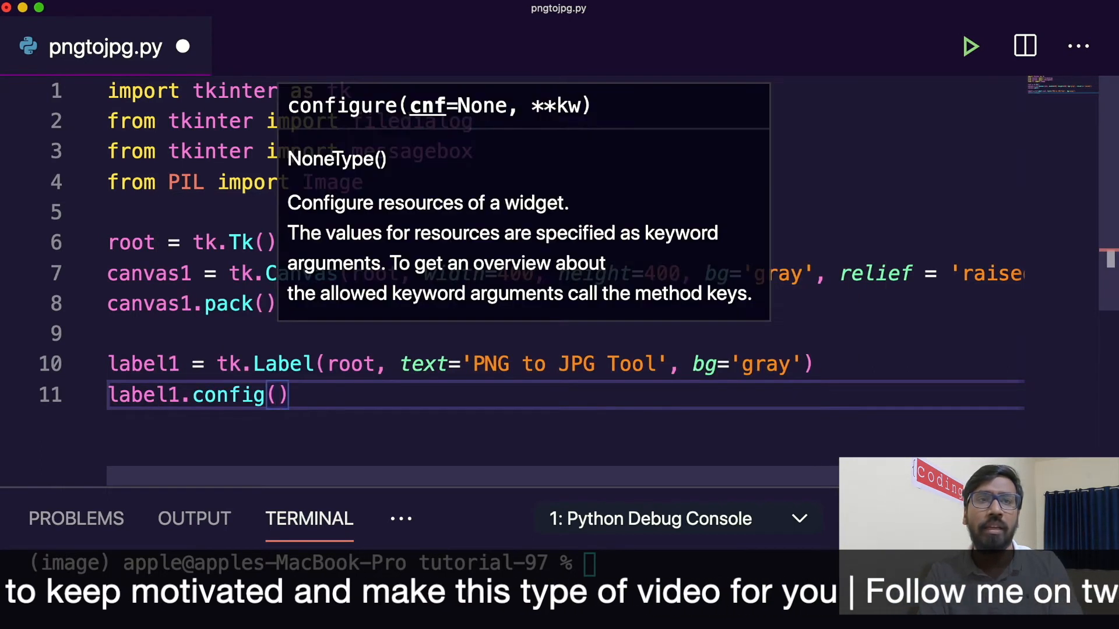
# Set label1's font to ('helvetica', 20) inside label1.config()
pyautogui.write('font')
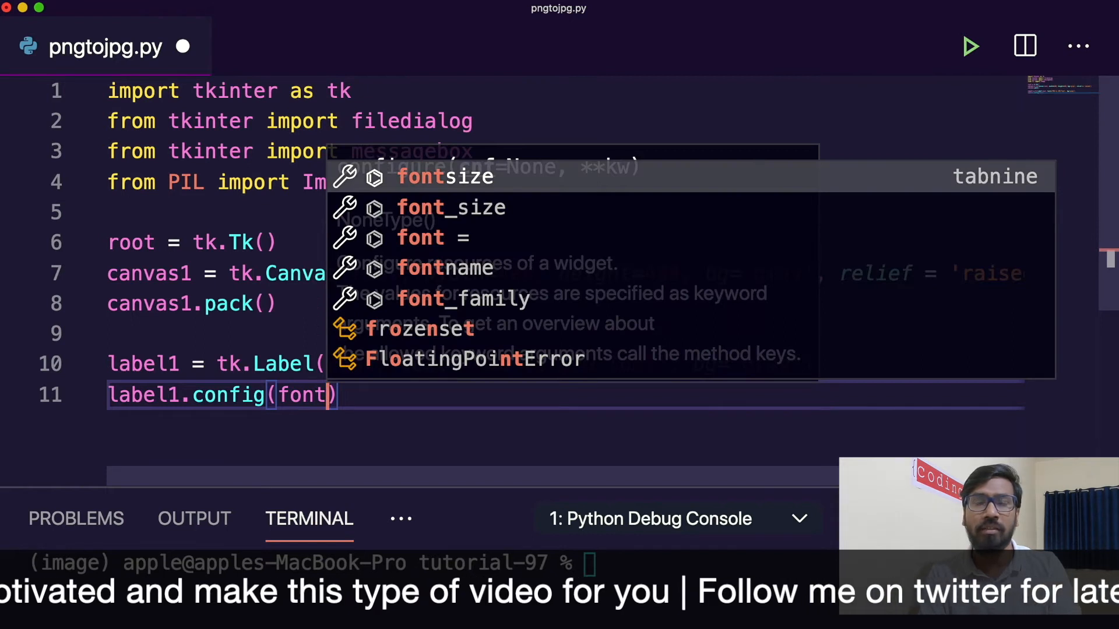
pyautogui.write('=')
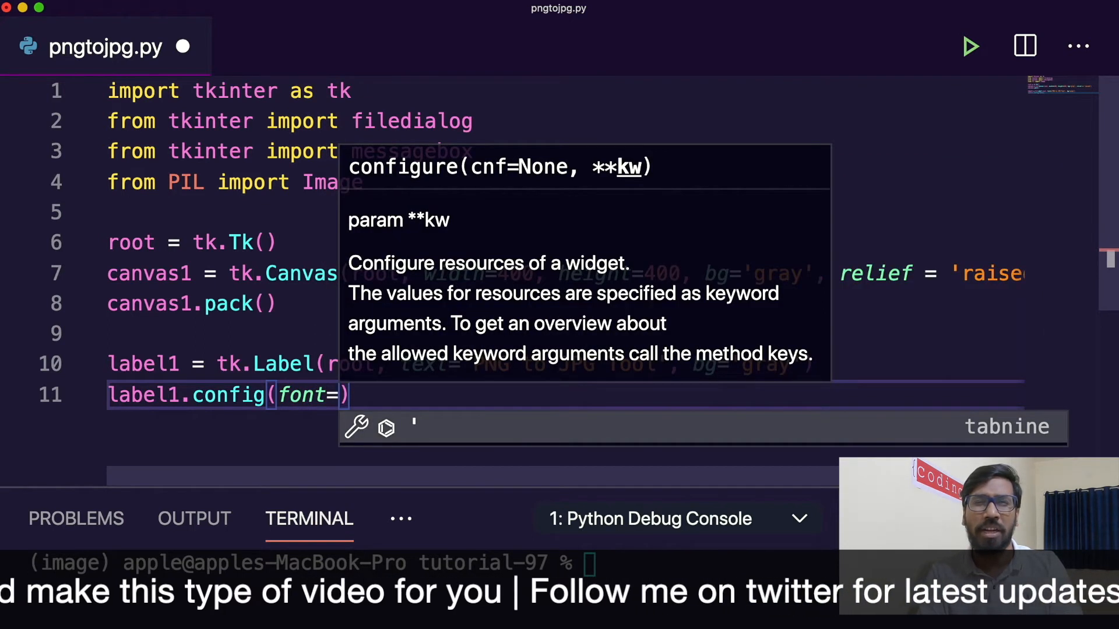
pyautogui.write('(')
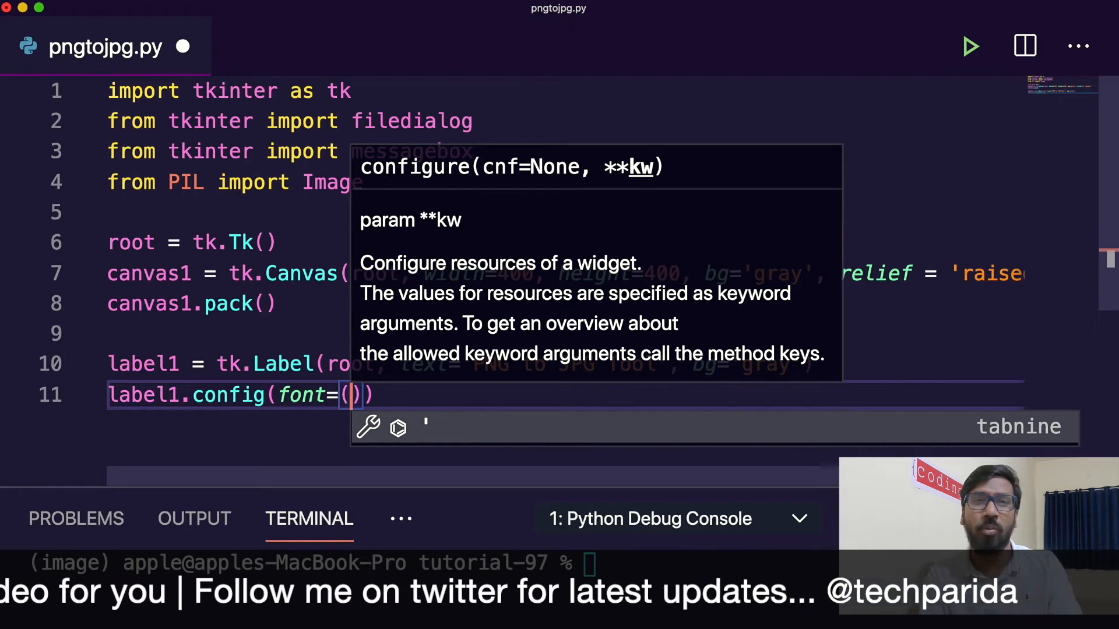
pyautogui.write("'hel'")
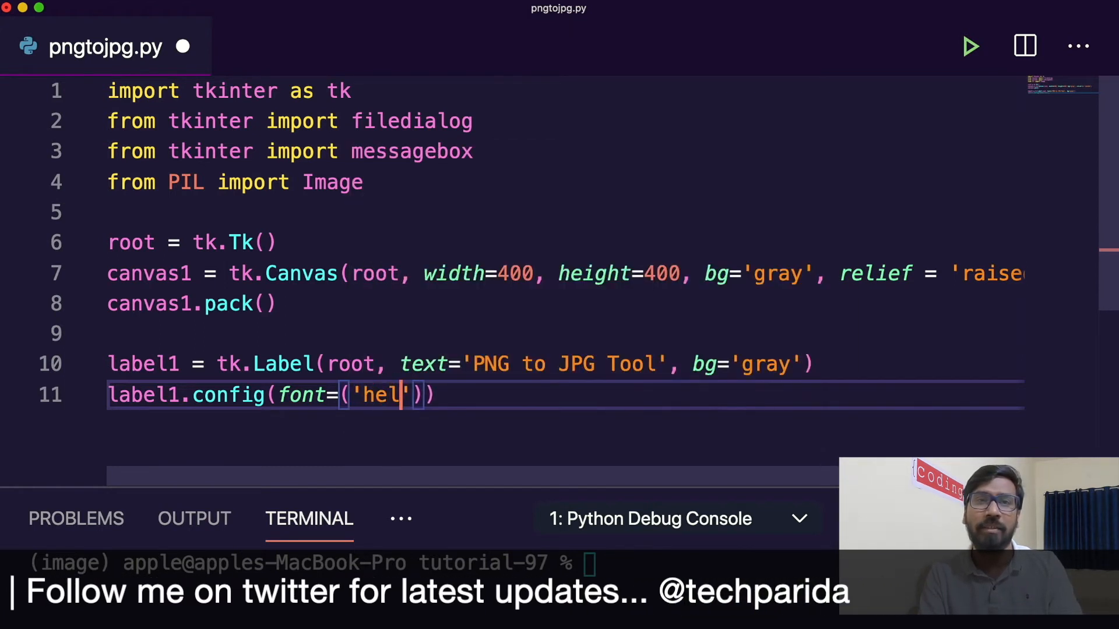
pyautogui.write('vetica')
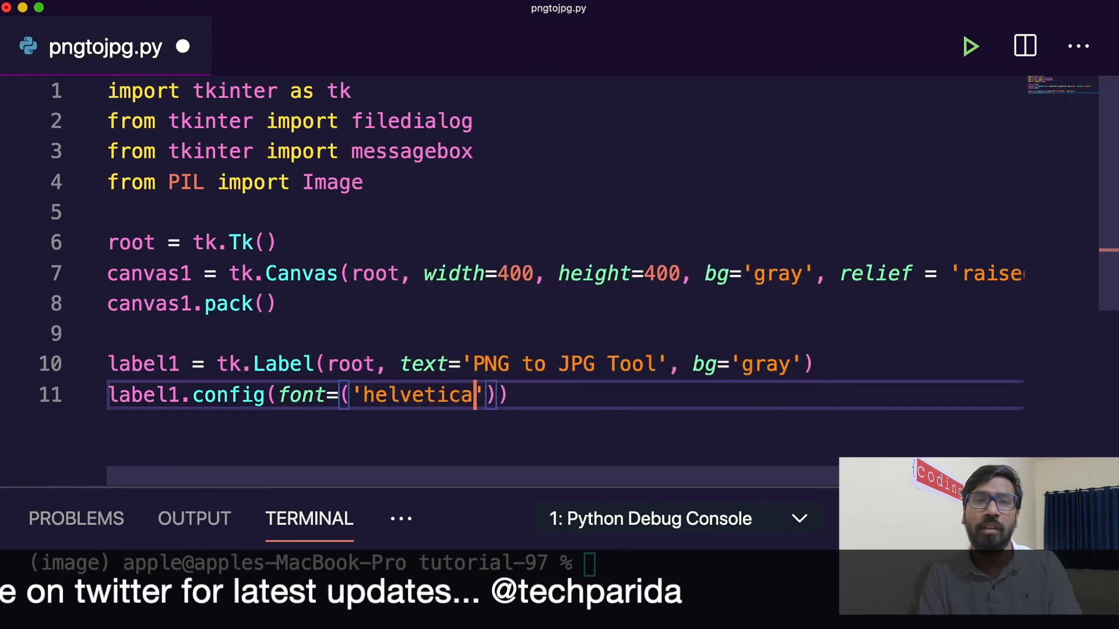
pyautogui.write(', 20')
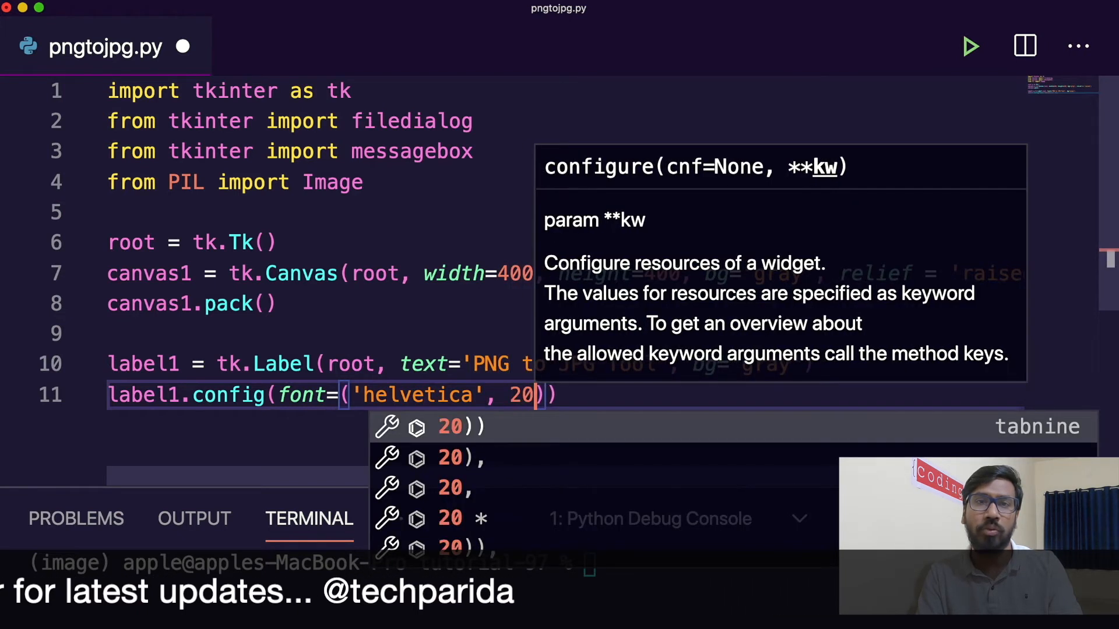
pyautogui.moveTo(271, 358)
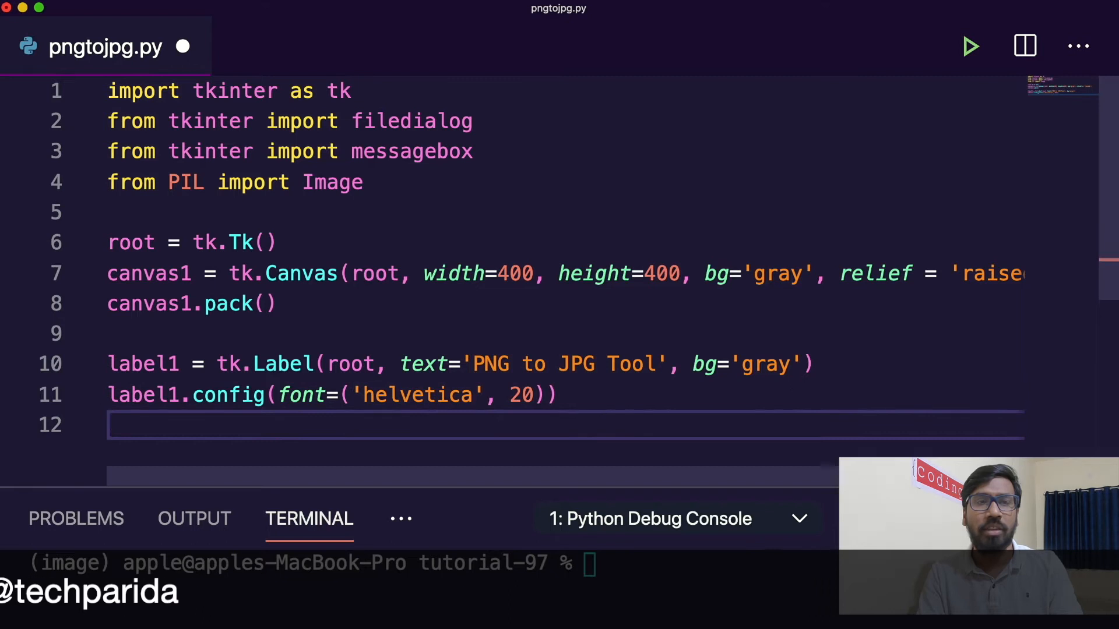
# Write canvas1.create_window(150,60,window=label1) to place the title label on the canvas
pyautogui.write('ca')
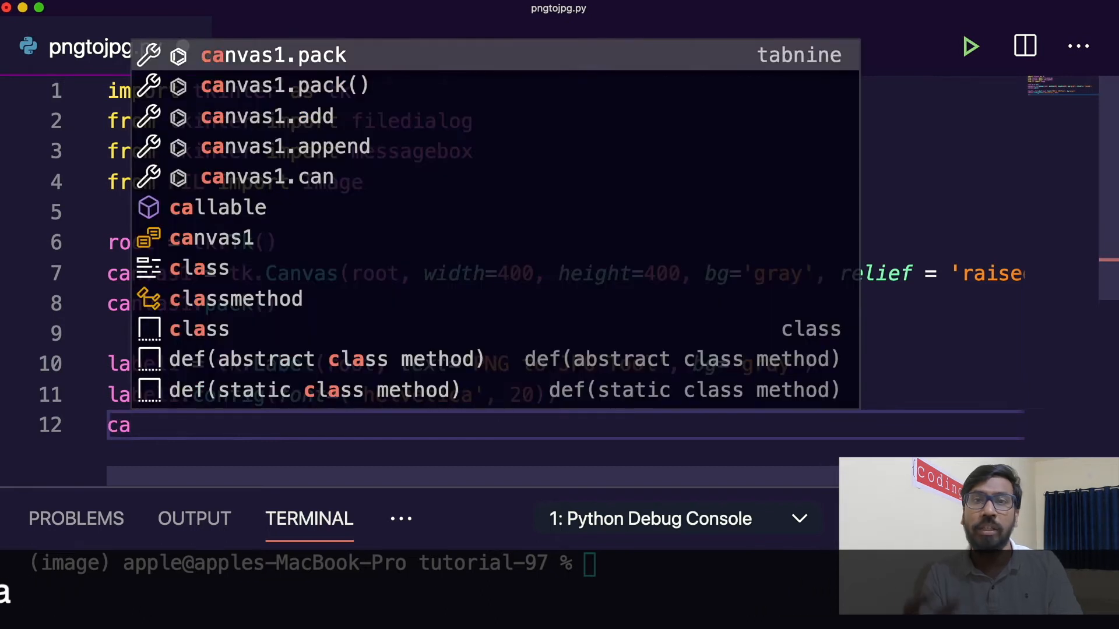
pyautogui.write('nvas1.cre')
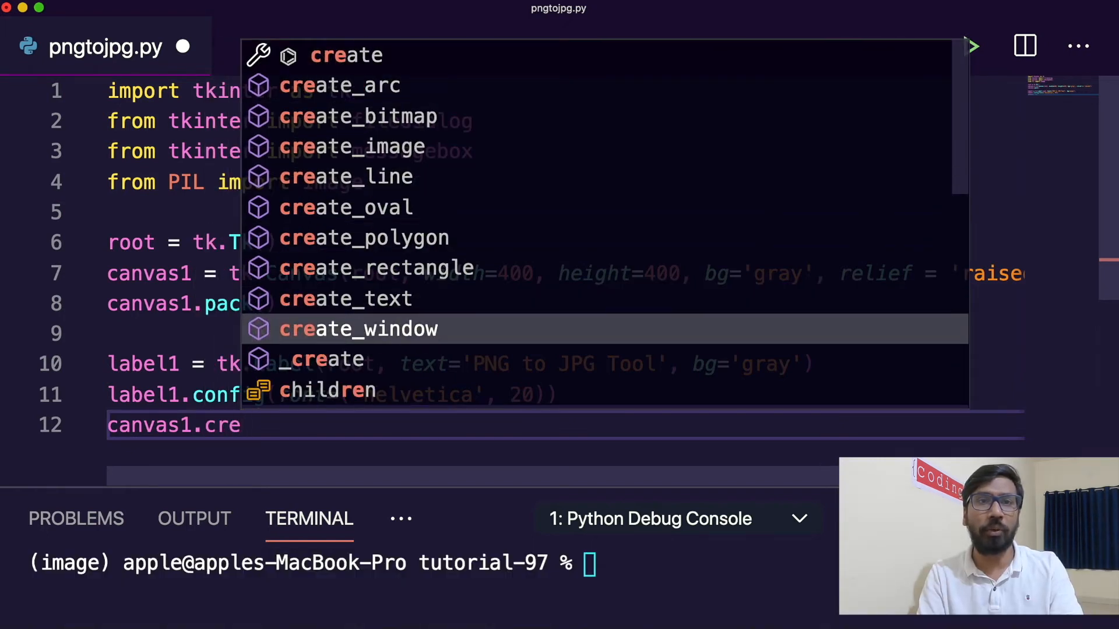
pyautogui.click(358, 329)
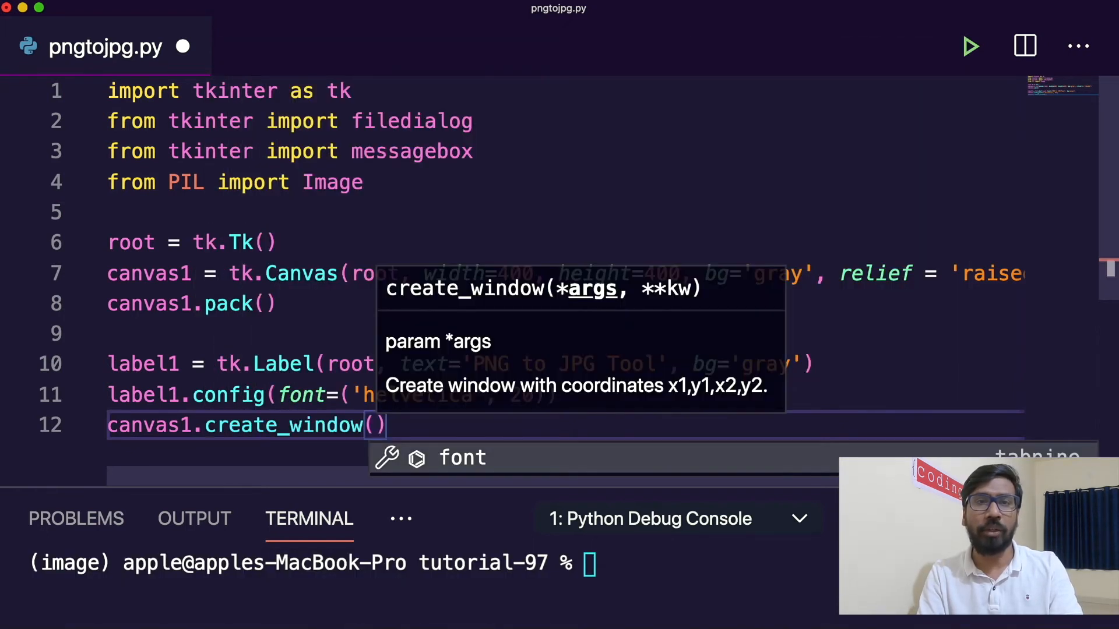
pyautogui.write('150,')
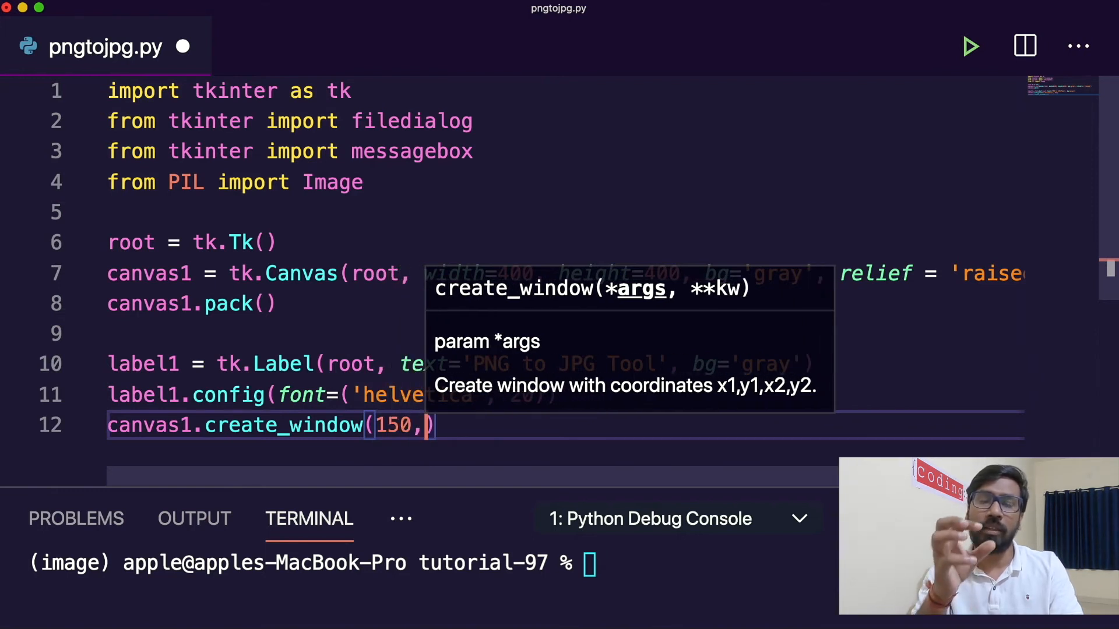
pyautogui.write('60')
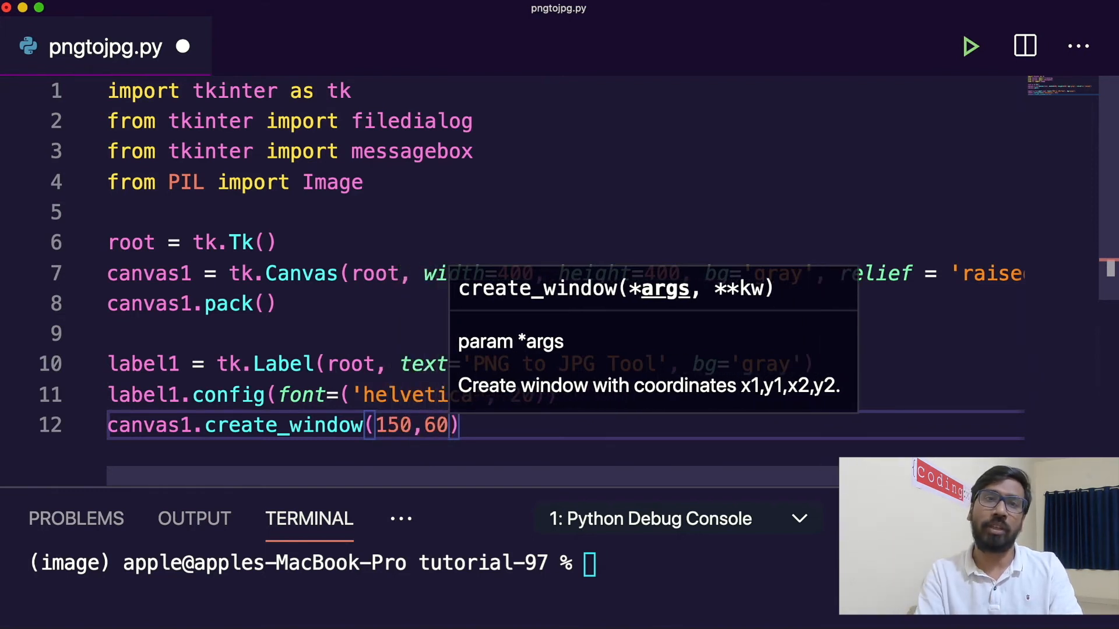
pyautogui.write(',window=label')
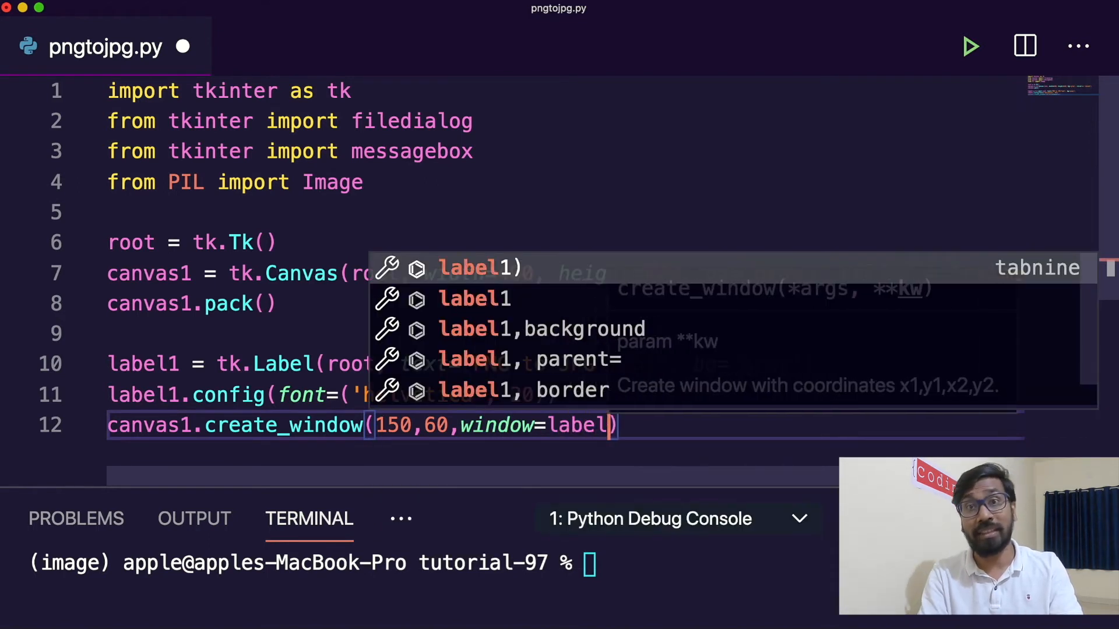
pyautogui.press('Tab')
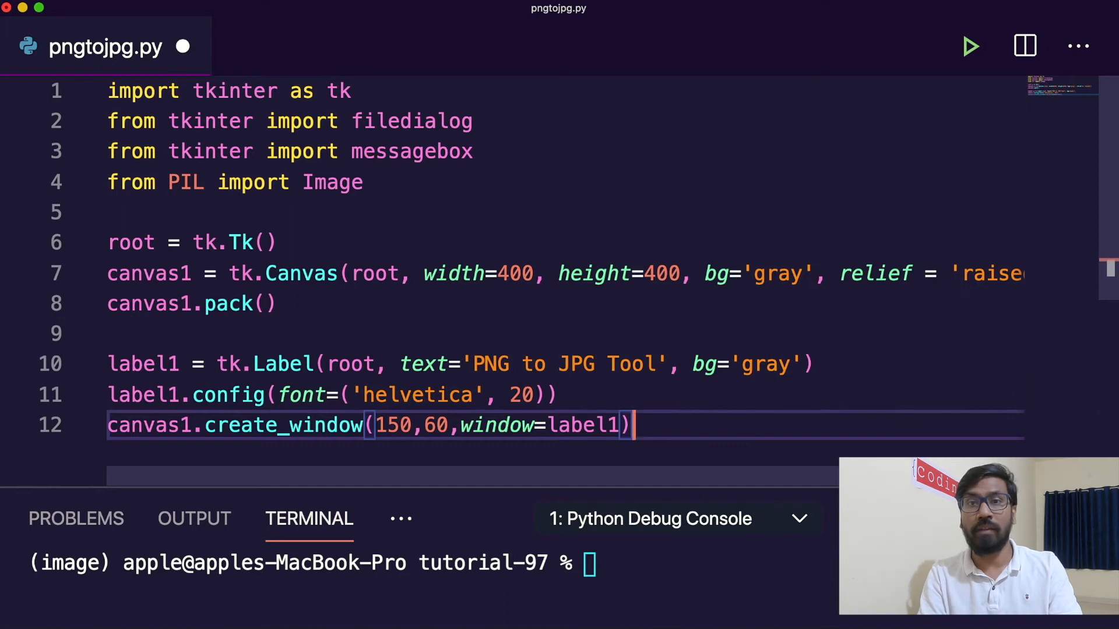
pyautogui.press('Enter')
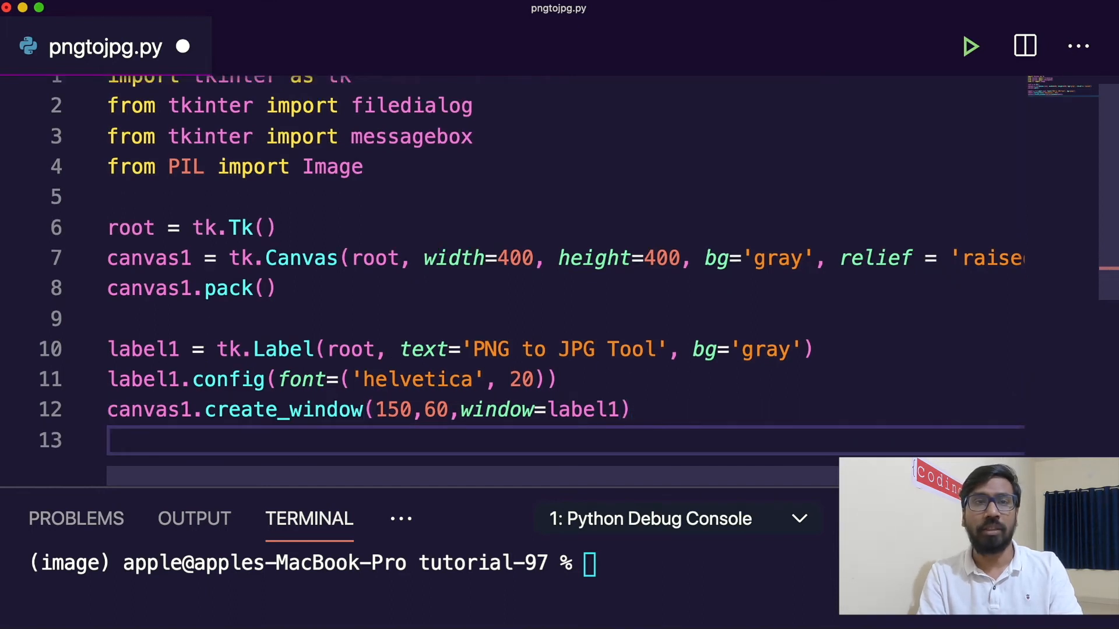
pyautogui.scroll(-3)
pyautogui.write('def')
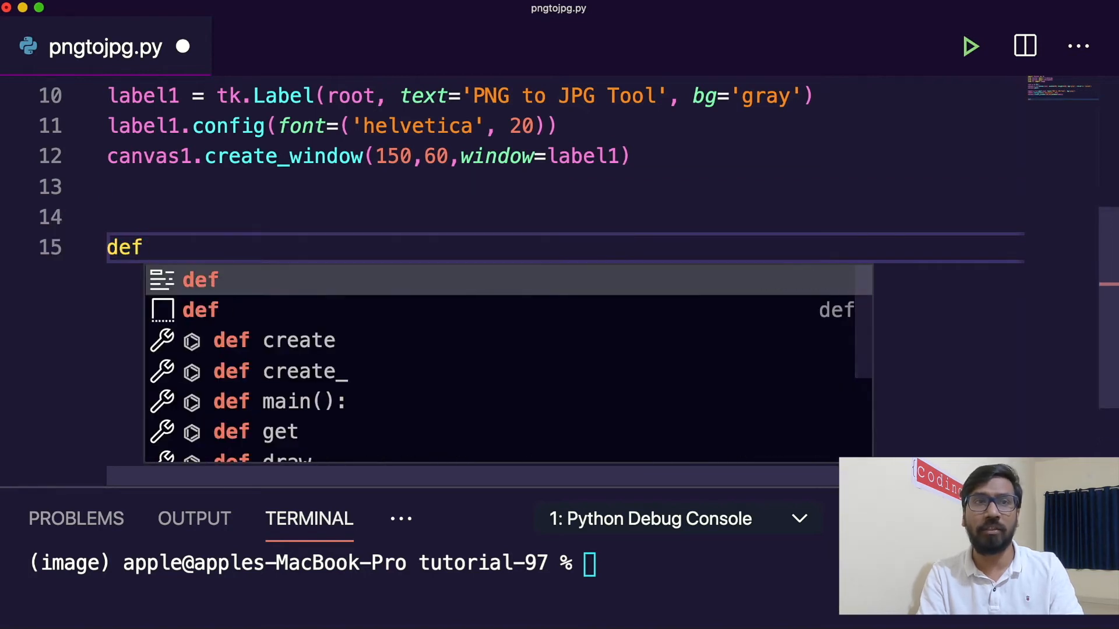
# Define getPNG() with global im1 and import_file_path = filedialog.askopenfilename()
pyautogui.write('getPNG():')
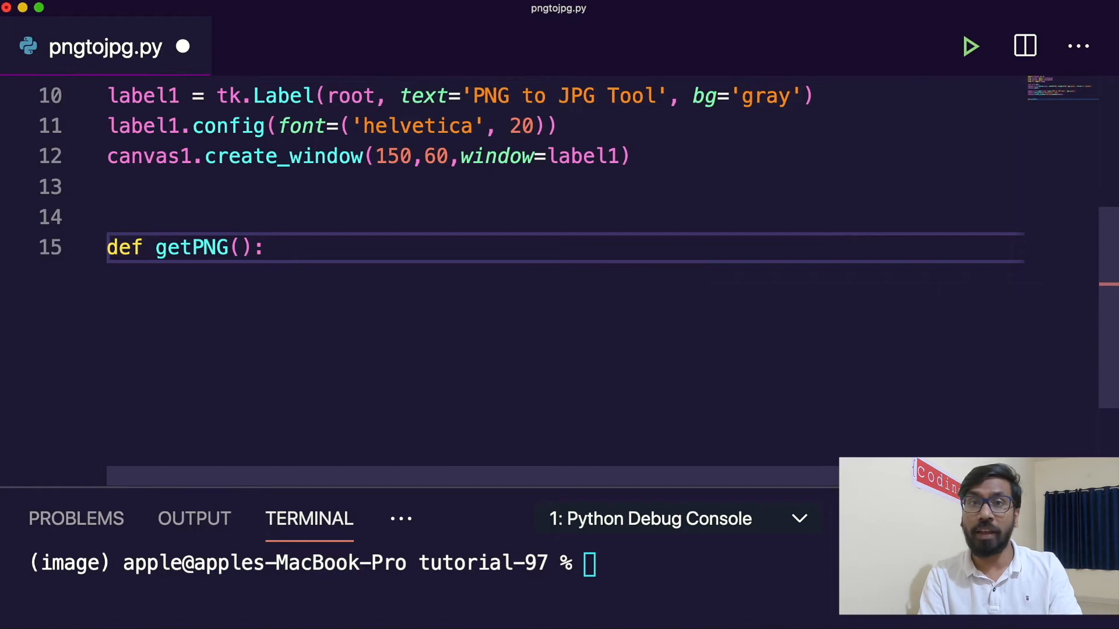
pyautogui.write('global')
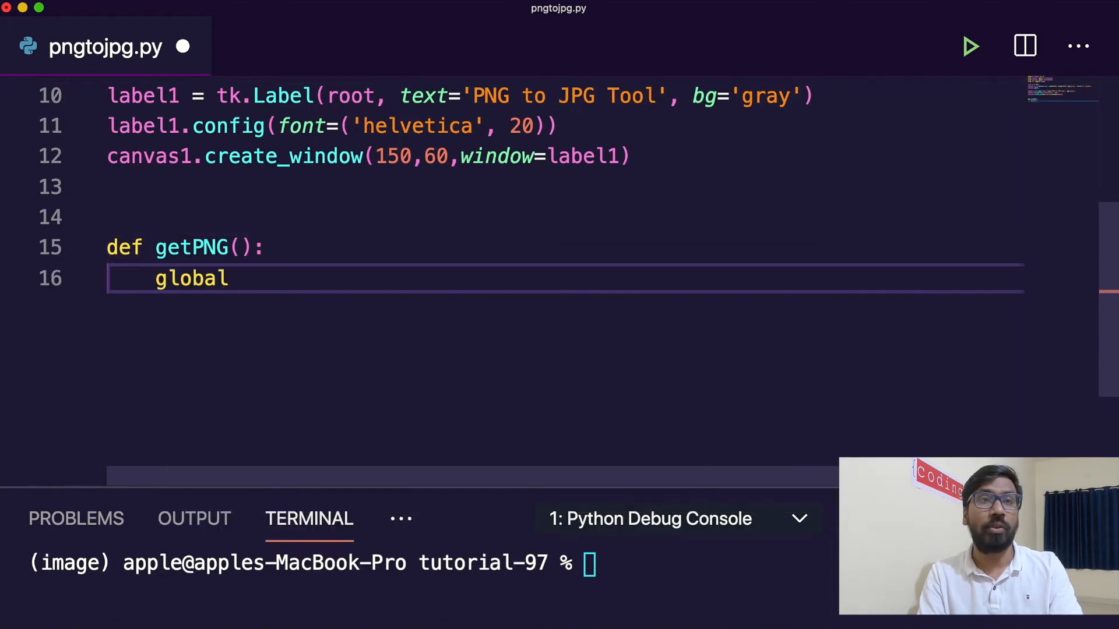
pyautogui.write('im1')
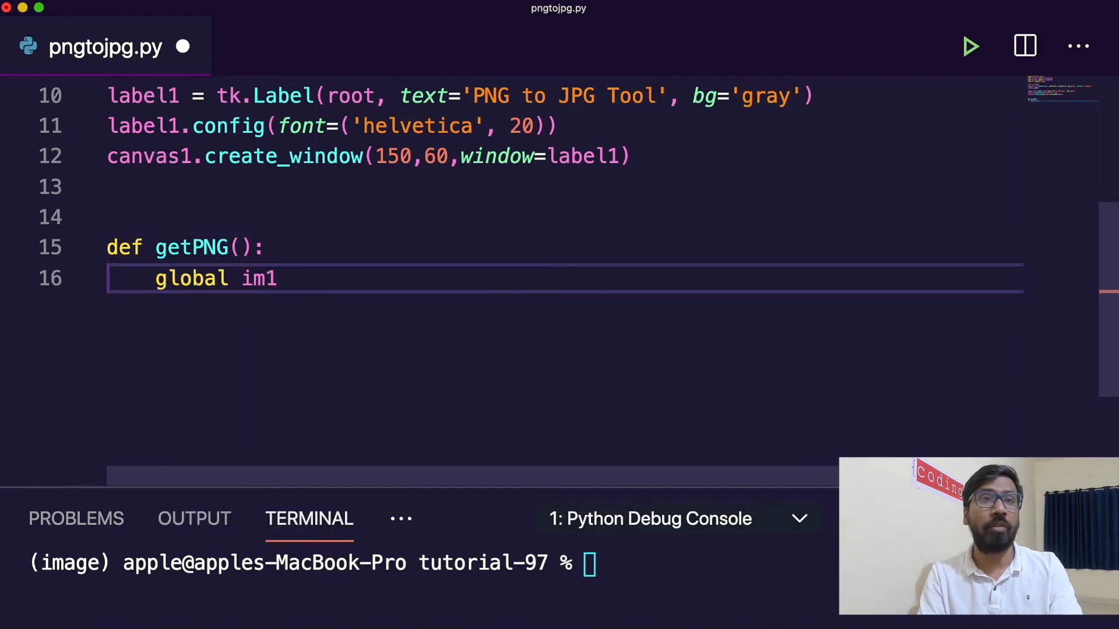
pyautogui.doubleClick(259, 277)
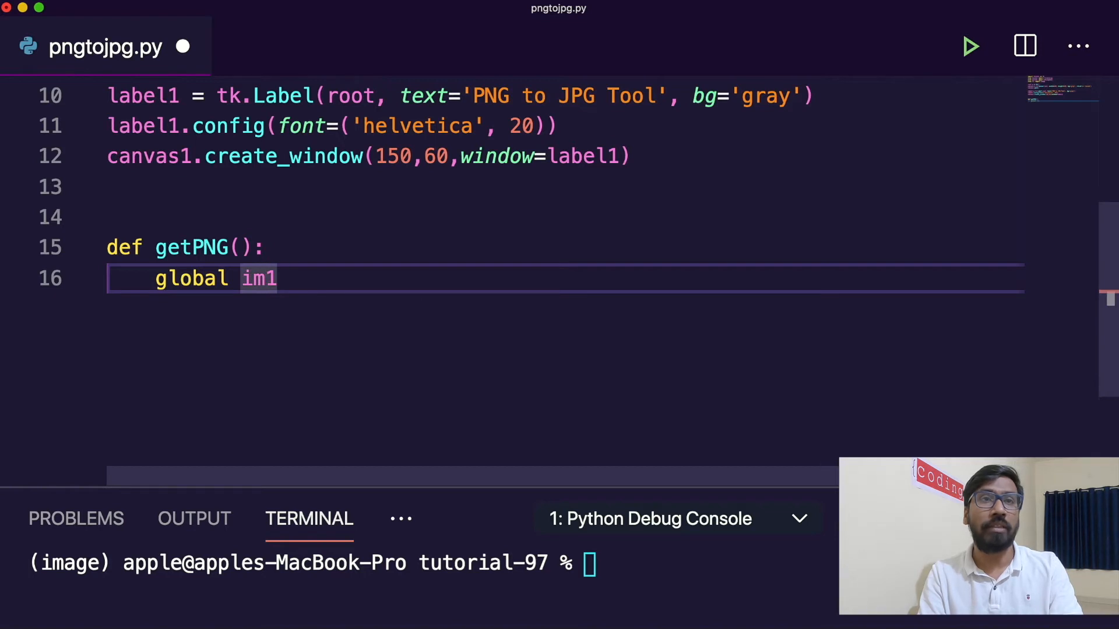
pyautogui.write('import_file_')
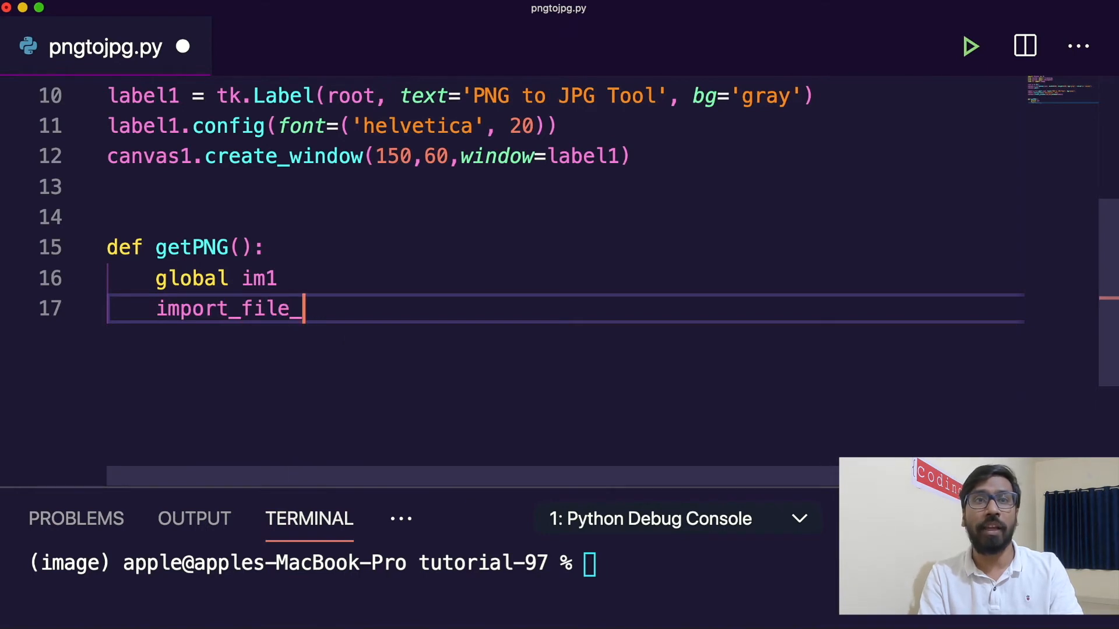
pyautogui.write('path = file')
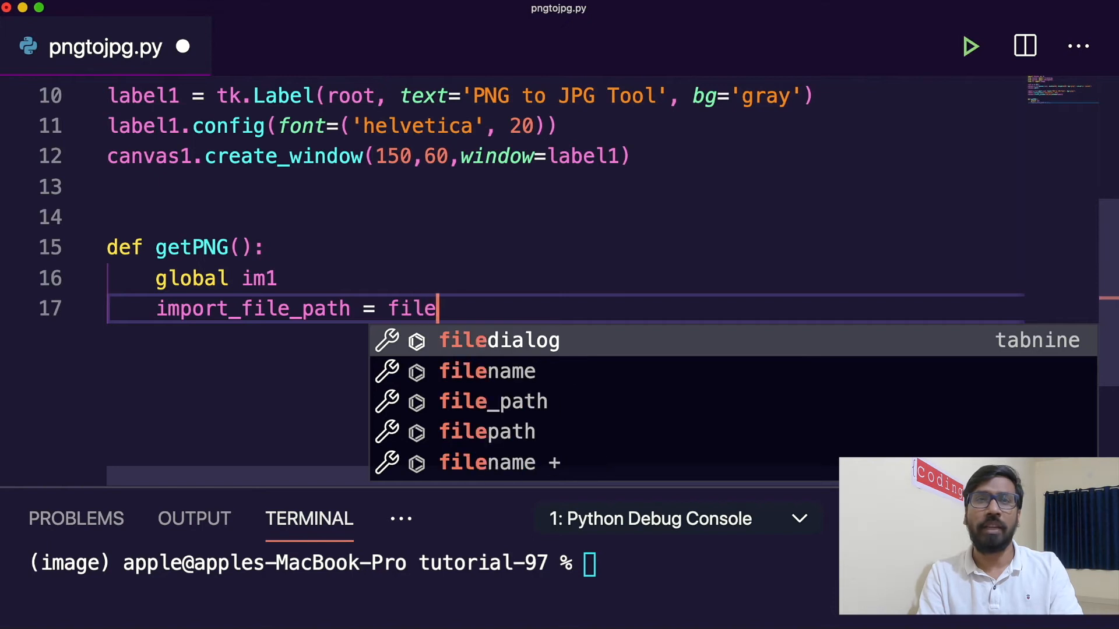
pyautogui.write('dialog.')
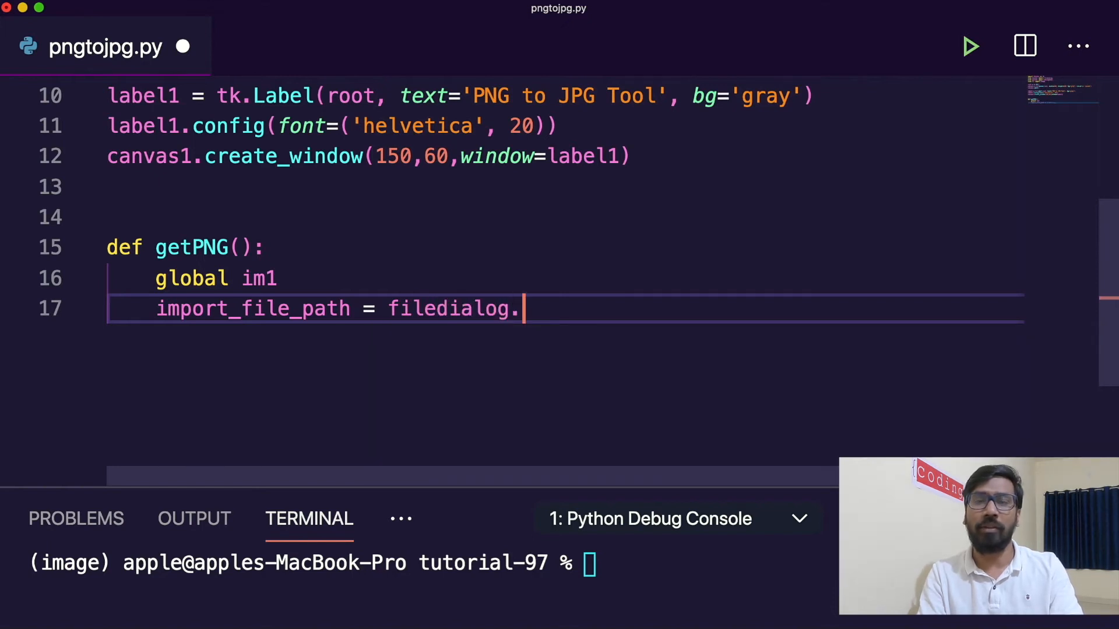
pyautogui.write('askope')
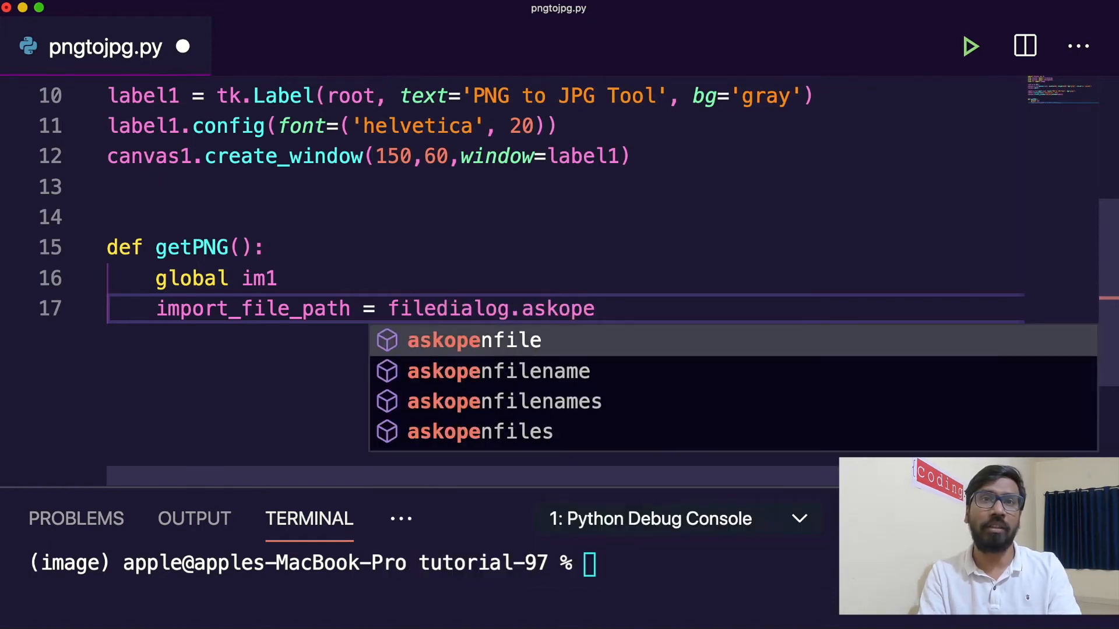
pyautogui.click(498, 371)
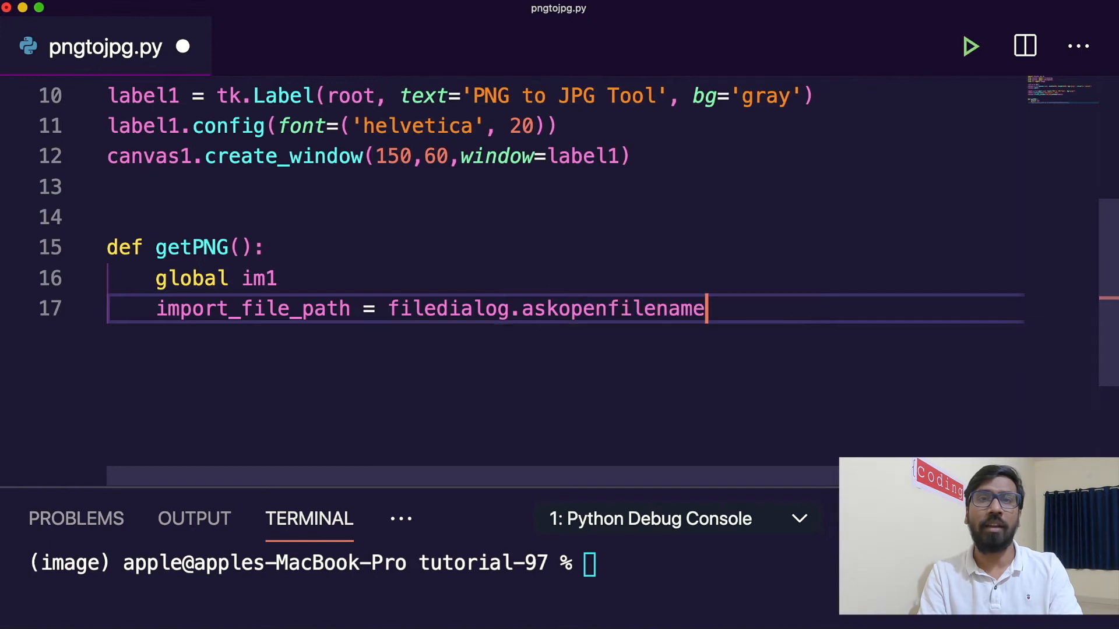
pyautogui.write('()')
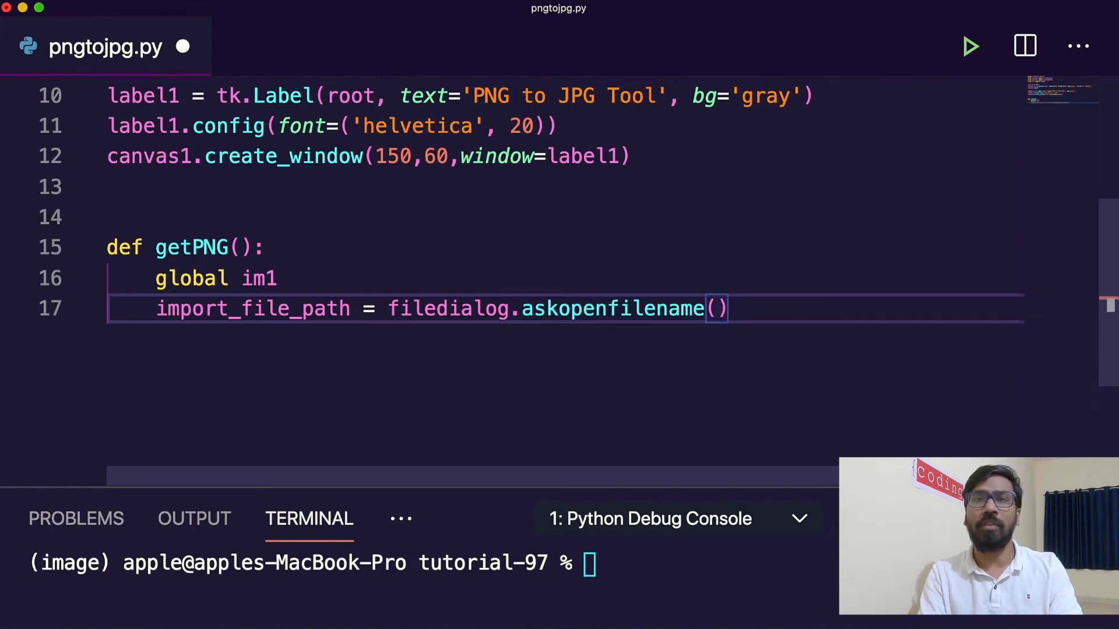
# Set im1 = Image.open(import_file_path).convert('RGB') and leave a blank line after the function
pyautogui.write('im1 =')
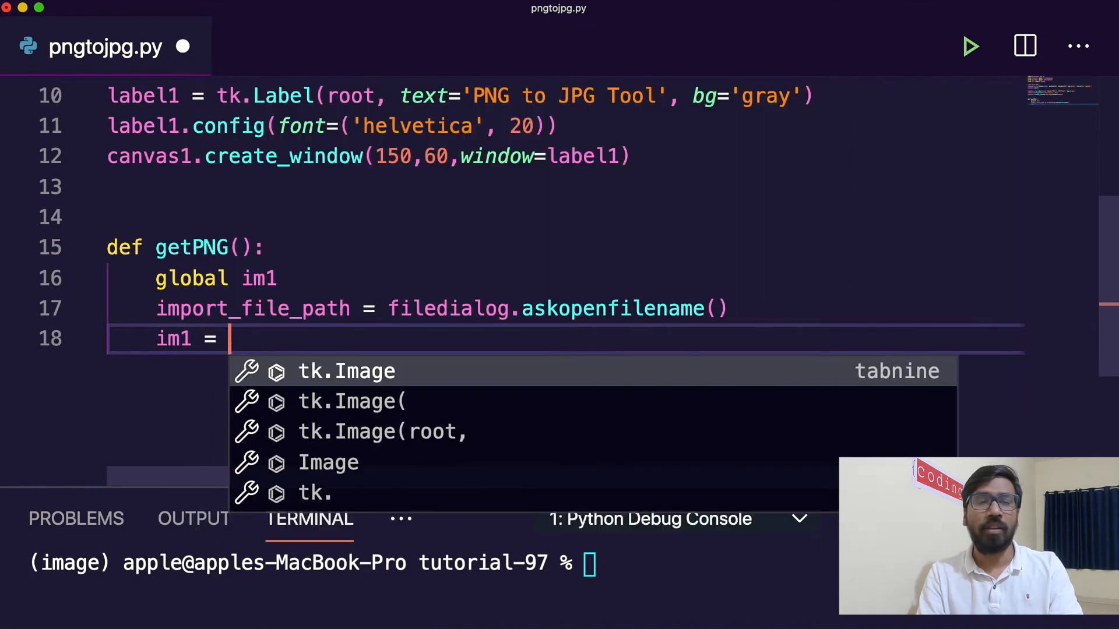
pyautogui.write('Image.open(')
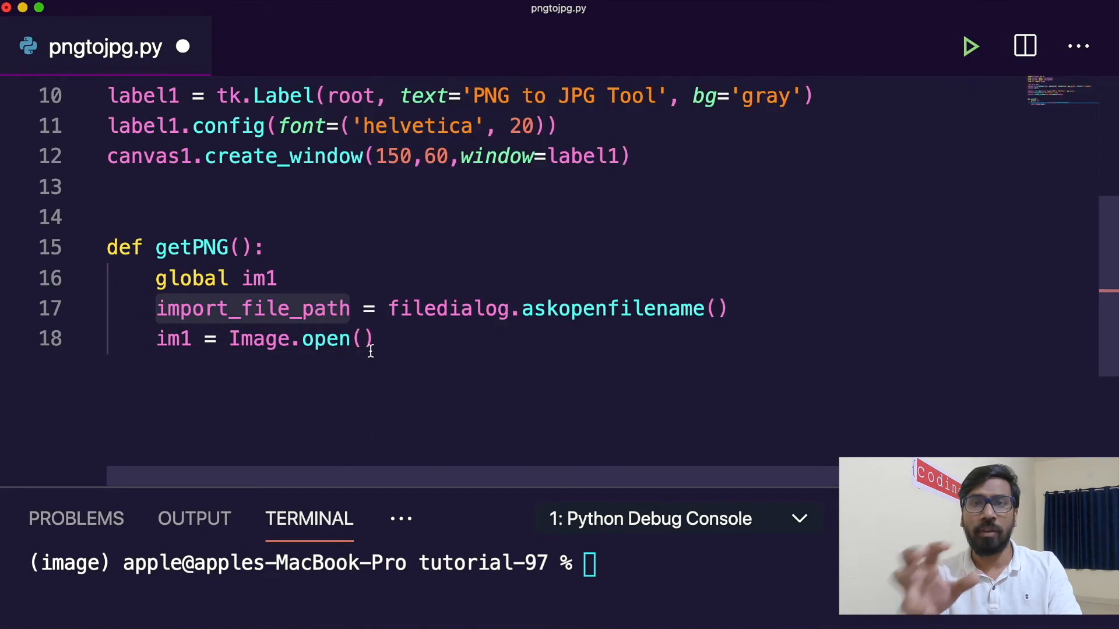
pyautogui.write('import_file_path')
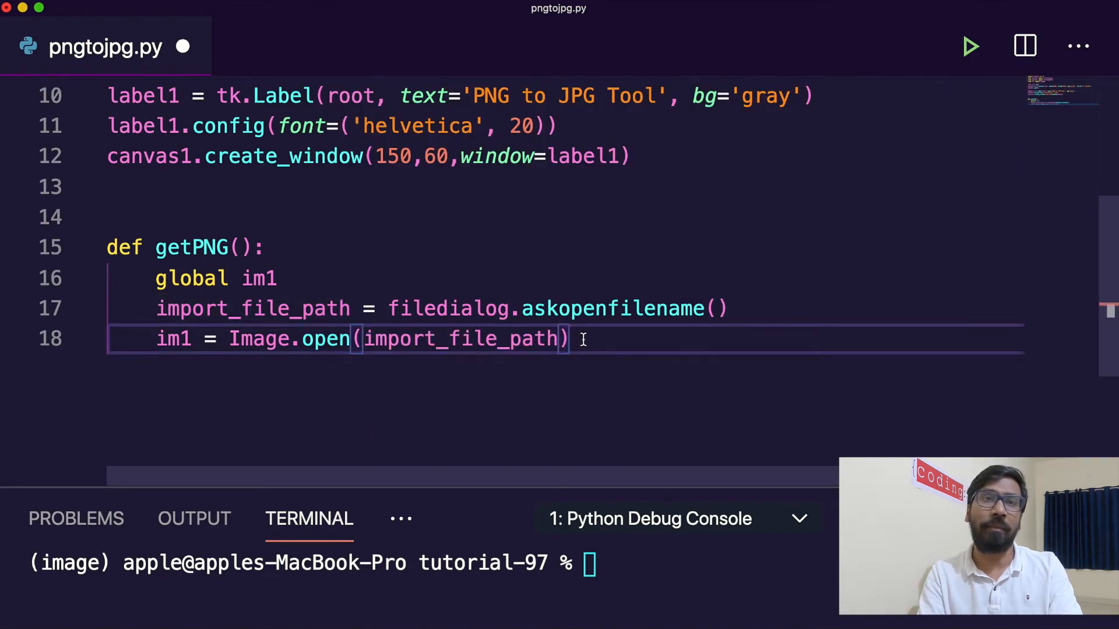
pyautogui.write(".convert('RGB")
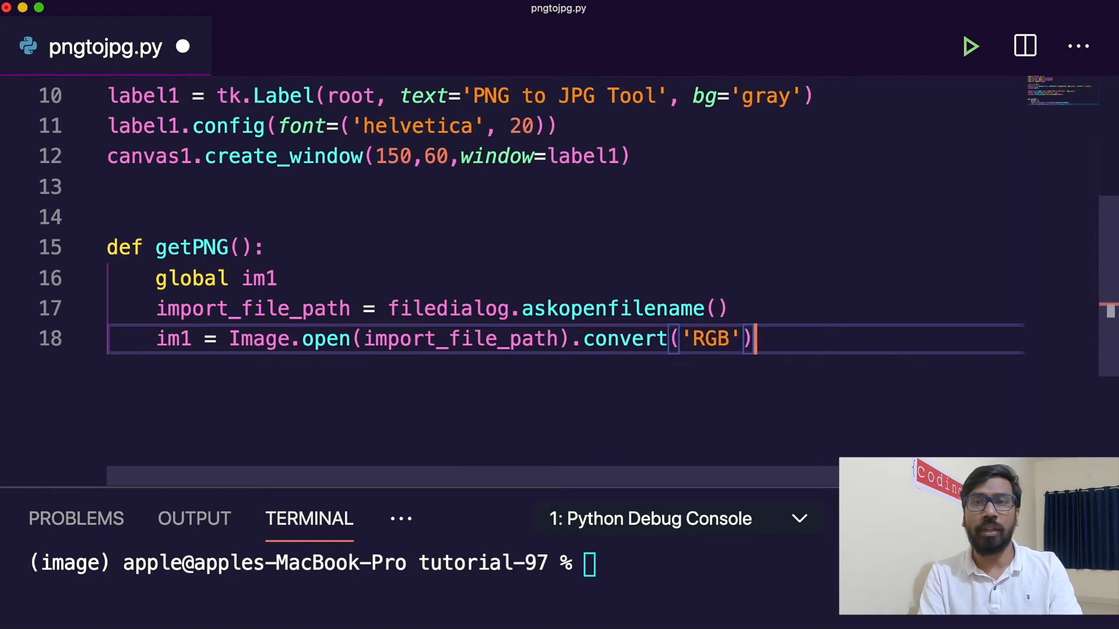
pyautogui.press('Enter')
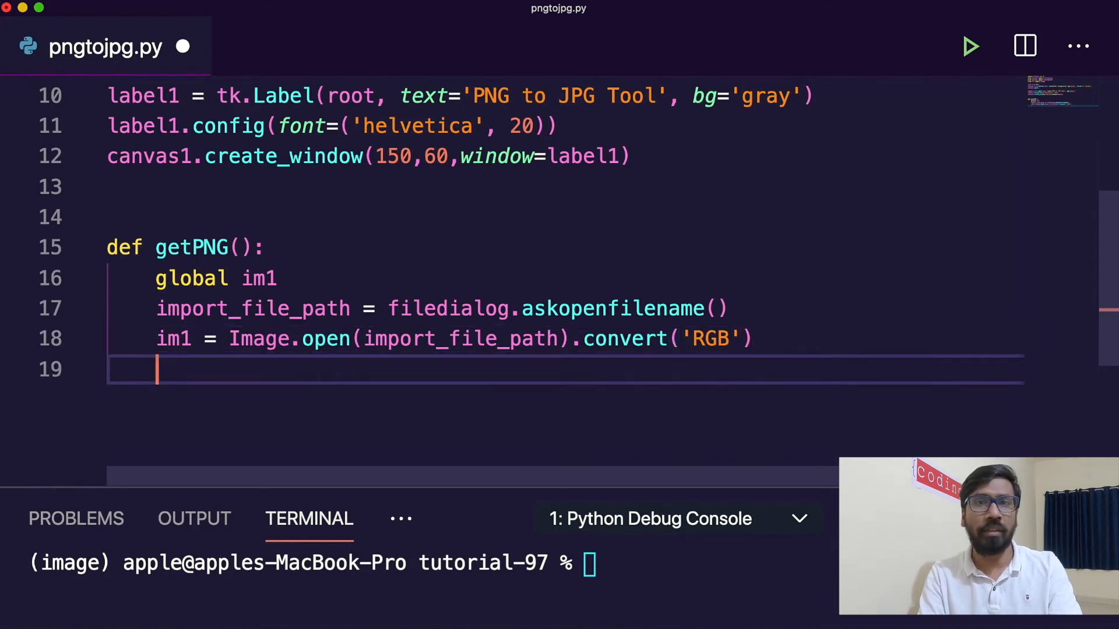
pyautogui.press('Enter')
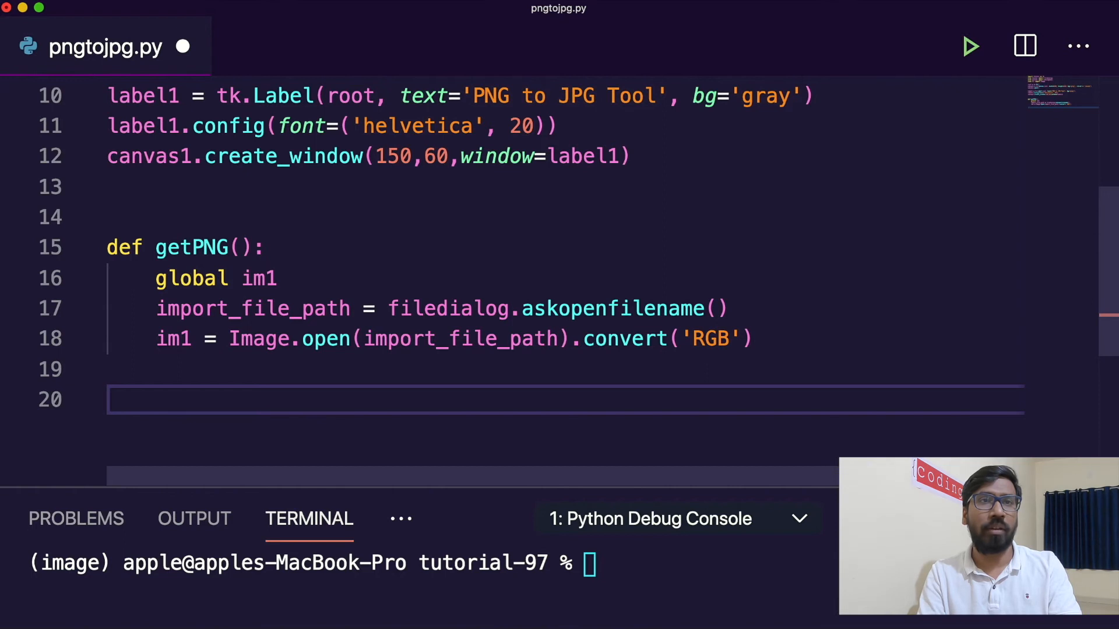
# Define browseButton_PNG as a tk.Button with text 'Import PNG file' and command getPNG
pyautogui.write('browse')
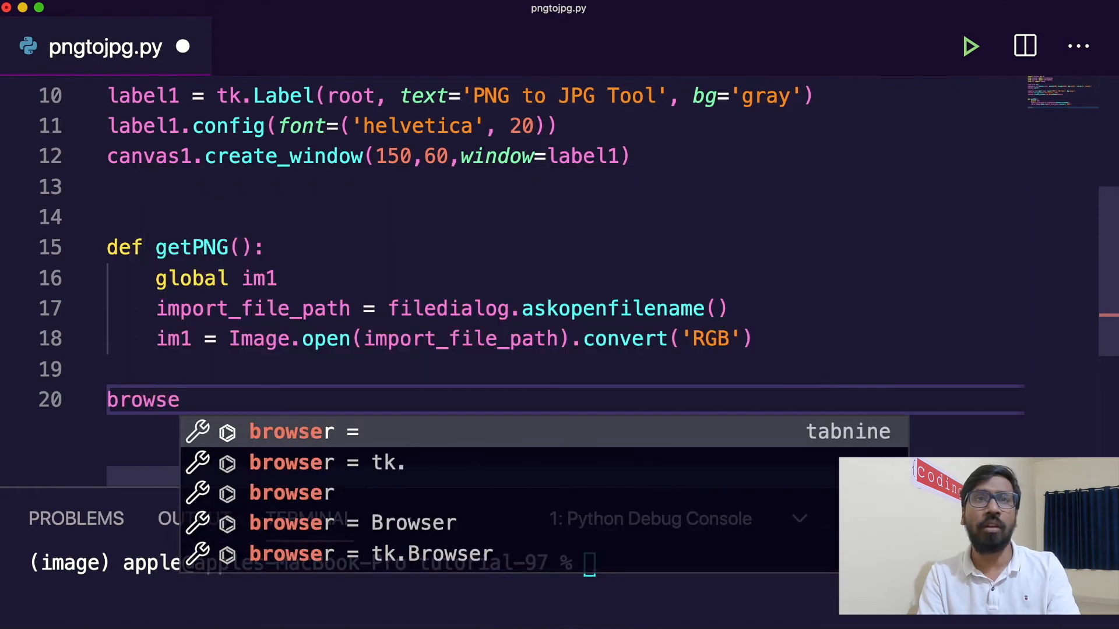
pyautogui.write('Button_PNG =')
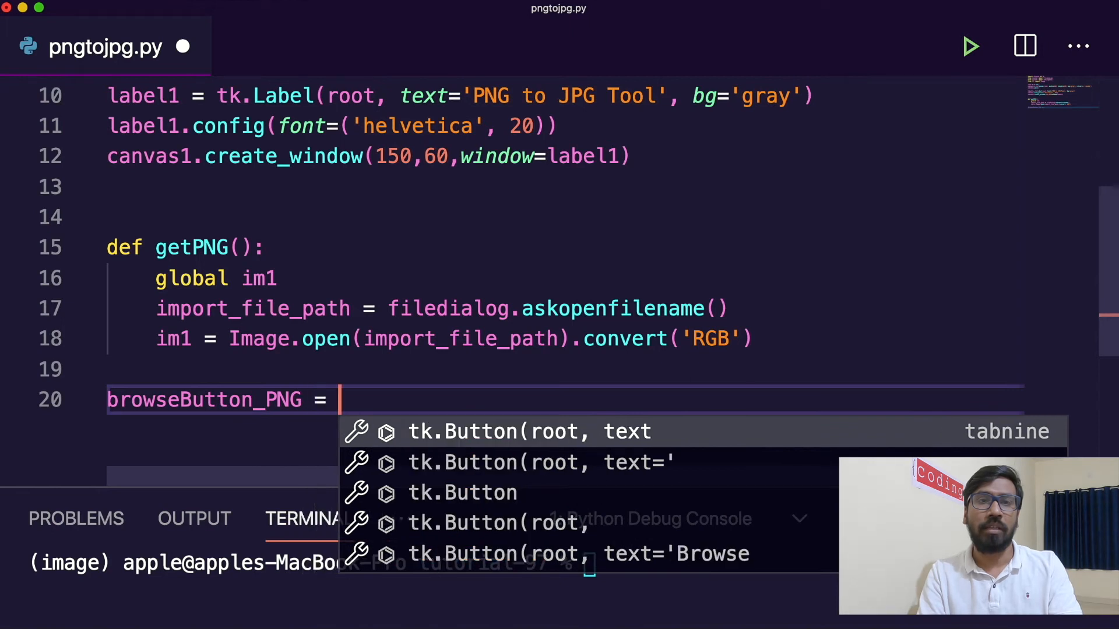
pyautogui.write('tk.Button(root, text')
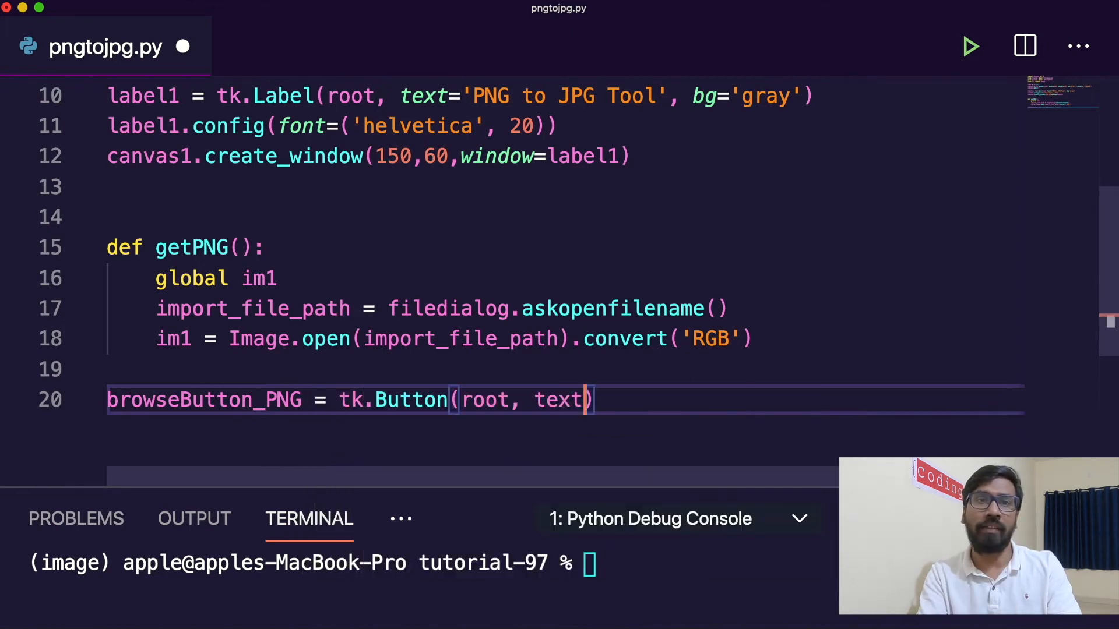
pyautogui.press('Backspace')
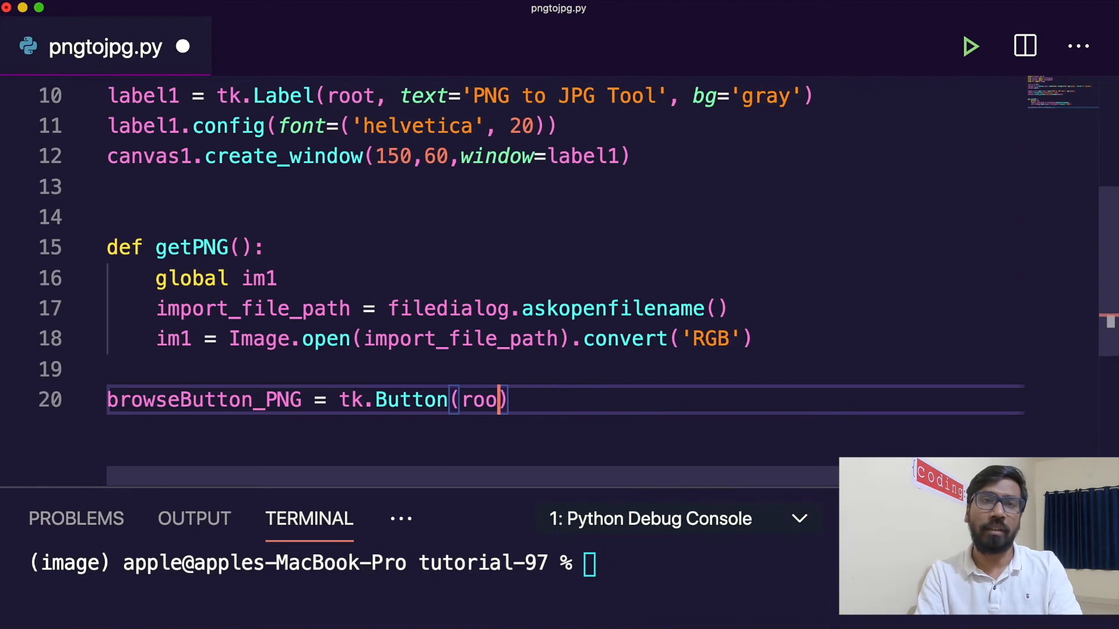
pyautogui.write('tex')
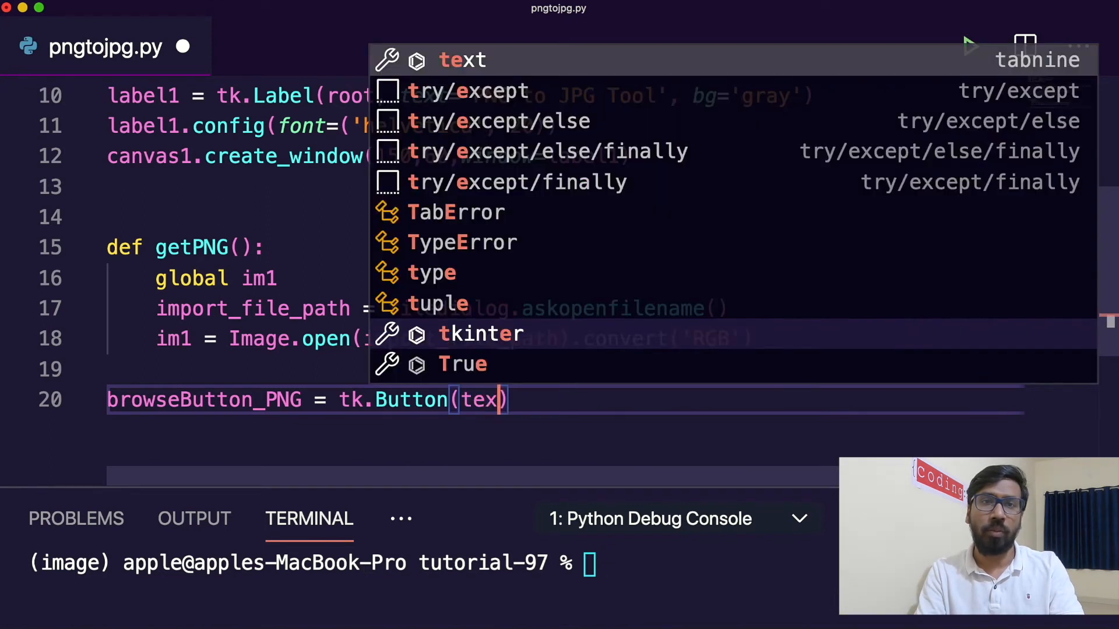
pyautogui.write('t="   I')
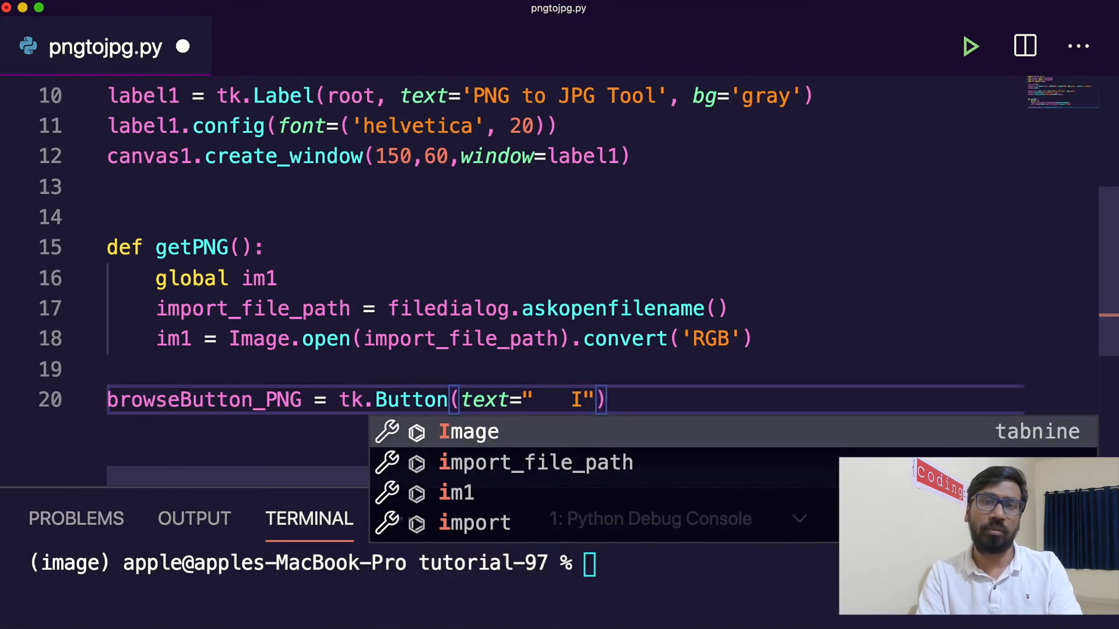
pyautogui.write('mport')
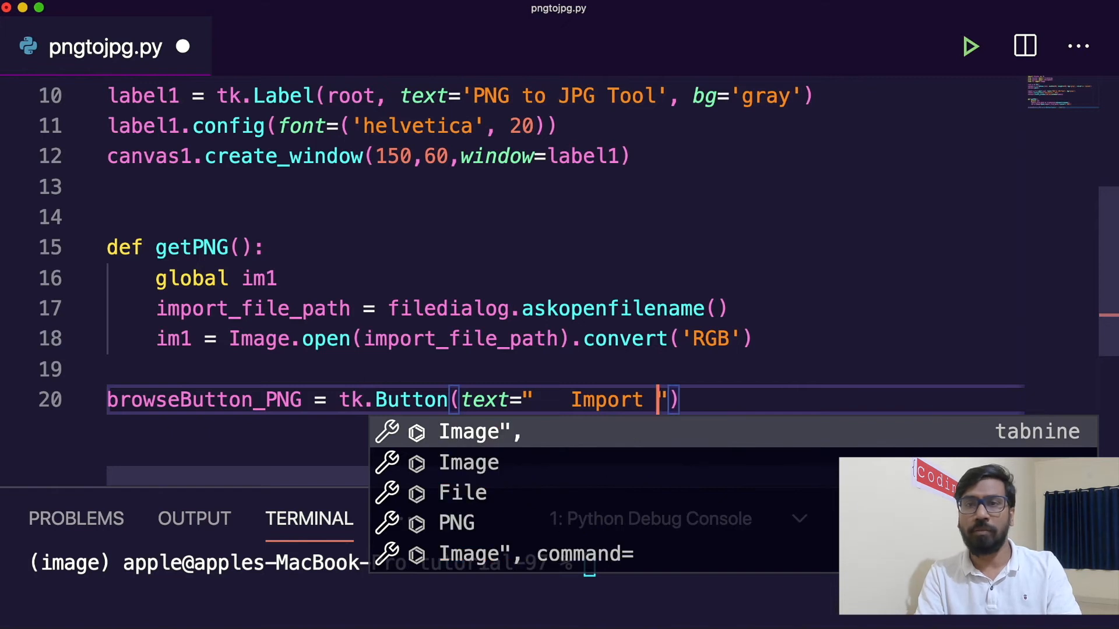
pyautogui.write('PNG file')
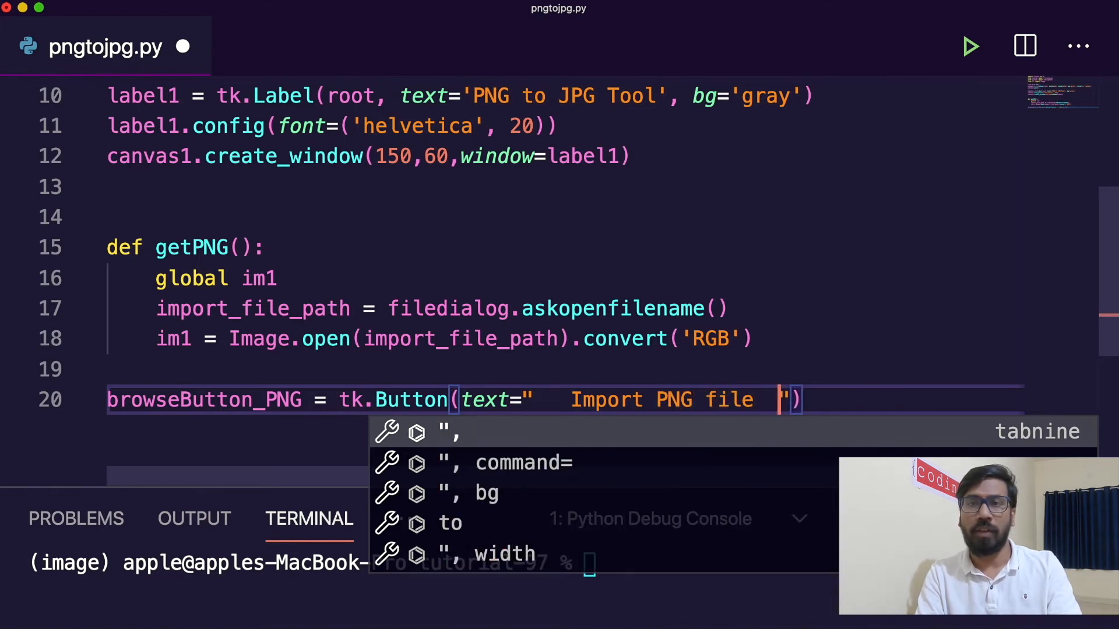
pyautogui.write(',')
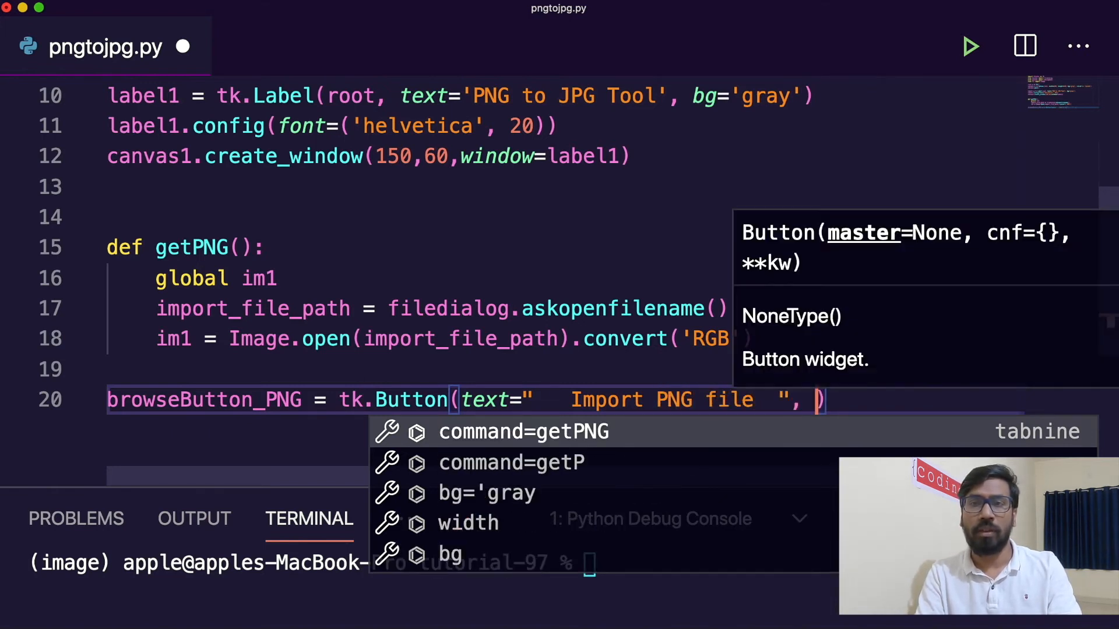
pyautogui.write('command=getPNG')
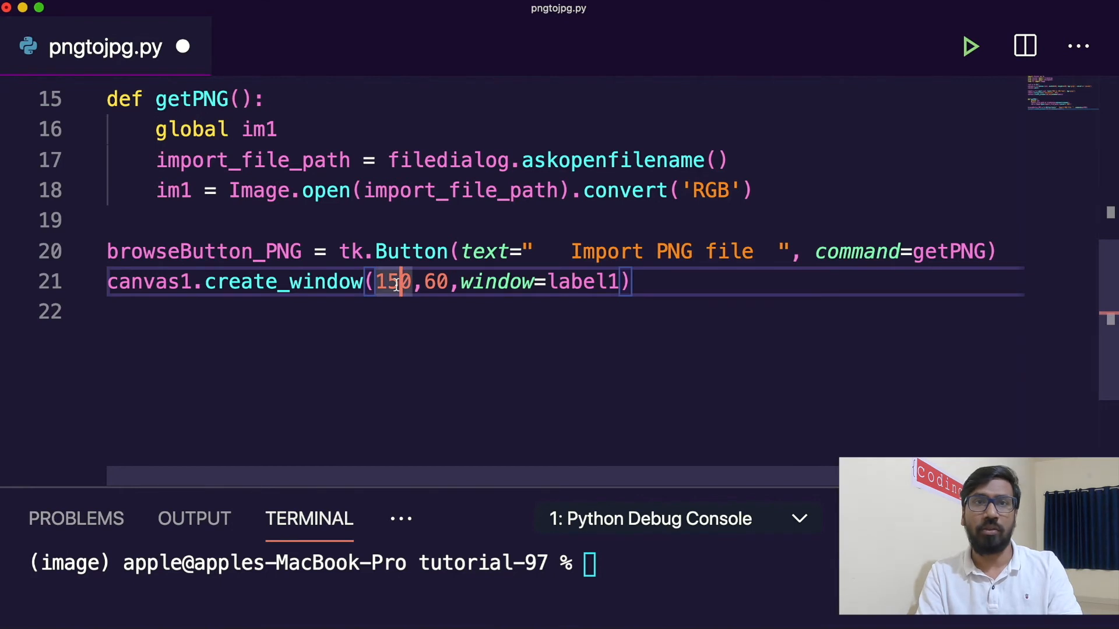
# Place browseButton_PNG on the canvas at 150,130 and start a new def line
pyautogui.write('13')
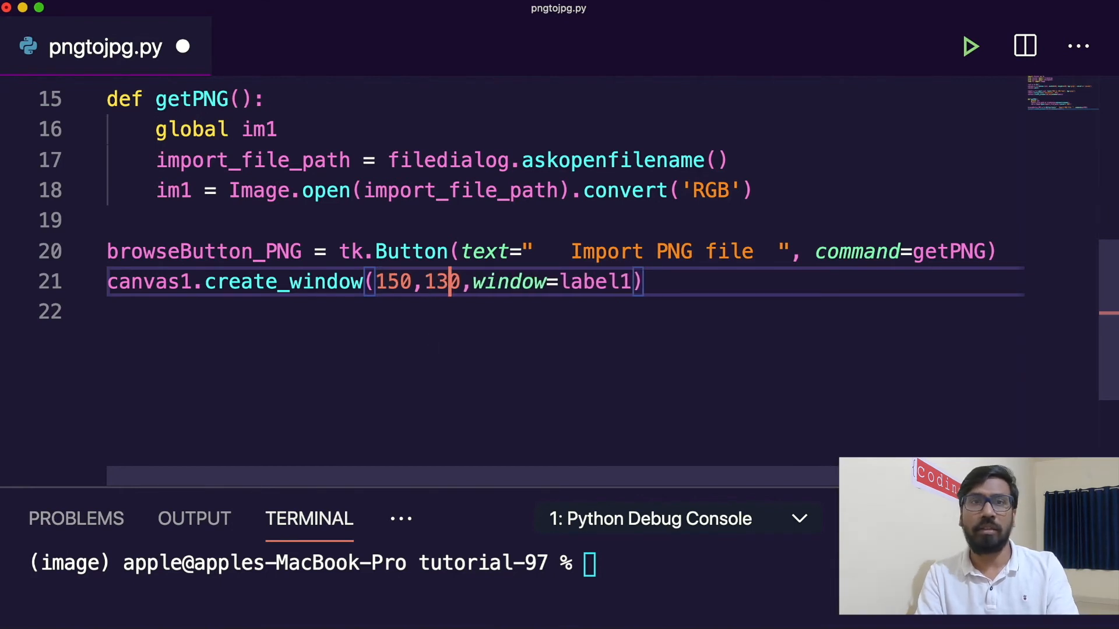
pyautogui.moveTo(610, 242)
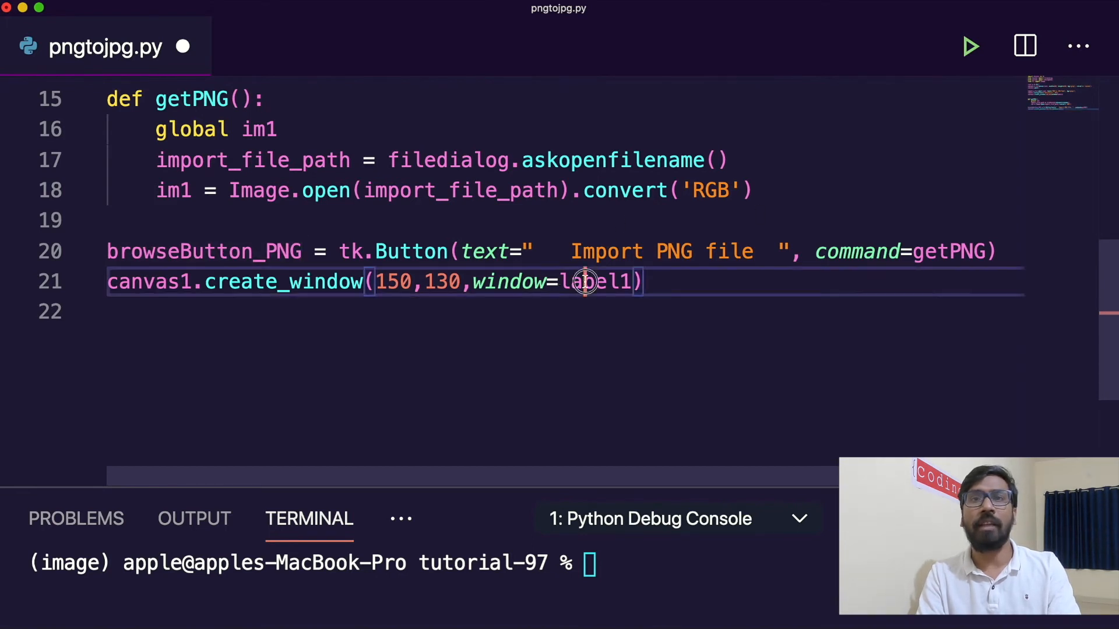
pyautogui.write('browseButton_PNG')
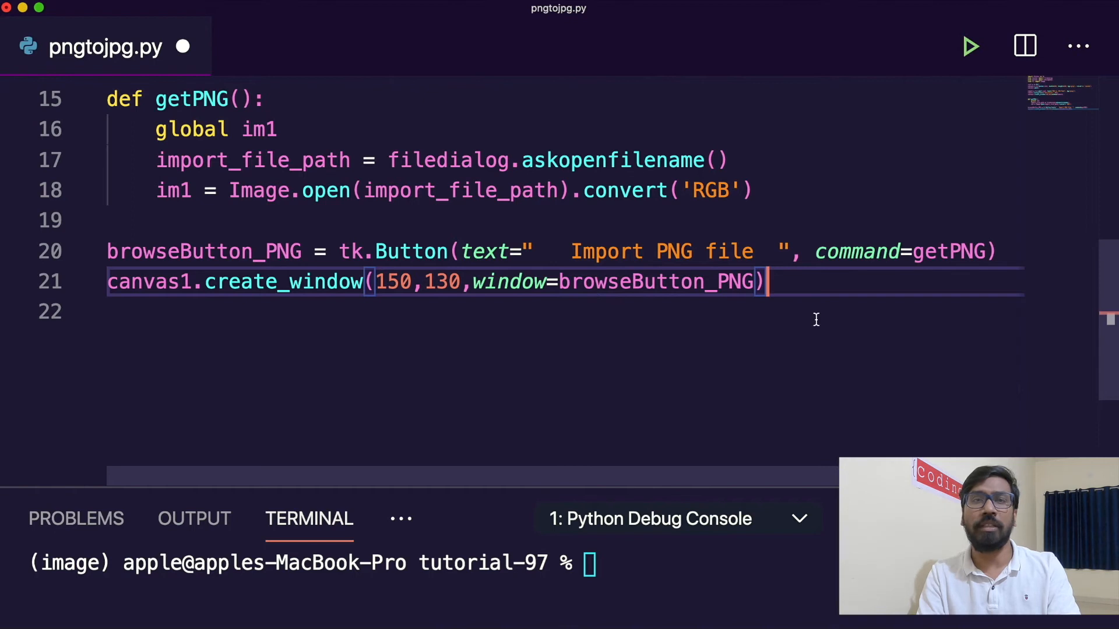
pyautogui.write('def')
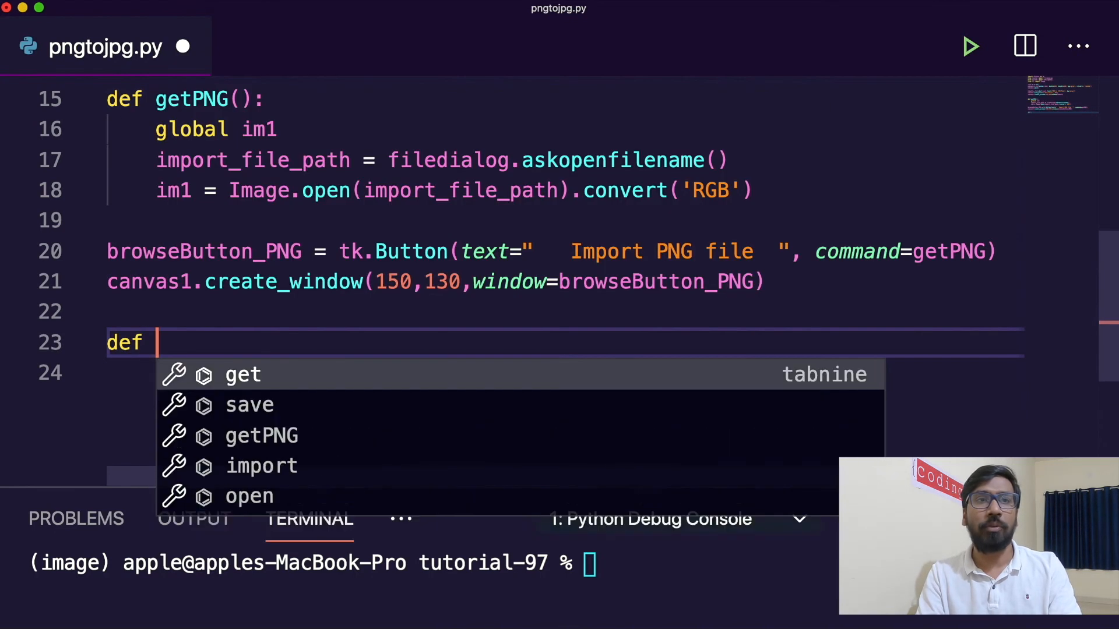
# Define convertToJPG() declaring global im1
pyautogui.write('convert')
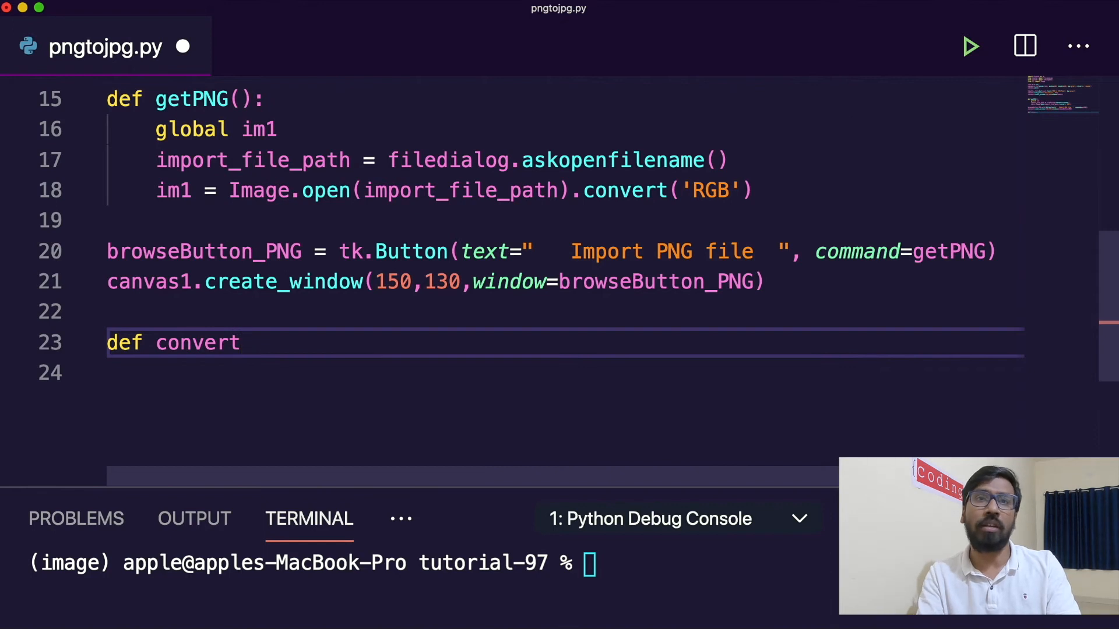
pyautogui.write('ToJPG')
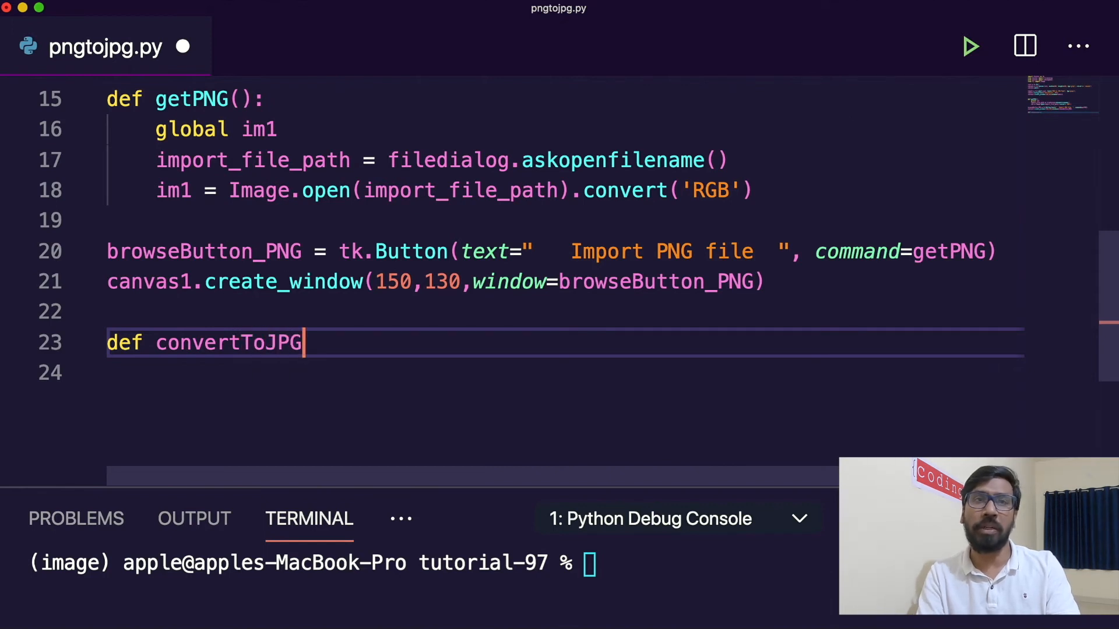
pyautogui.write('():')
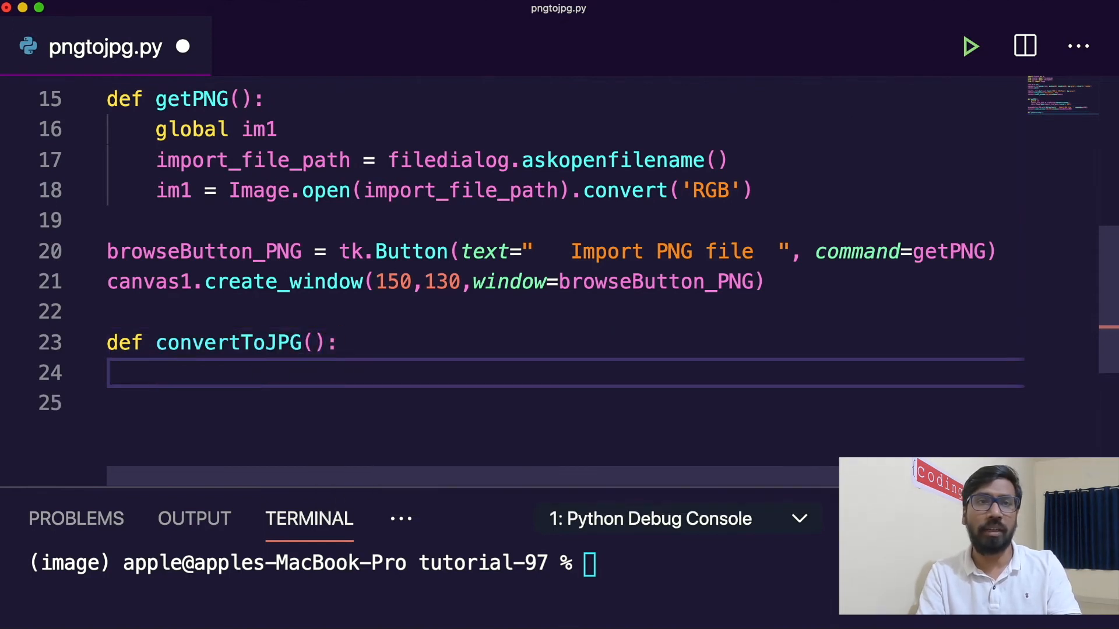
pyautogui.write('global')
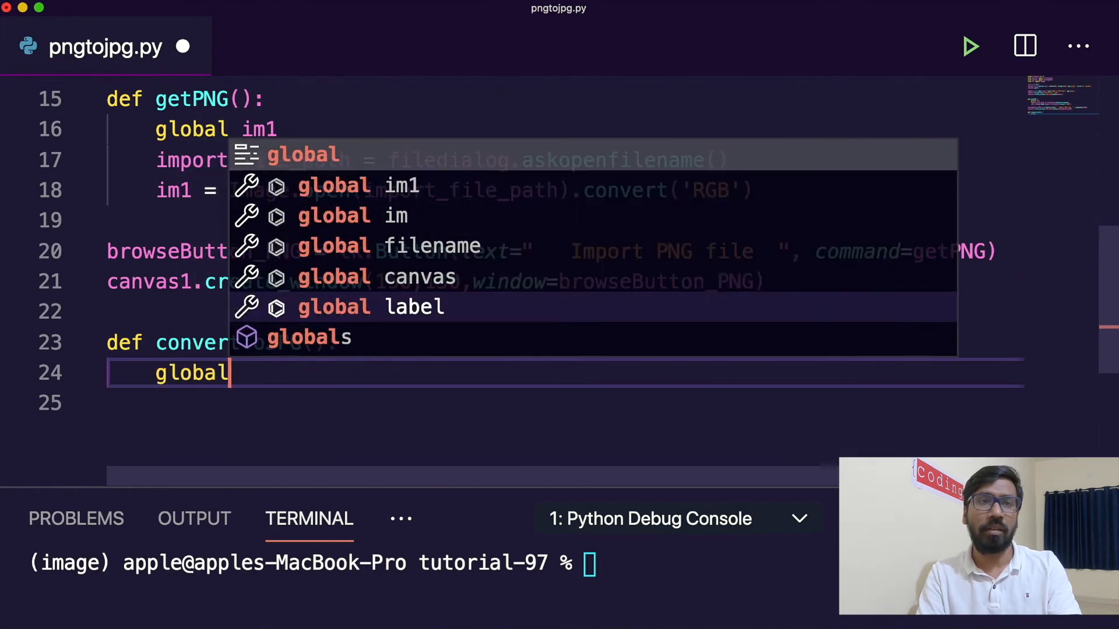
pyautogui.click(360, 185)
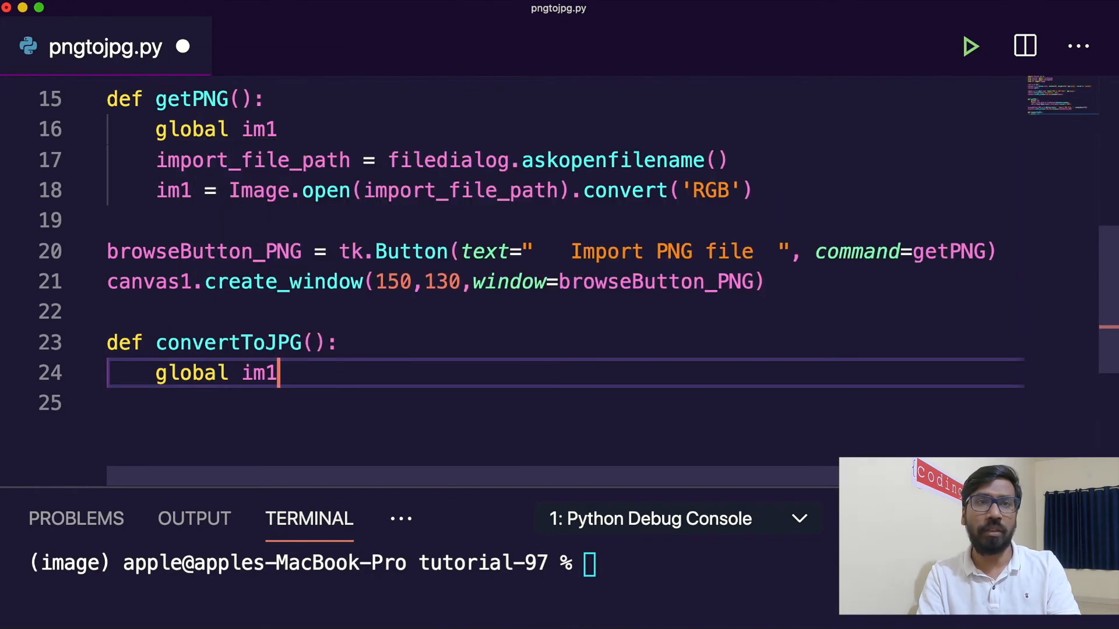
pyautogui.press('Enter')
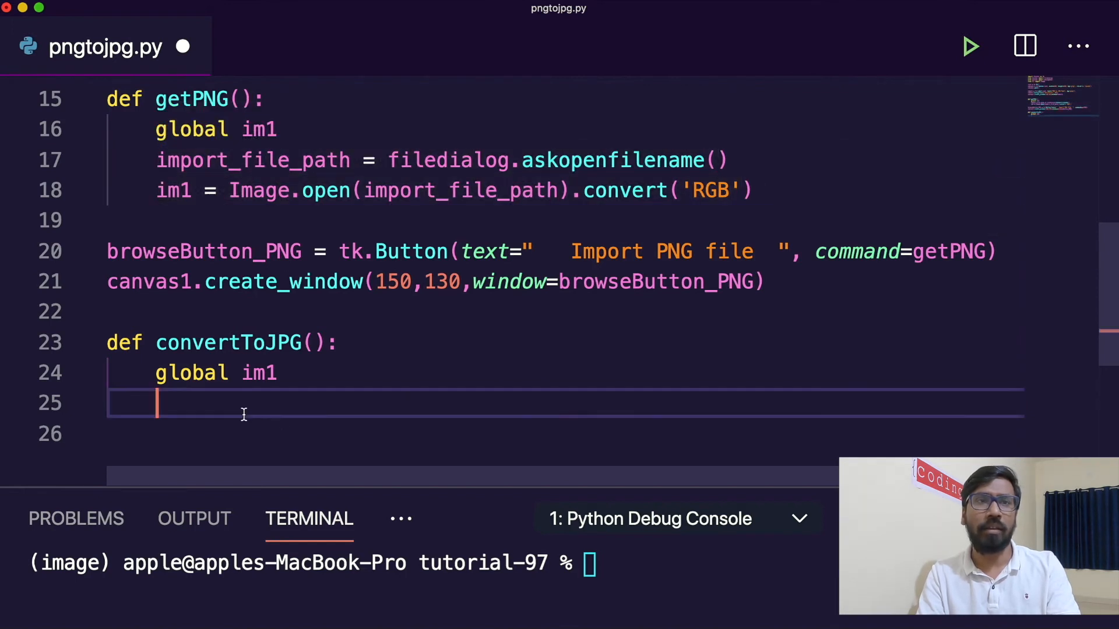
pyautogui.press('Enter')
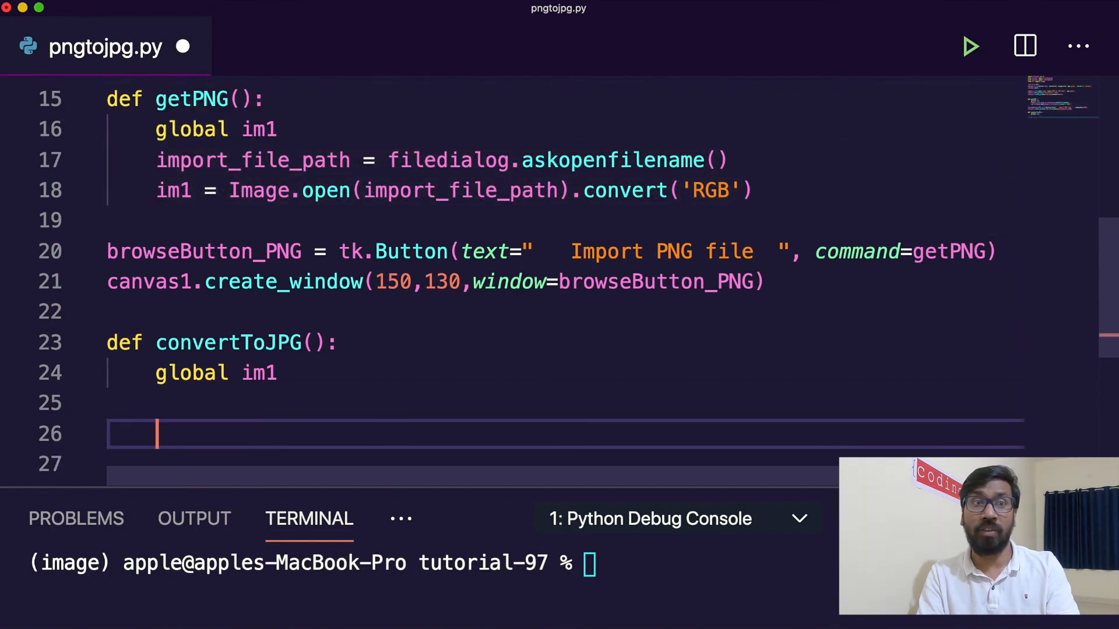
# Set export_file_path = filedialog.asksavefilename(defaultextension='.jpg')
pyautogui.write('export_file_path = filedialog.ask')
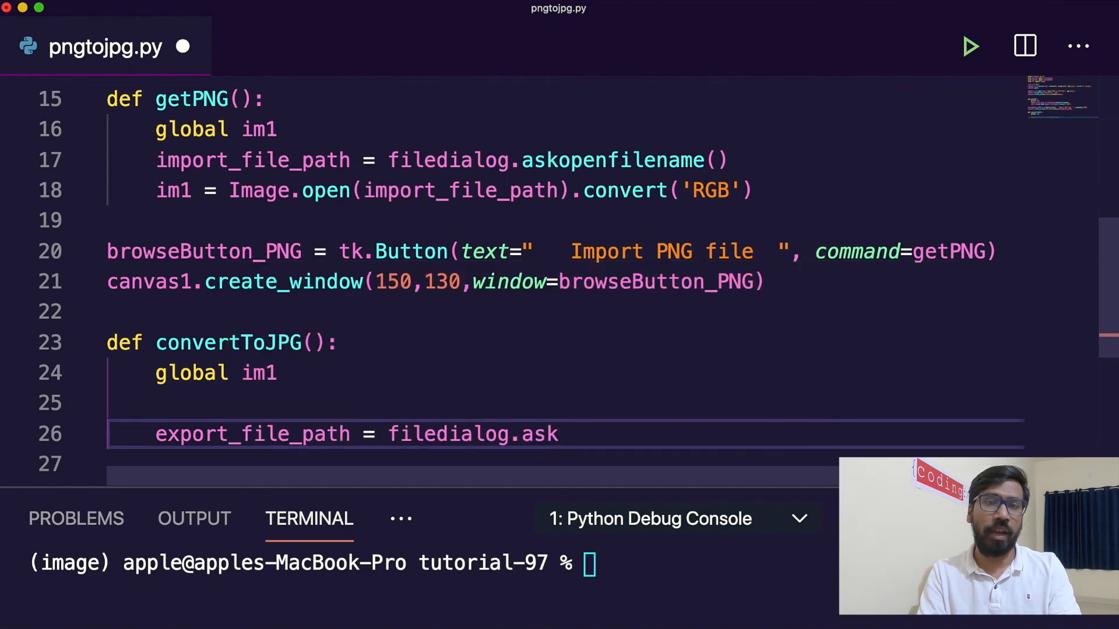
pyautogui.write('sa')
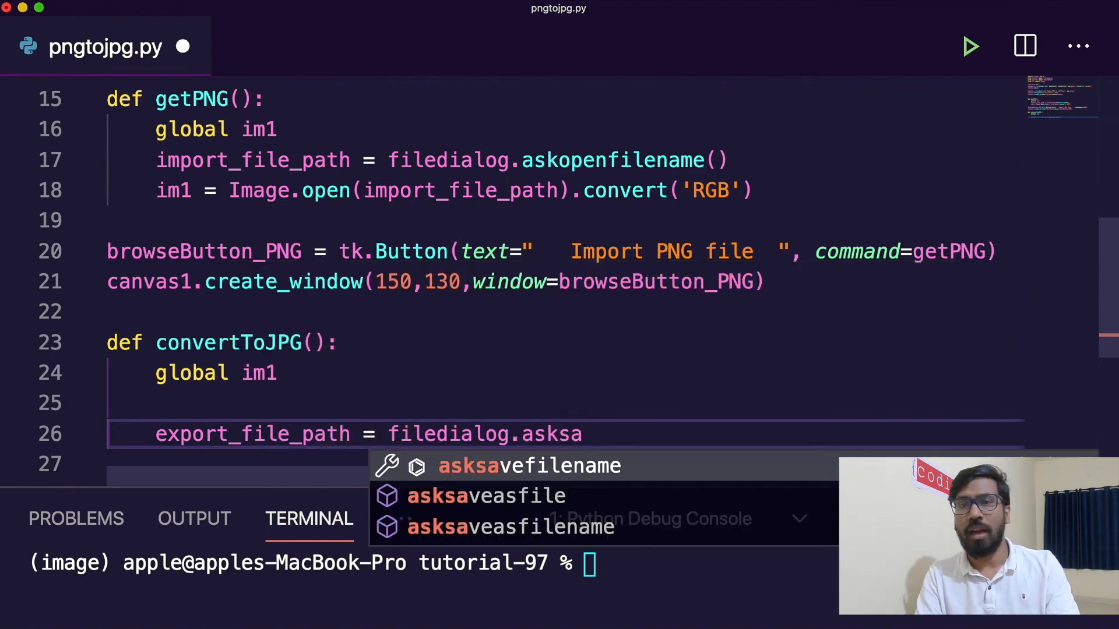
pyautogui.click(528, 466)
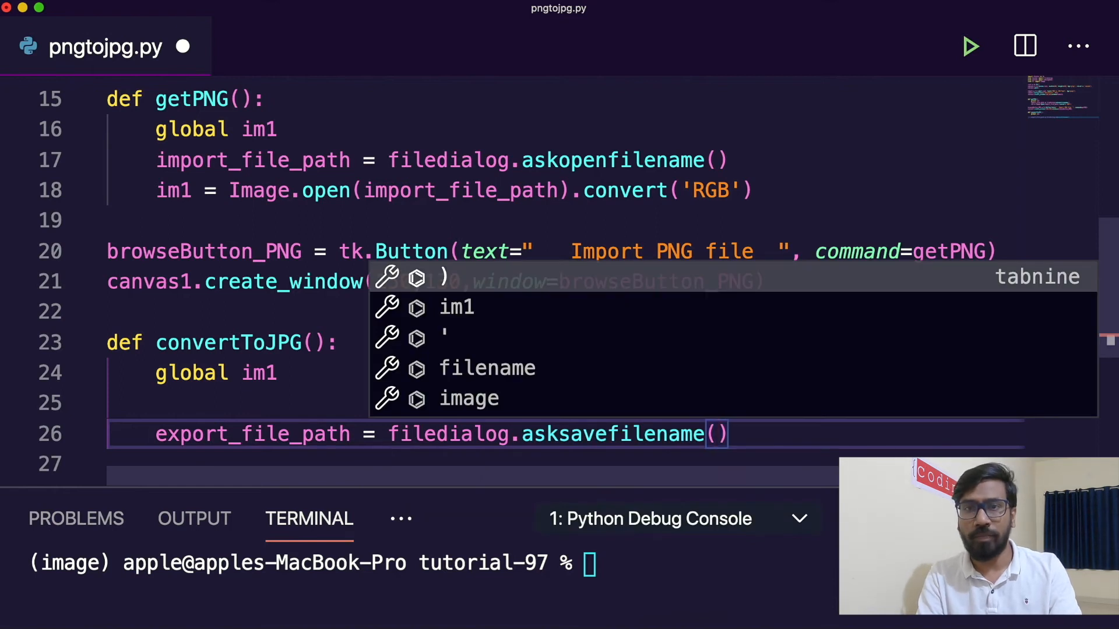
pyautogui.write('defau')
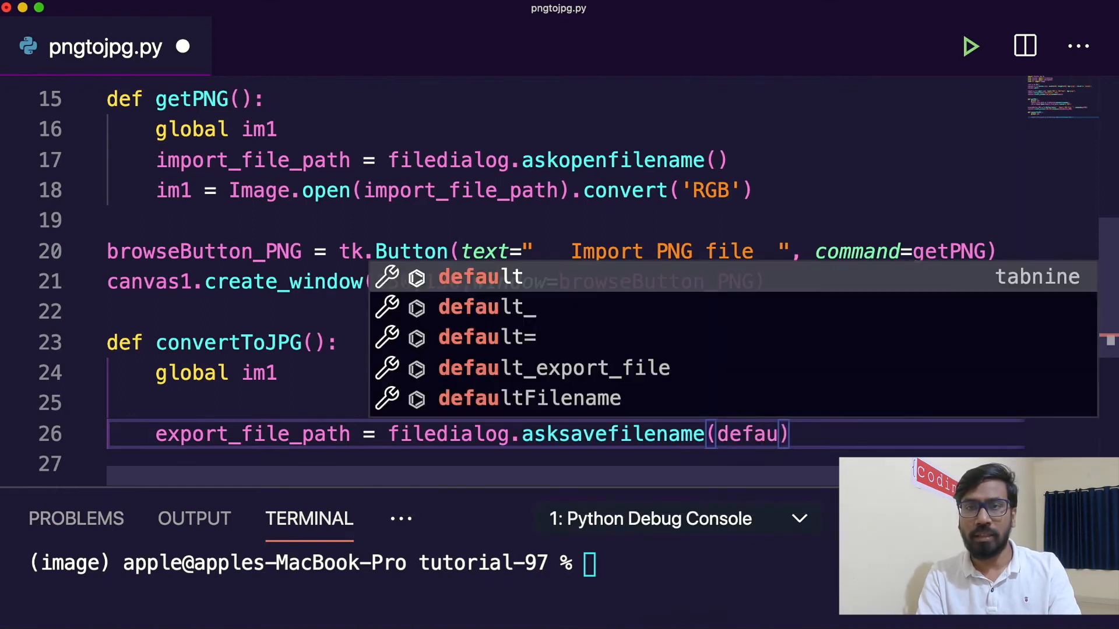
pyautogui.write('ltex')
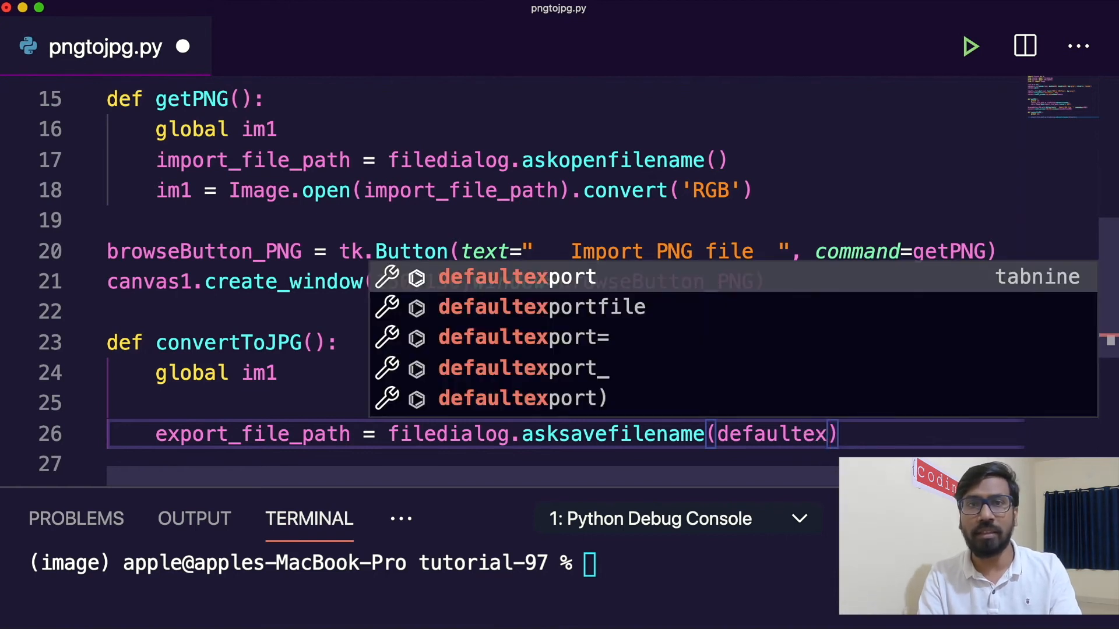
pyautogui.write("ension='.jpg")
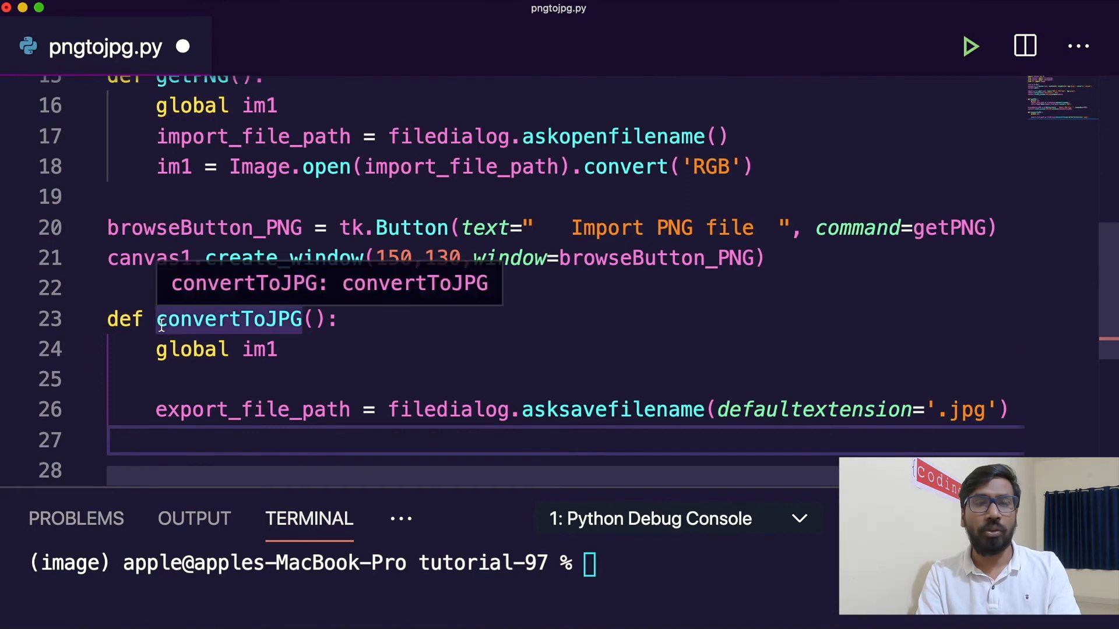
# Save the image with im1.save(export_file_path)
pyautogui.write('im1.sa')
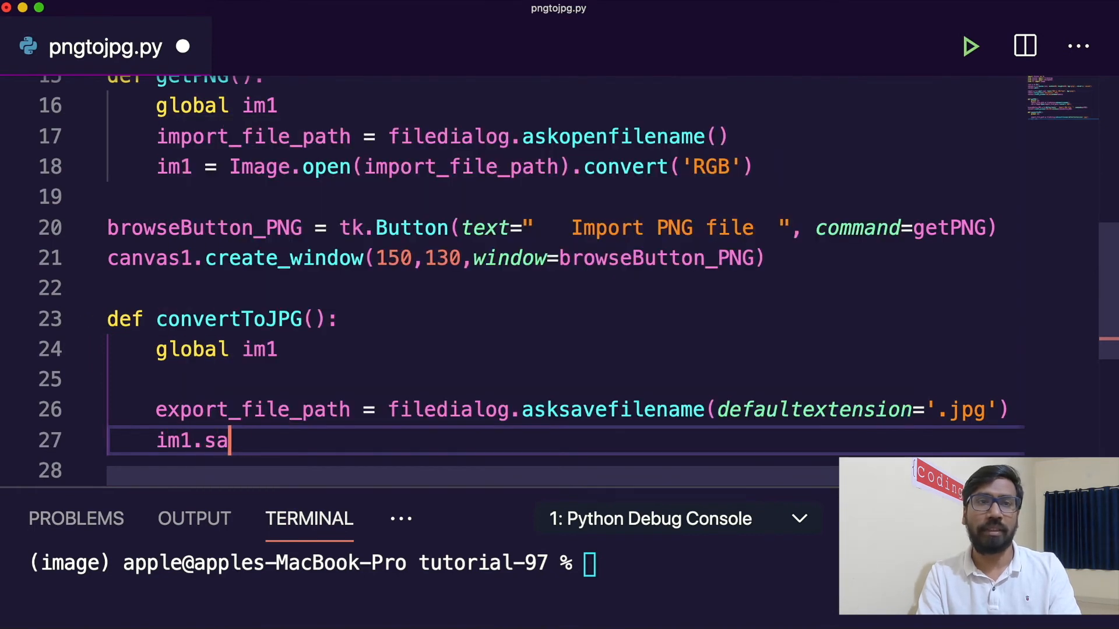
pyautogui.write('ve()')
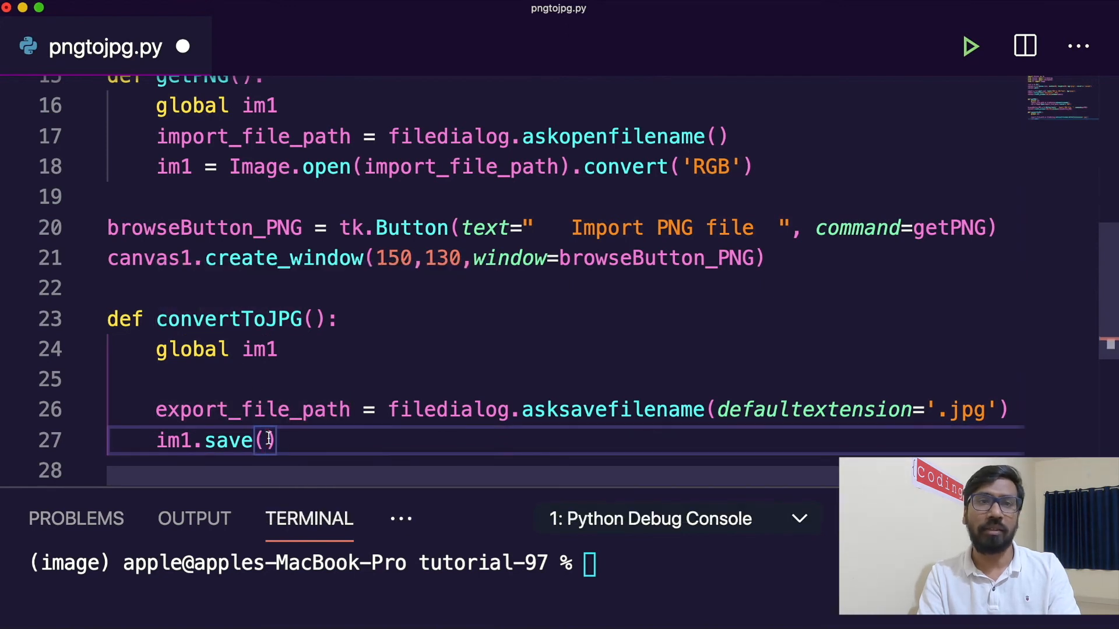
pyautogui.write('export_file_path)')
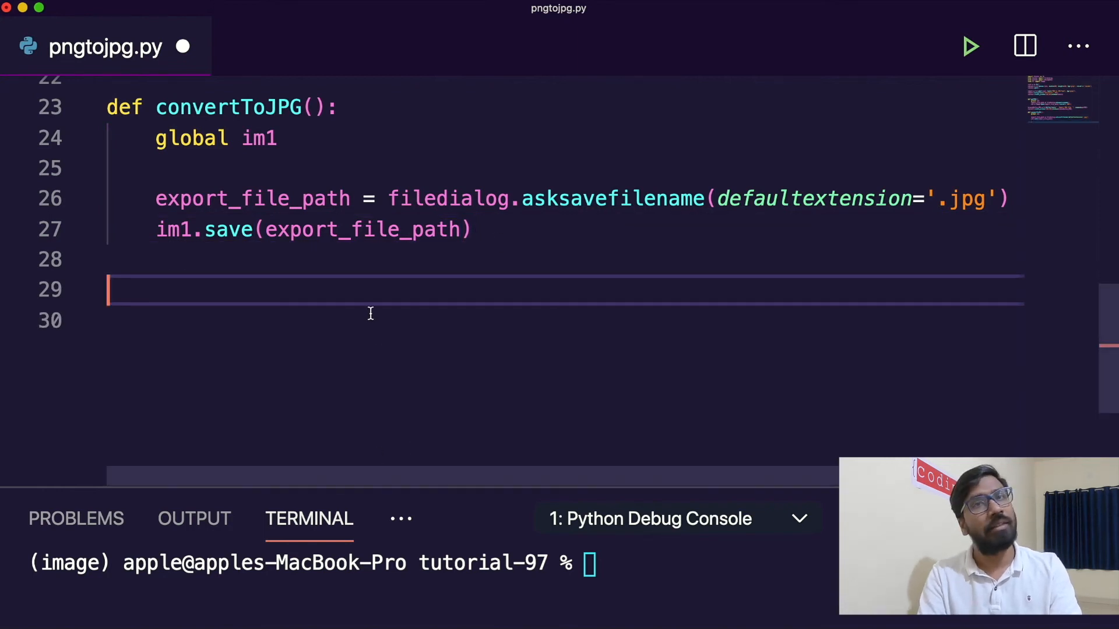
# Define saveAsButton_JPG as a tk.Button labelled 'Convert PNG to JPG' with command convertToJPG
pyautogui.write('save')
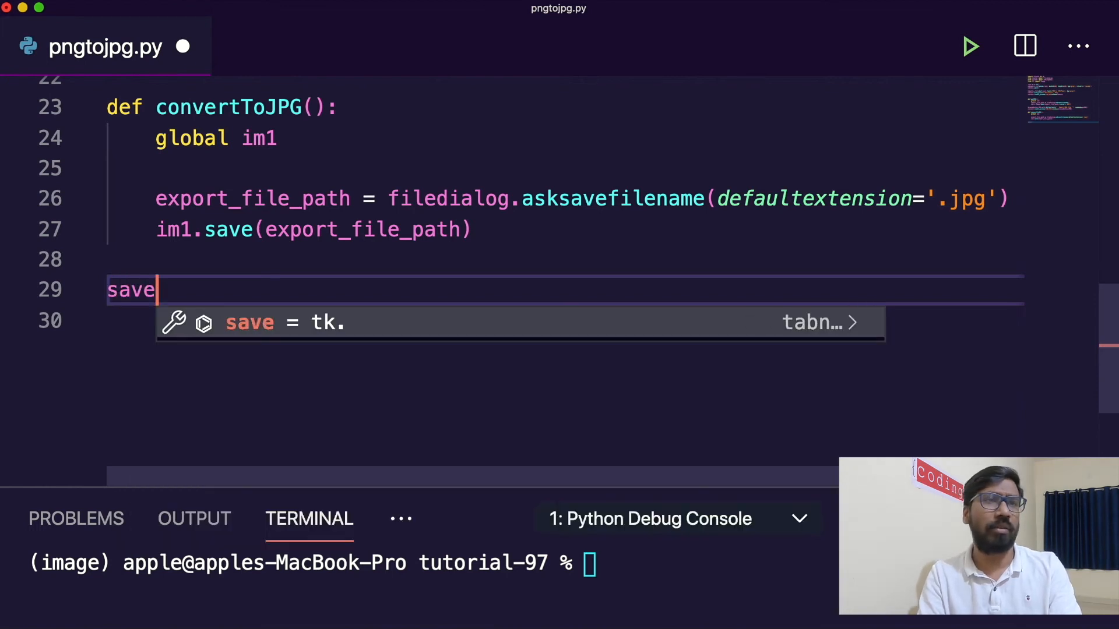
pyautogui.write('AsButt')
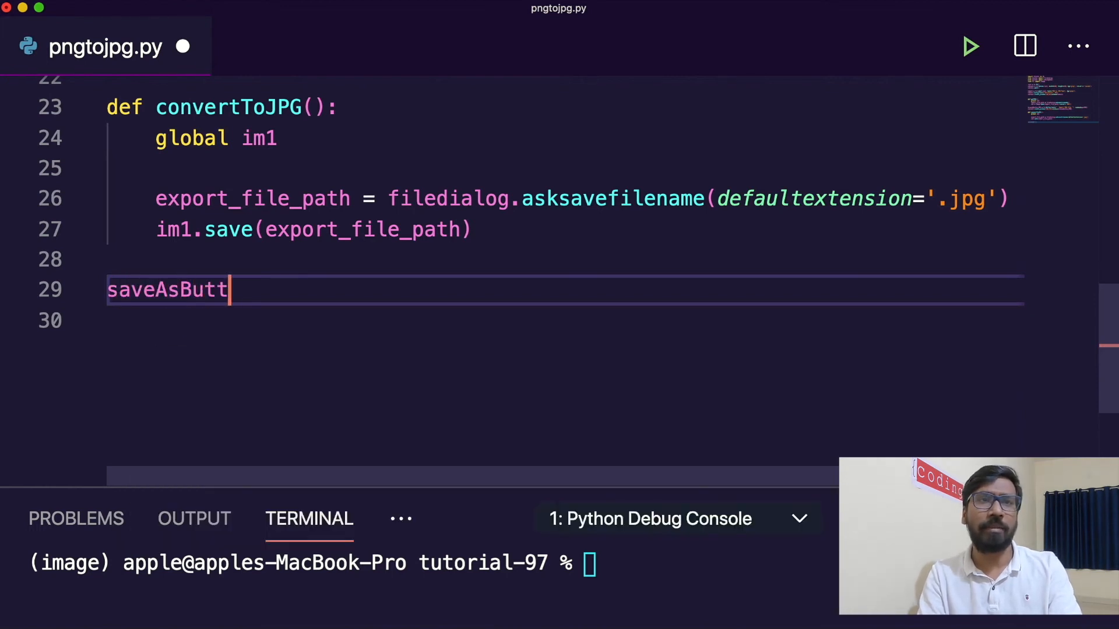
pyautogui.write('on_JPG')
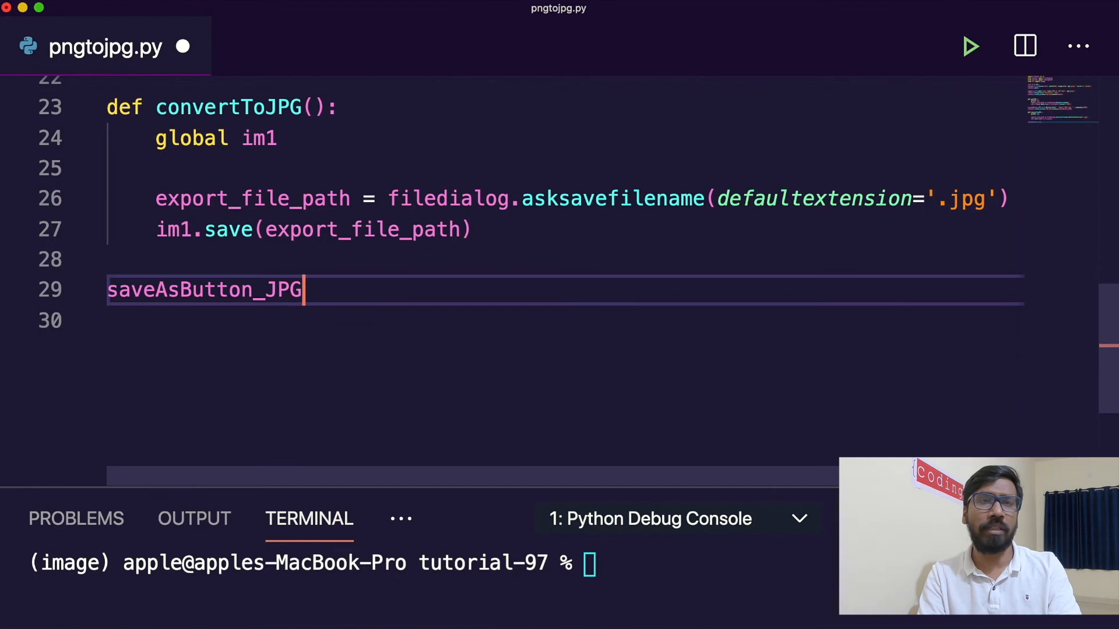
pyautogui.write('= tk.')
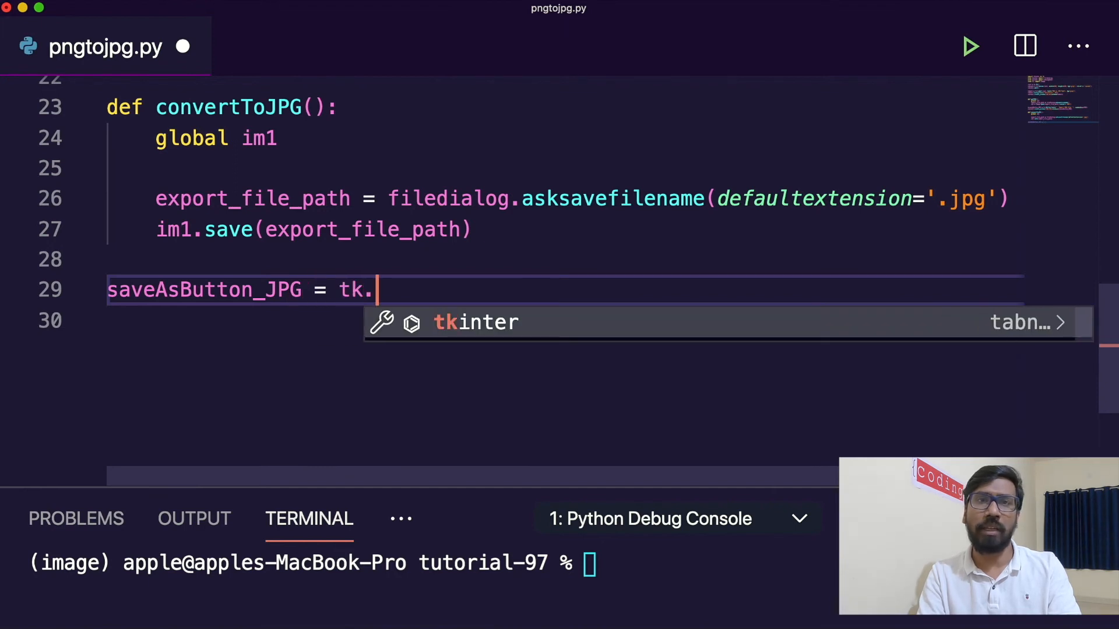
pyautogui.write('Butt')
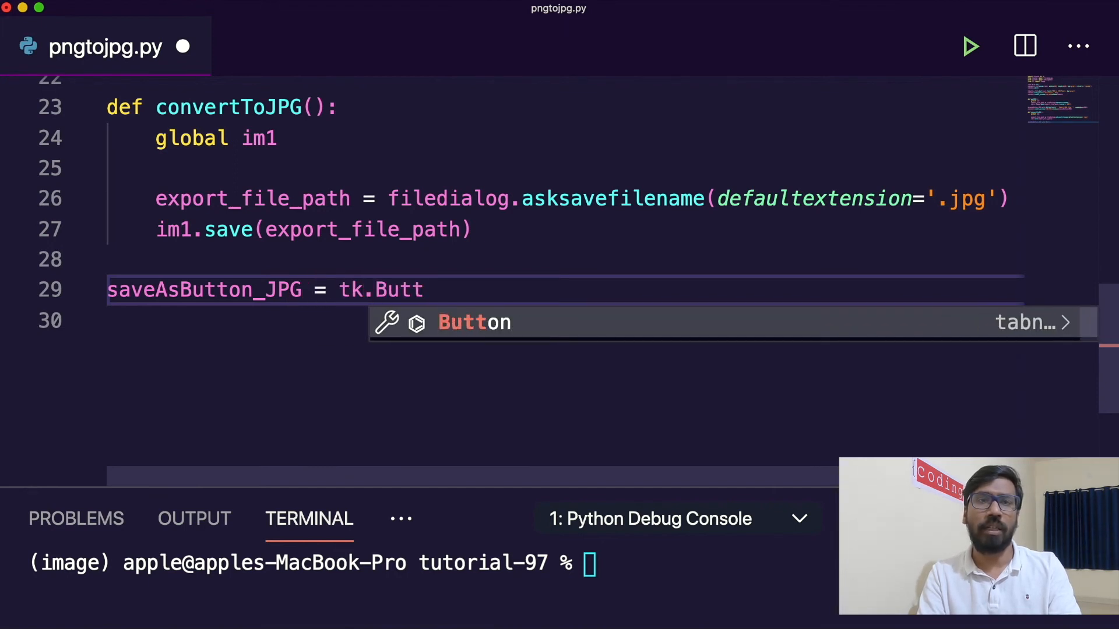
pyautogui.press('Tab')
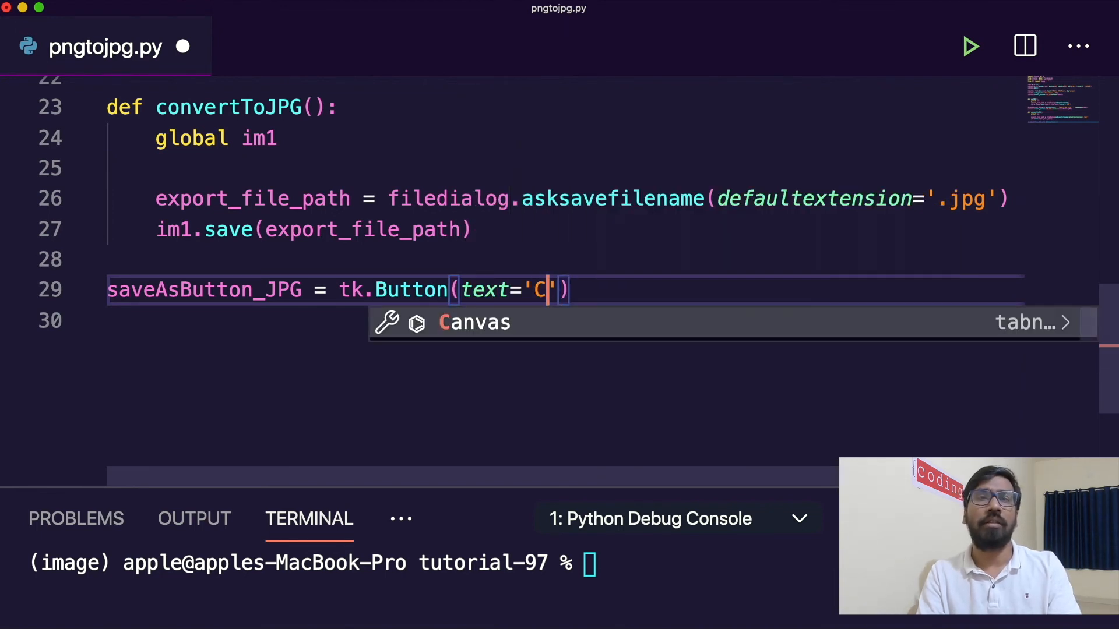
pyautogui.write('onvert')
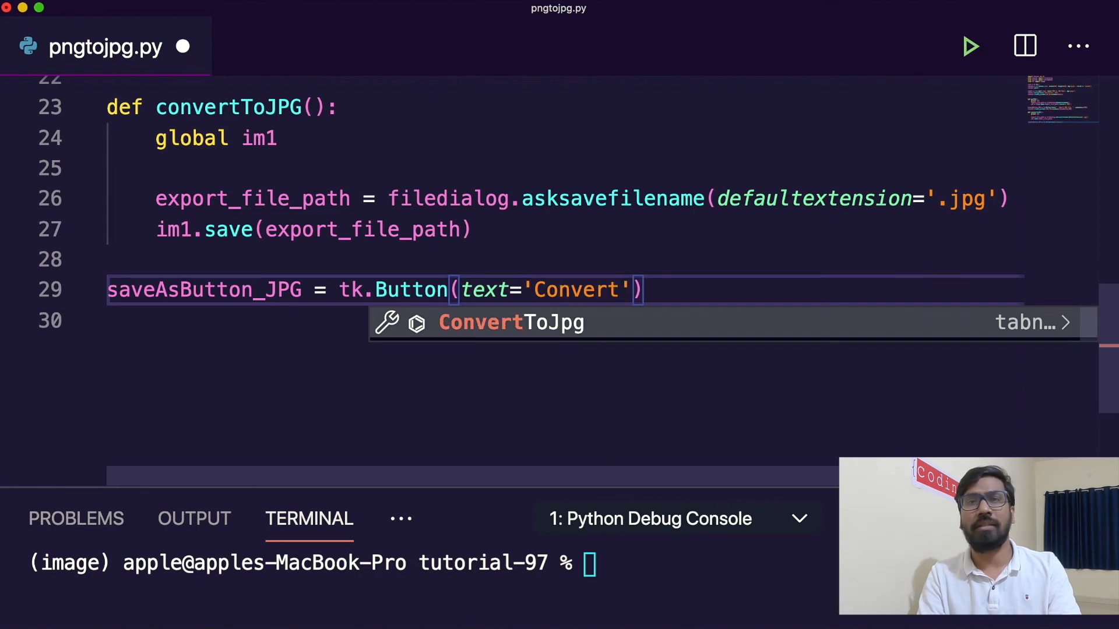
pyautogui.write('PNG to')
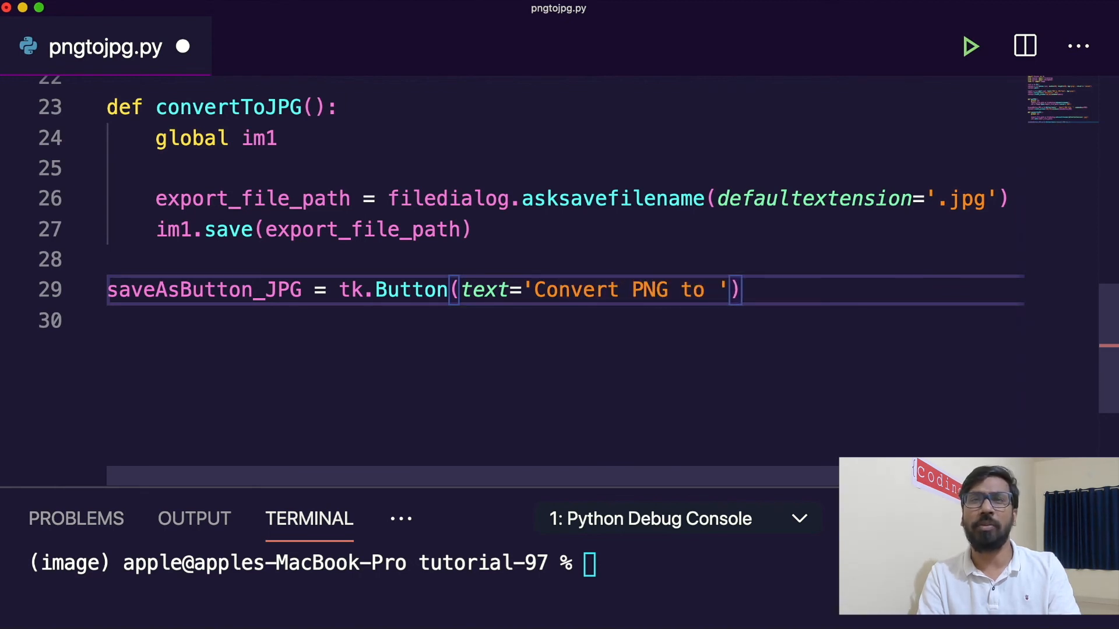
pyautogui.write('JPG')
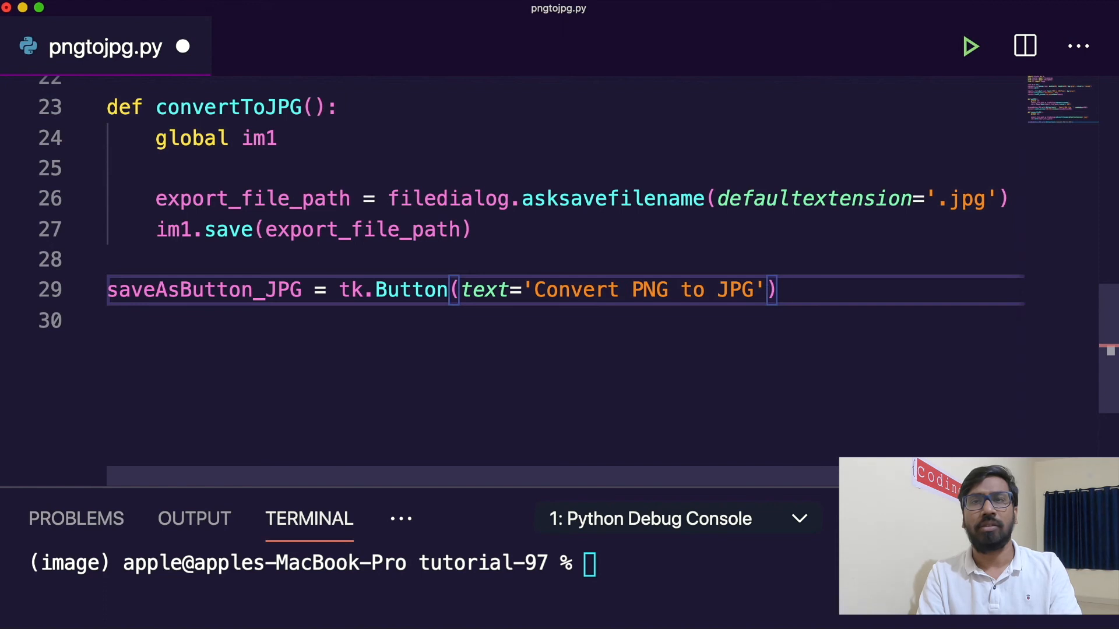
pyautogui.write(', command=convert')
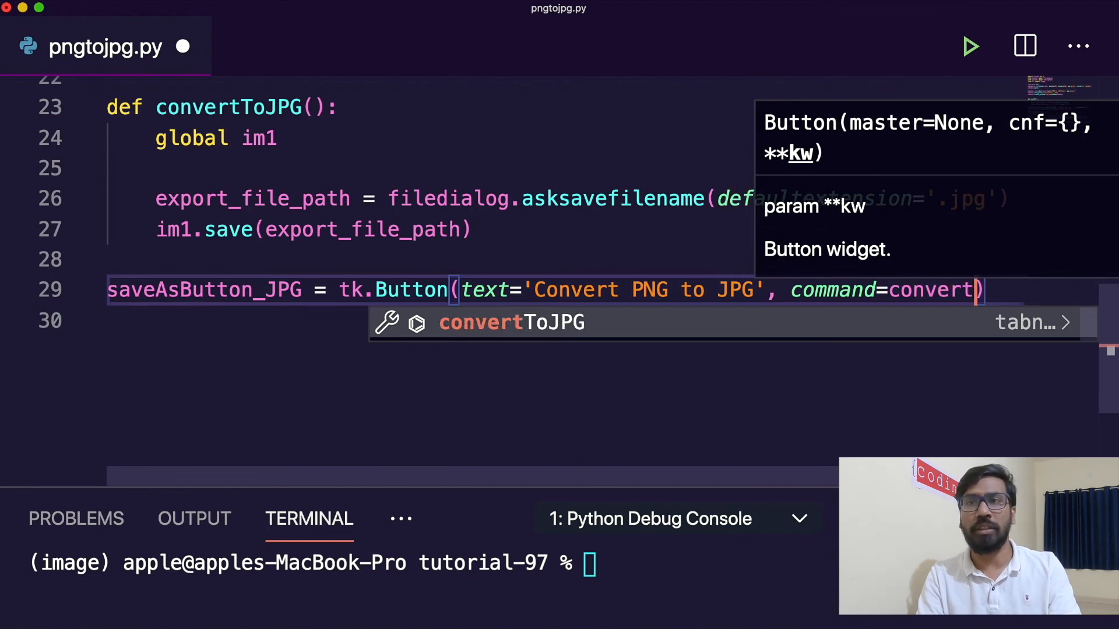
pyautogui.write('ToJP')
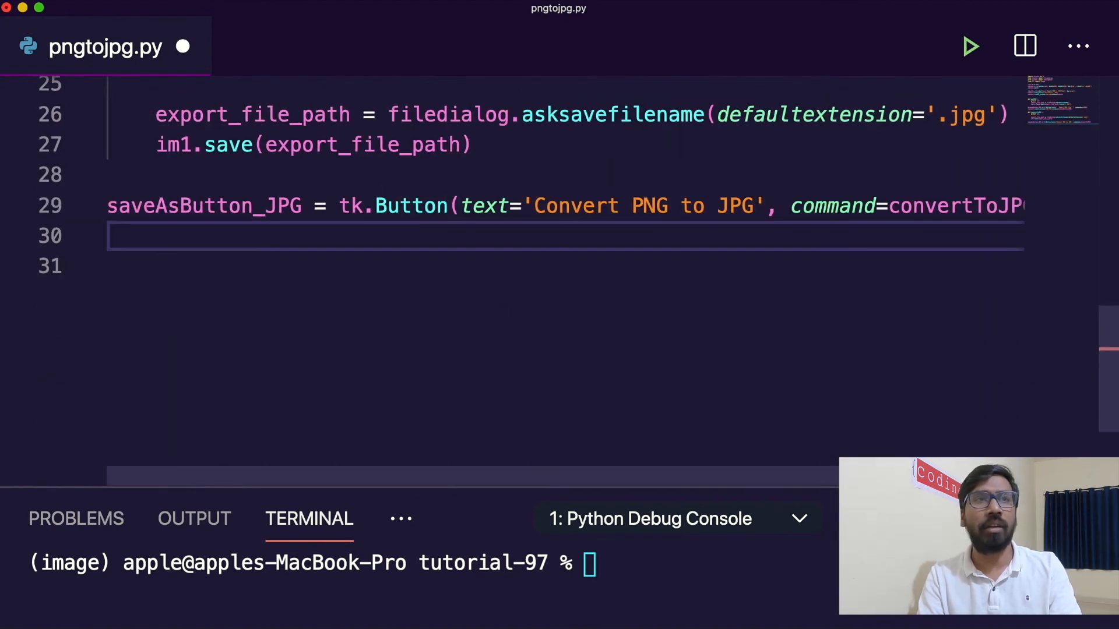
# Place saveAsButton_JPG on canvas1 with create_window at 150, 180
pyautogui.write('can')
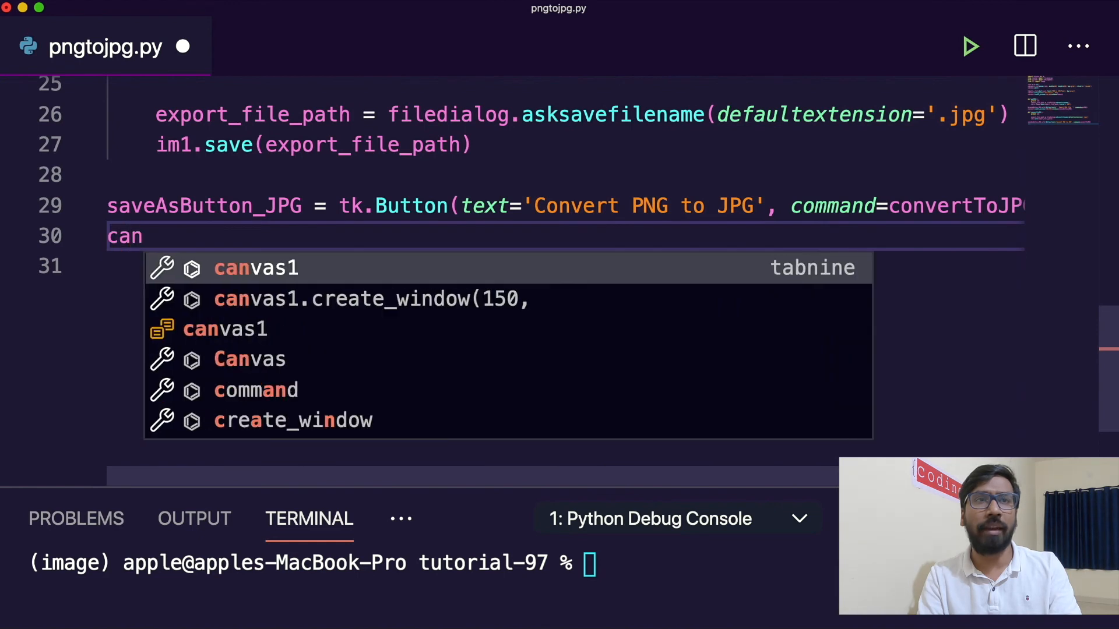
pyautogui.click(255, 268)
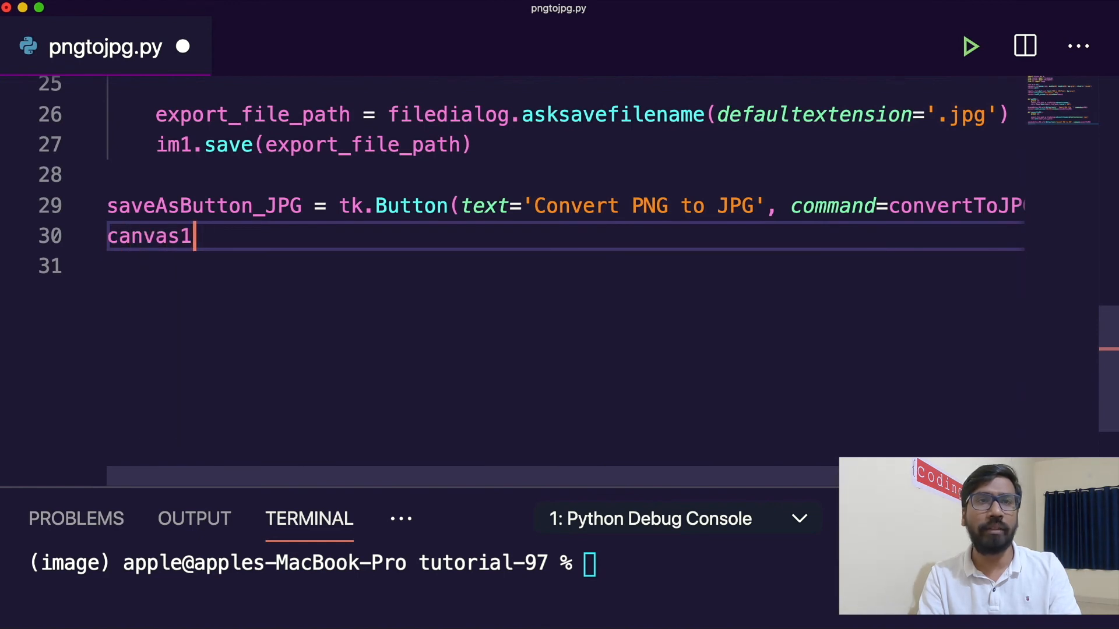
pyautogui.write('.create_window(')
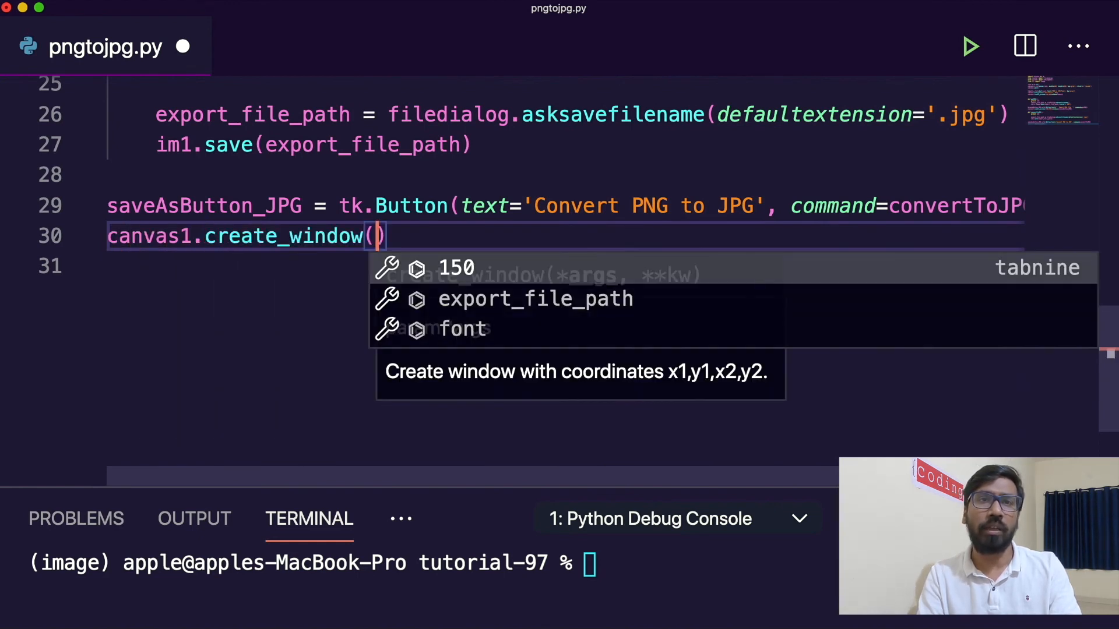
pyautogui.write('150')
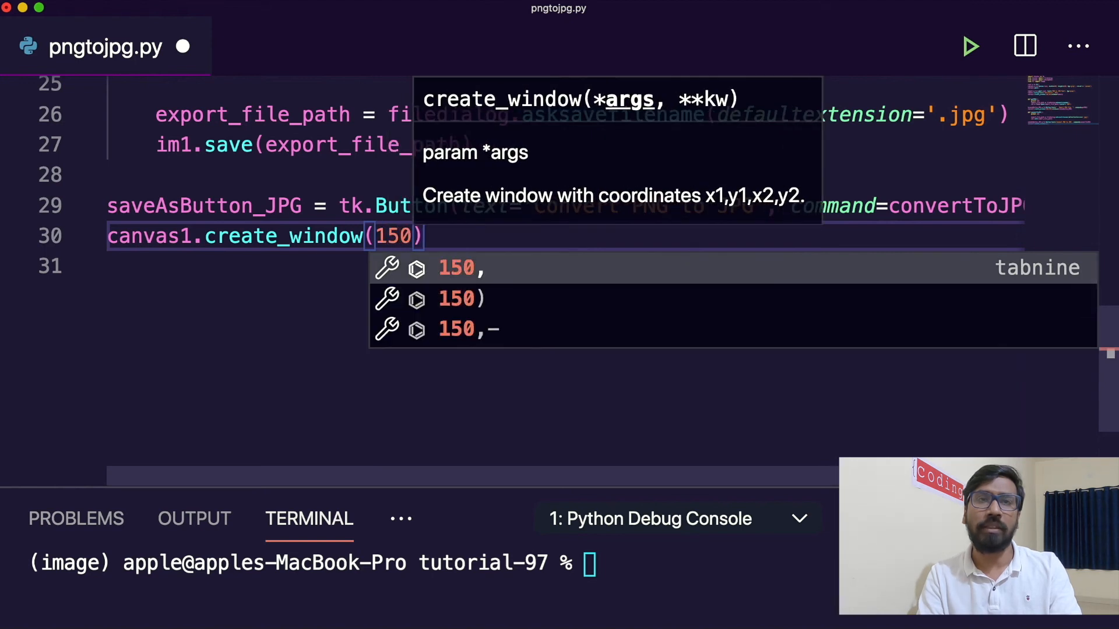
pyautogui.write(', 180, window=')
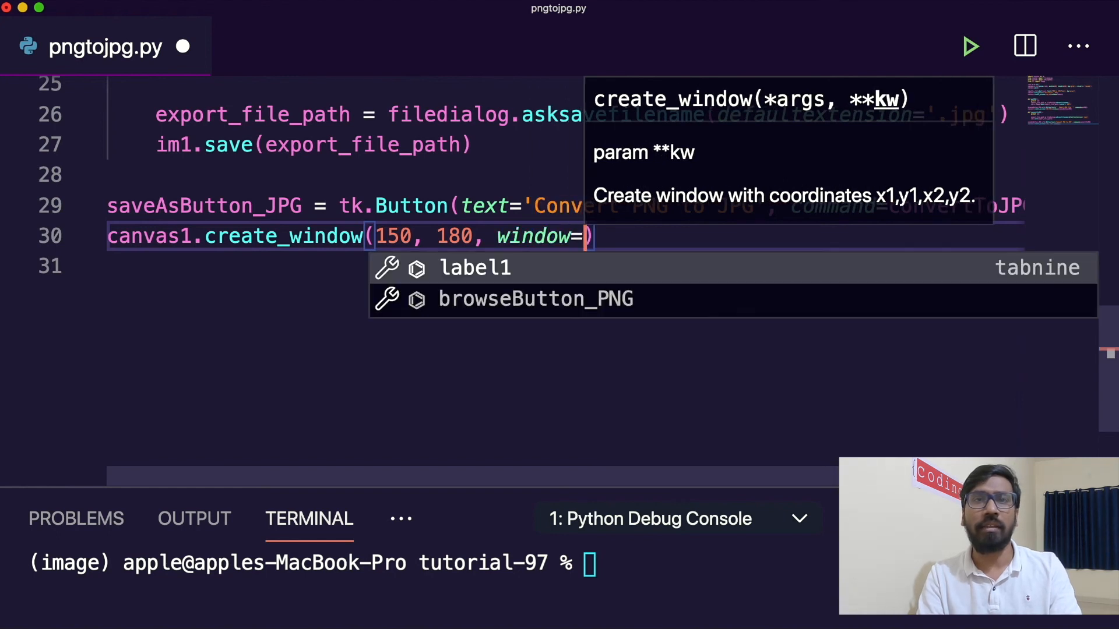
pyautogui.write('saveAsButton_JPG')
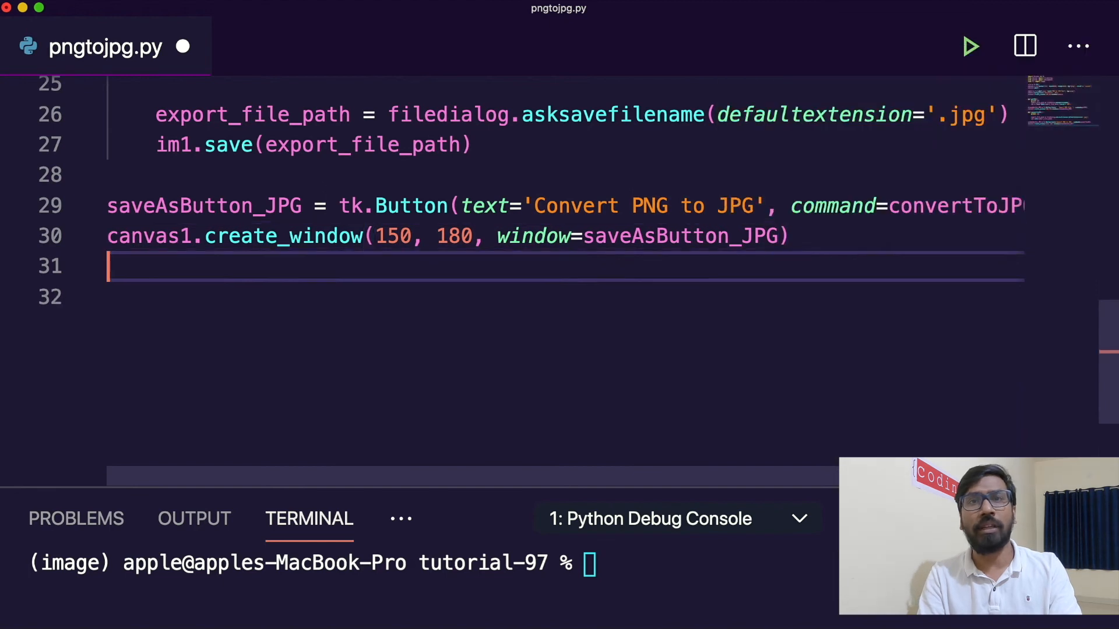
# End the script with root.mainloop() and save pngtojpg.py
pyautogui.write('root.')
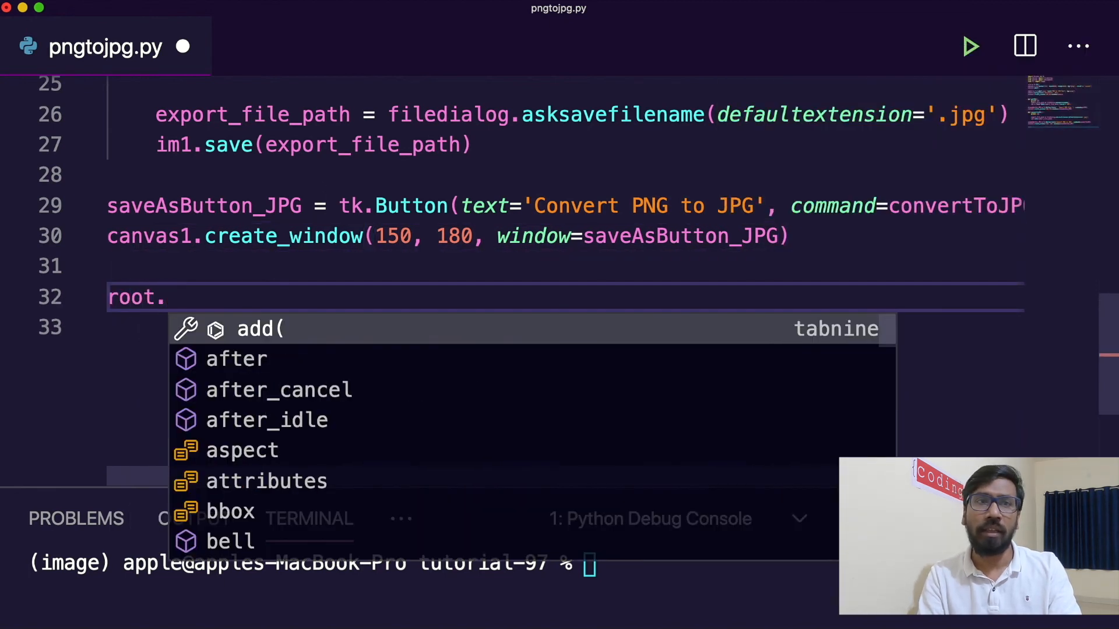
pyautogui.write('mainloop()')
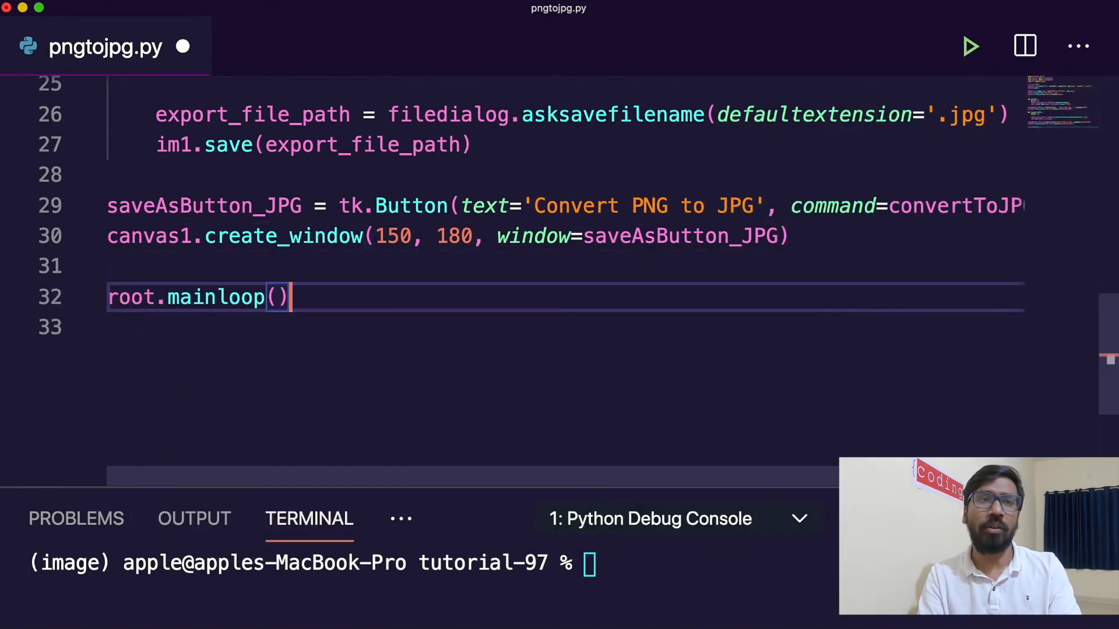
pyautogui.press('Cmd+s')
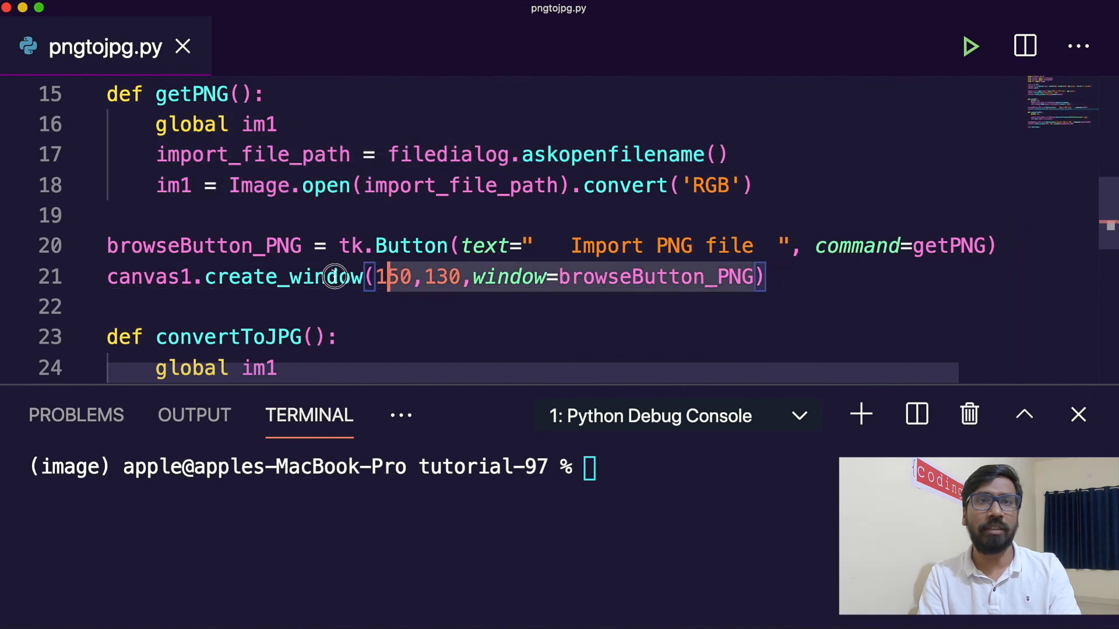
# Change the terminal directory to image/lib/python3.8/site-packages where pngtojpg.py lives
pyautogui.scroll(-3)
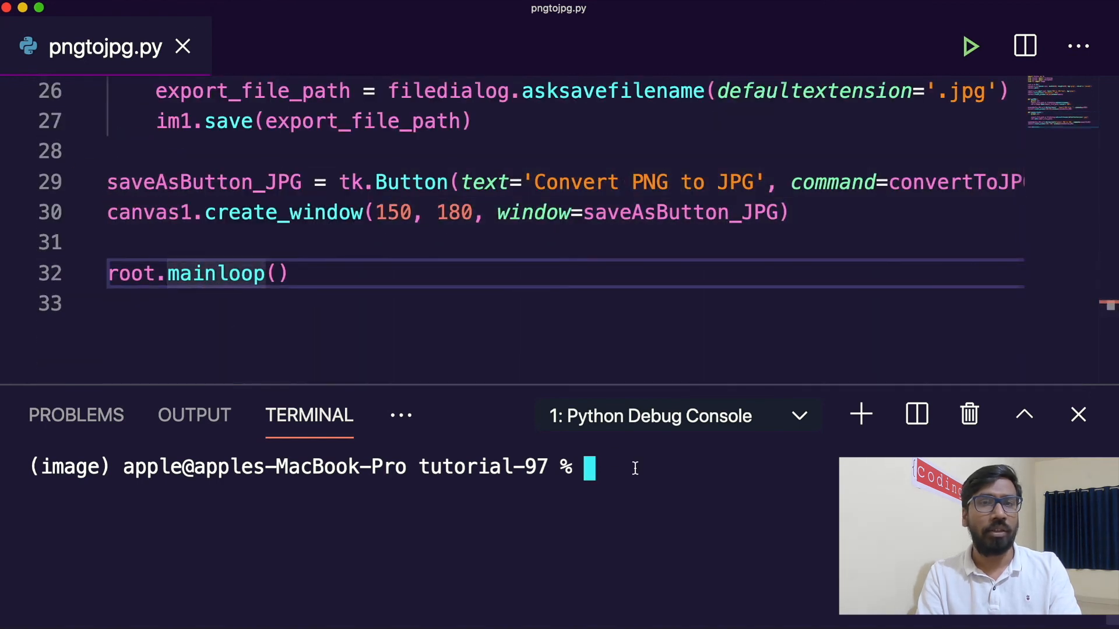
pyautogui.write('python')
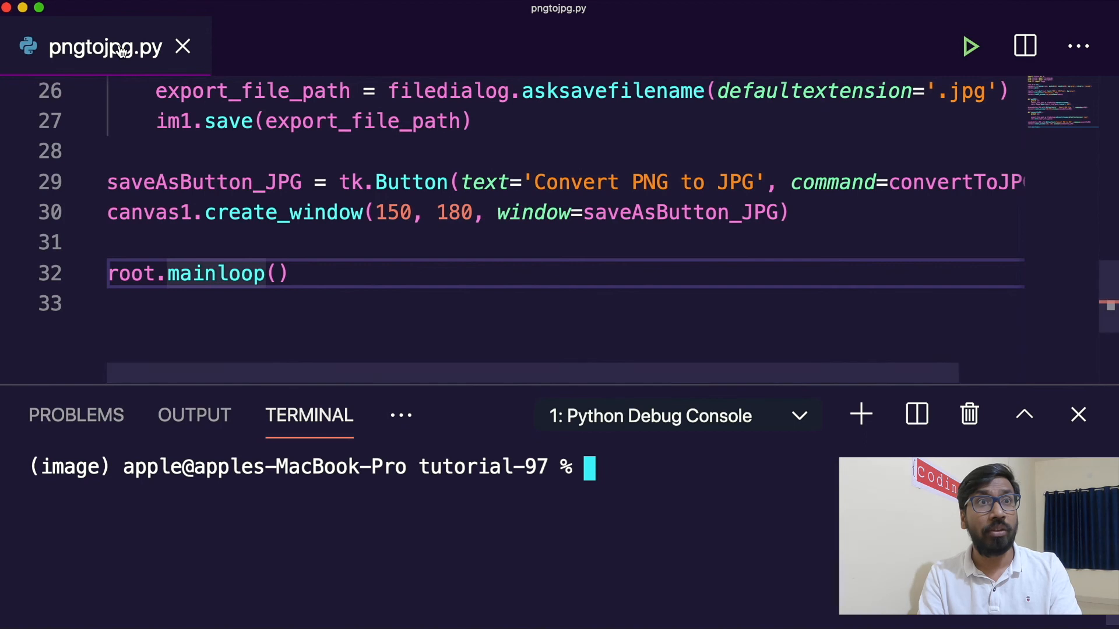
pyautogui.moveTo(117, 48)
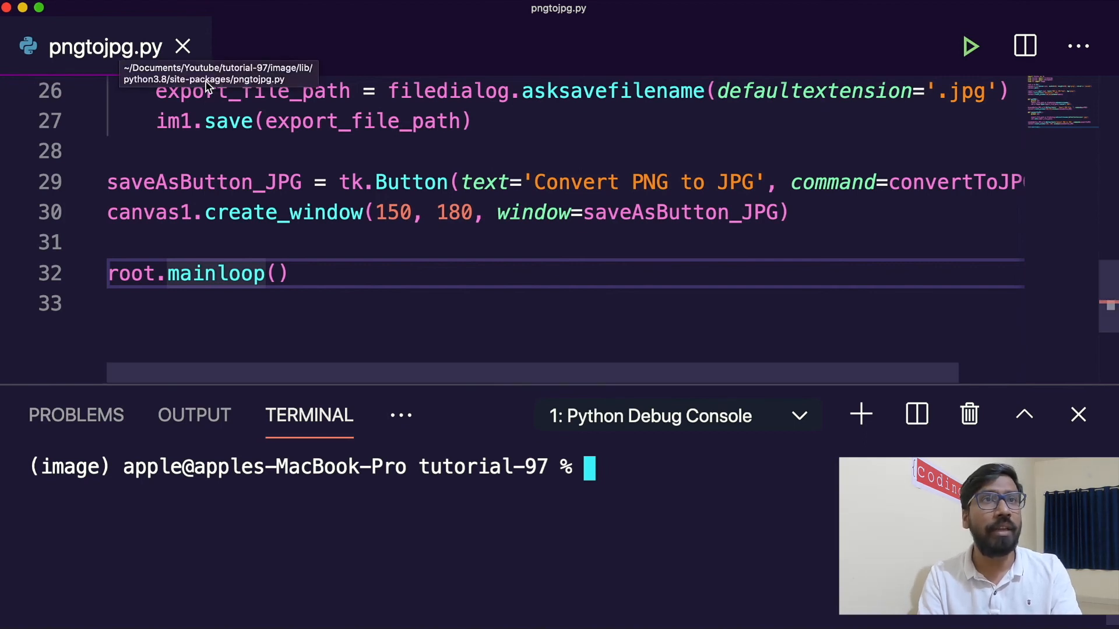
pyautogui.write('cd image/')
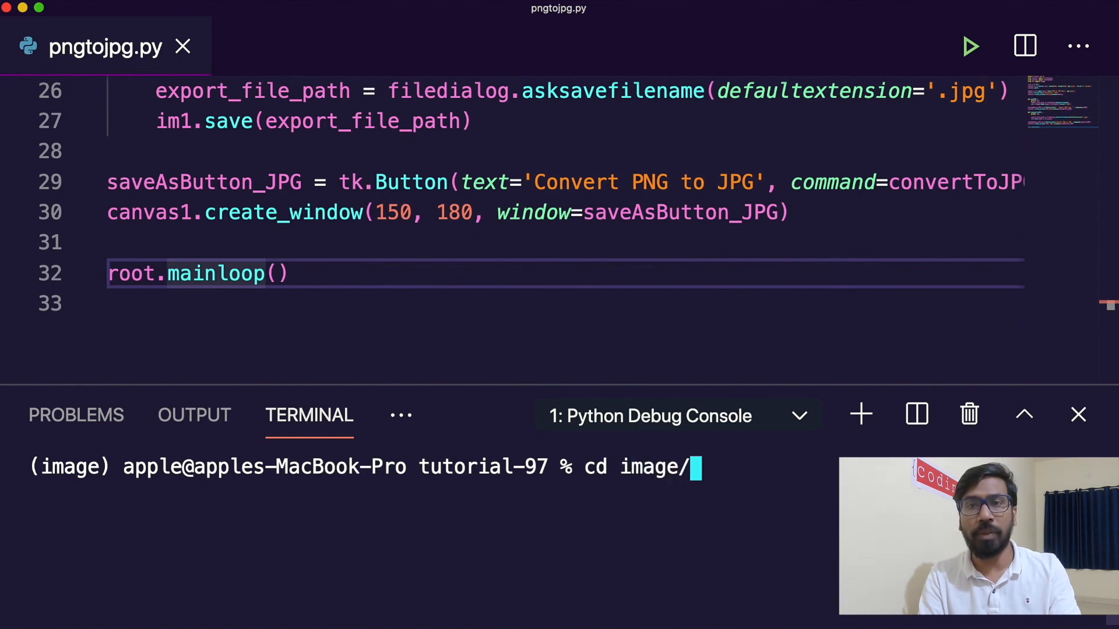
pyautogui.write('lib/')
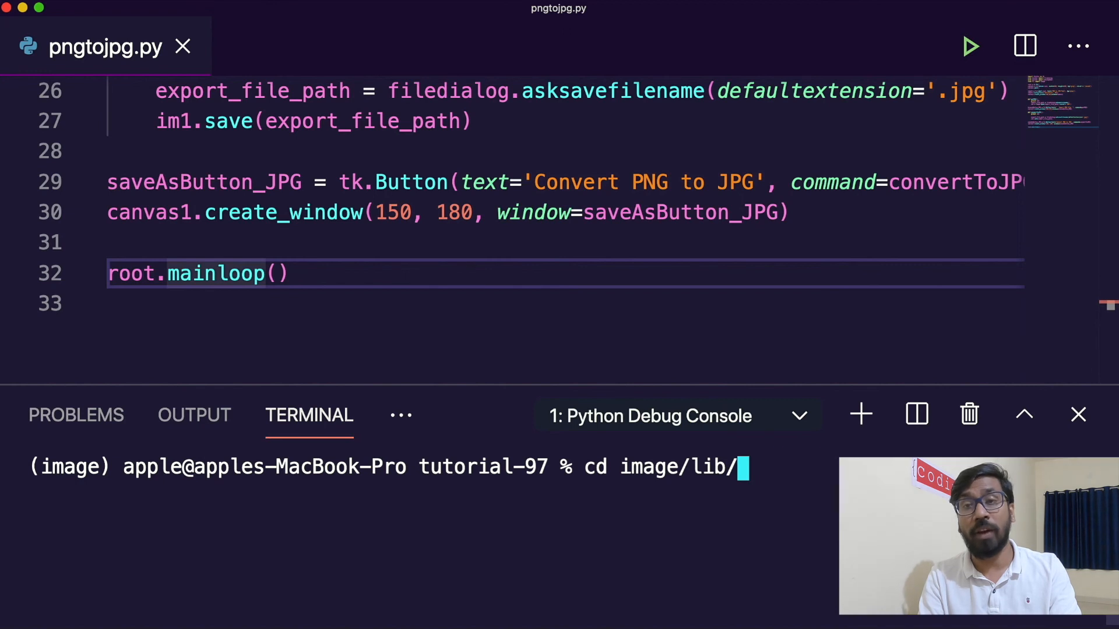
pyautogui.write('python3.')
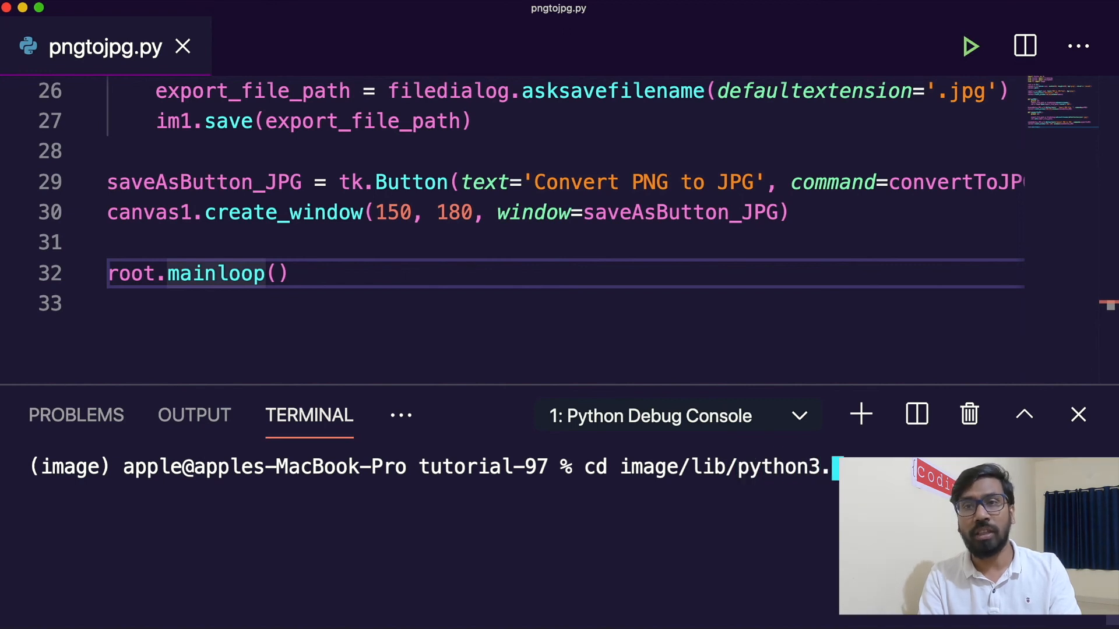
pyautogui.write('8')
pyautogui.write('python3 pngtojpg.py')
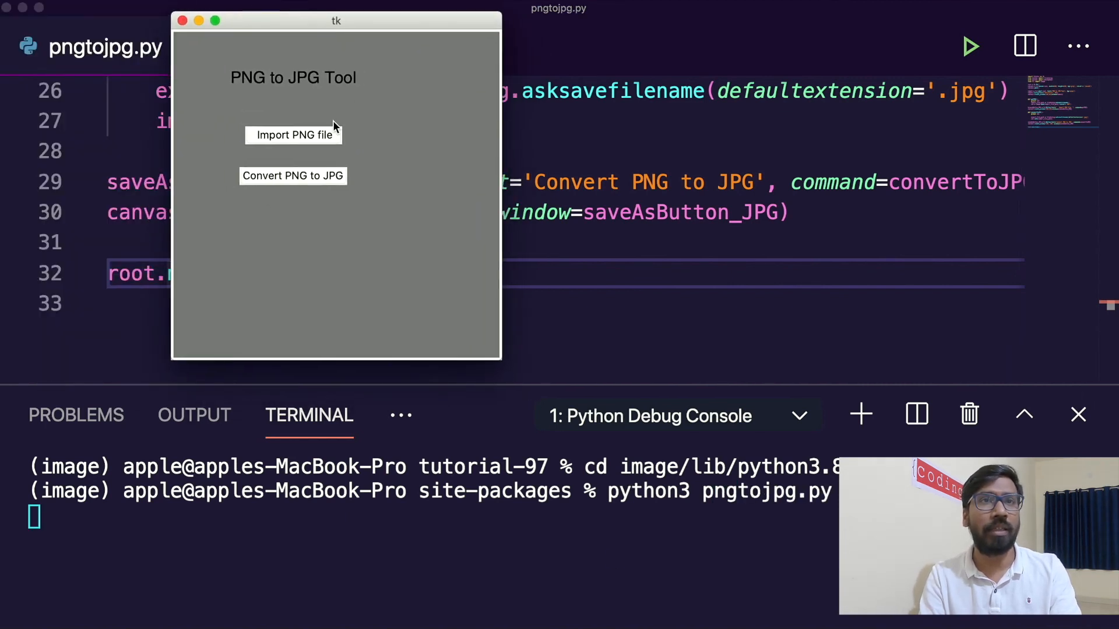
pyautogui.moveTo(373, 157)
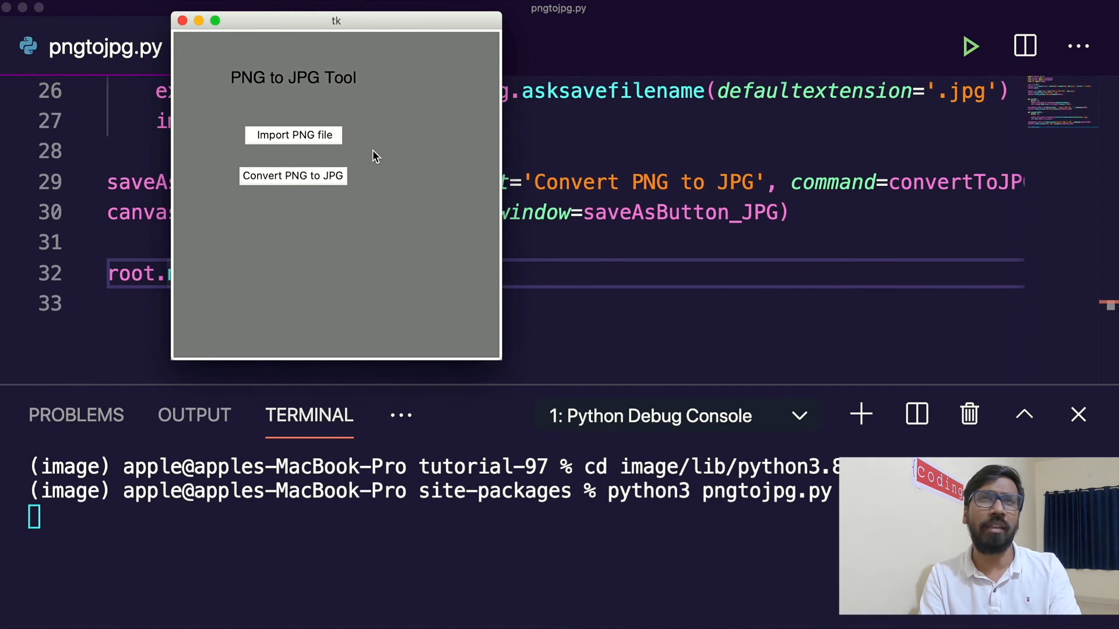
# Import codingx.png in the tool and try converting it, hitting the asksavefilename AttributeError
pyautogui.click(294, 135)
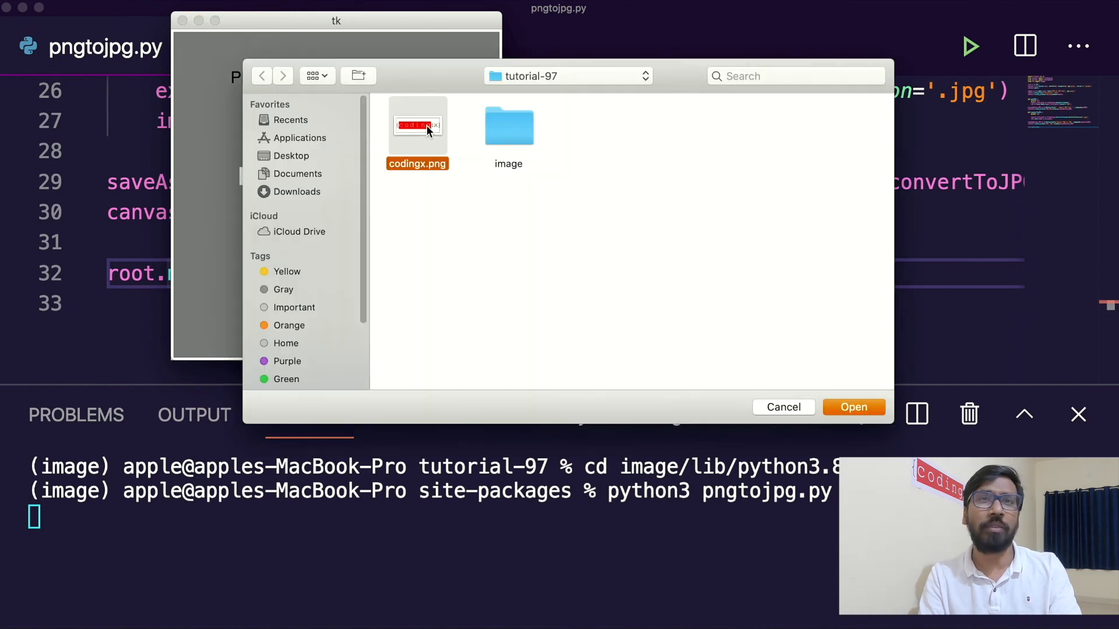
pyautogui.click(853, 407)
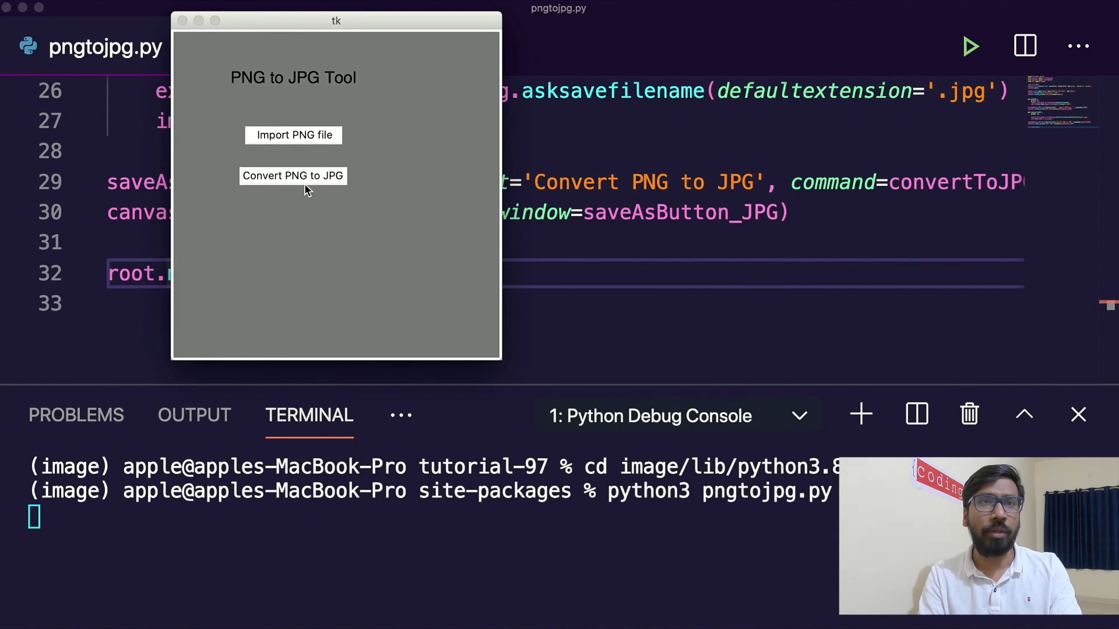
pyautogui.click(294, 176)
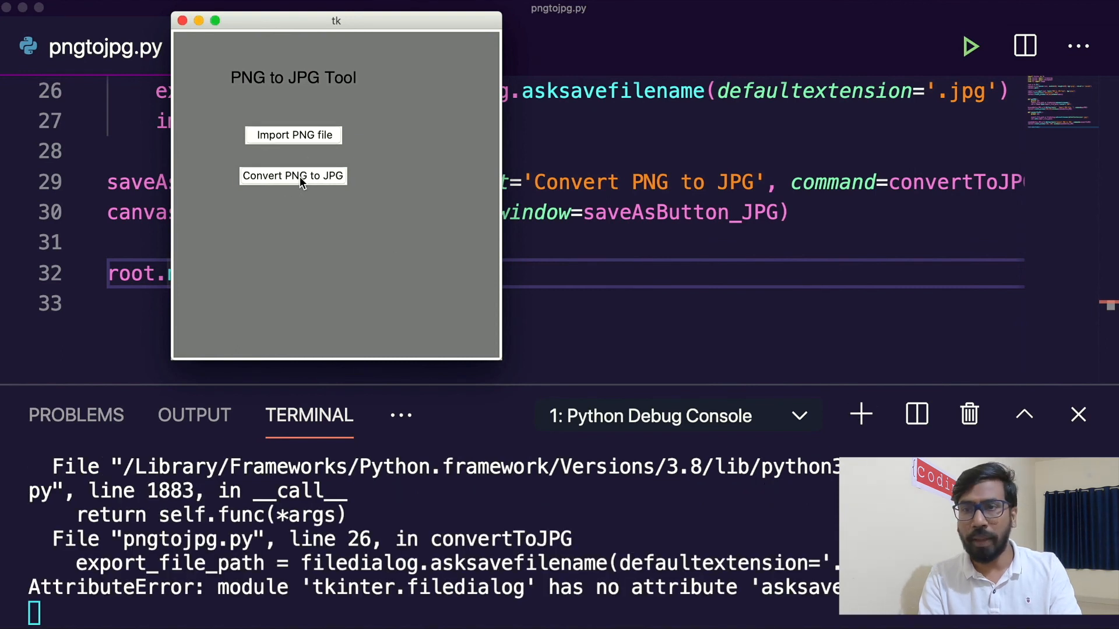
pyautogui.moveTo(313, 280)
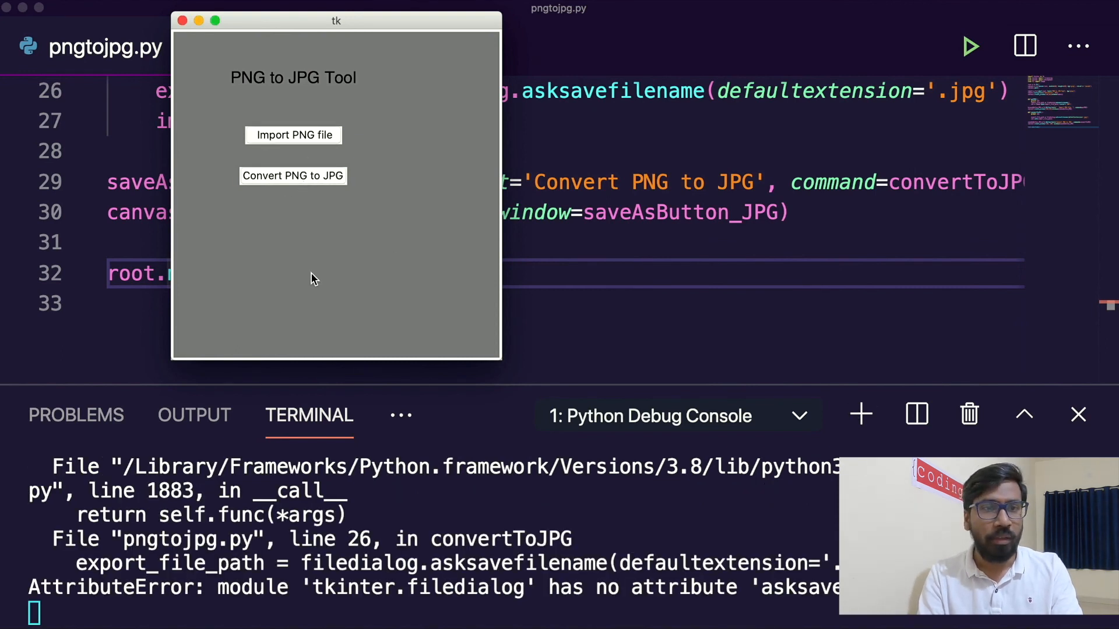
pyautogui.moveTo(789, 588)
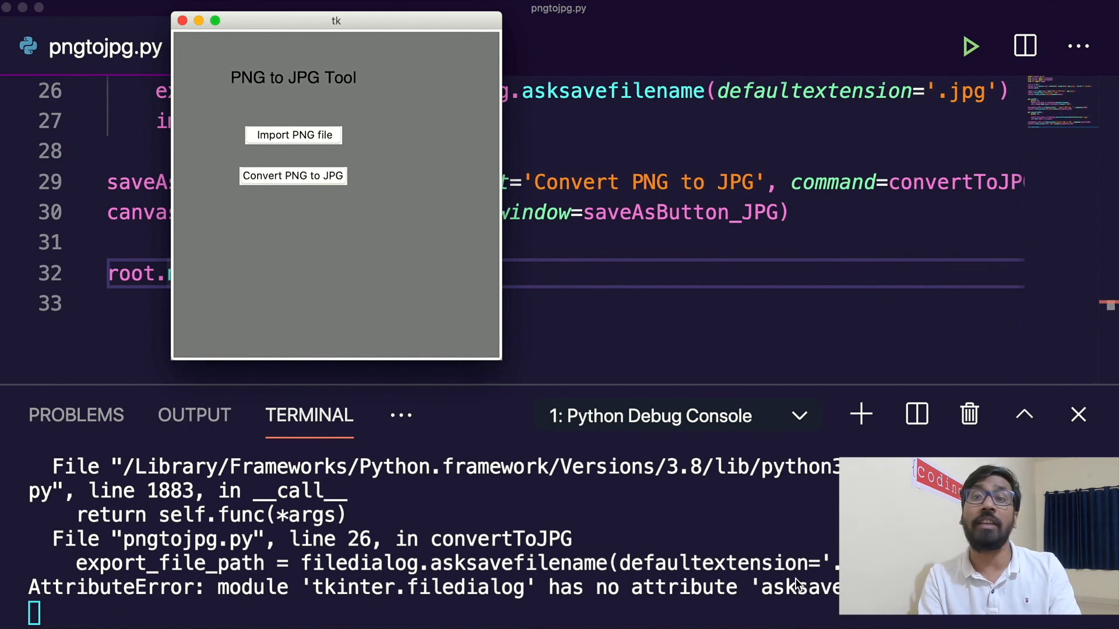
pyautogui.moveTo(689, 576)
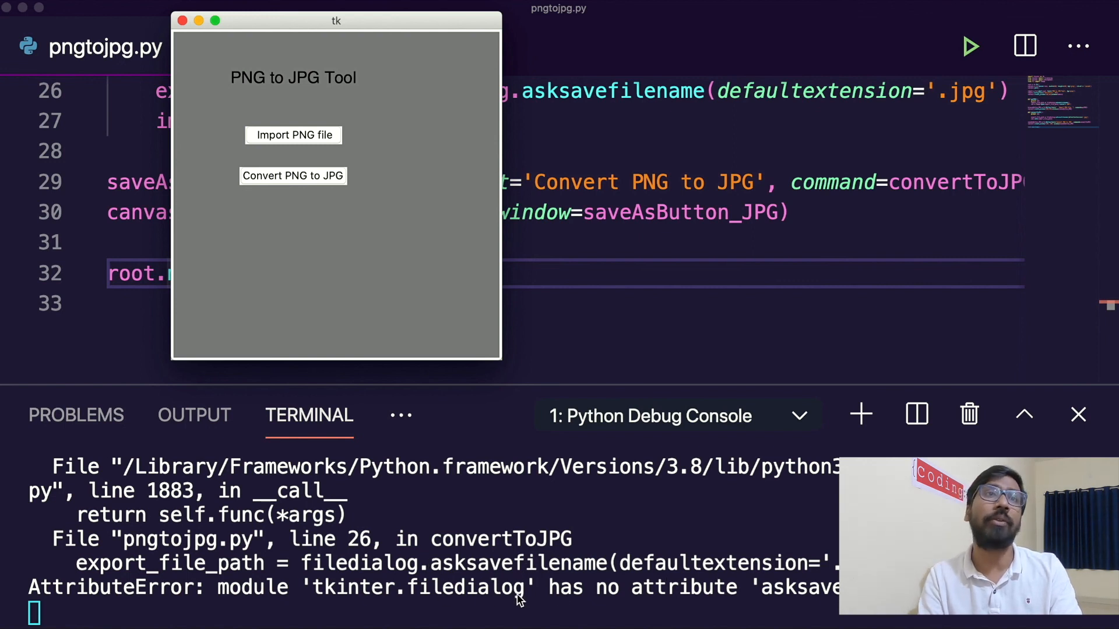
pyautogui.moveTo(803, 608)
pyautogui.write('as')
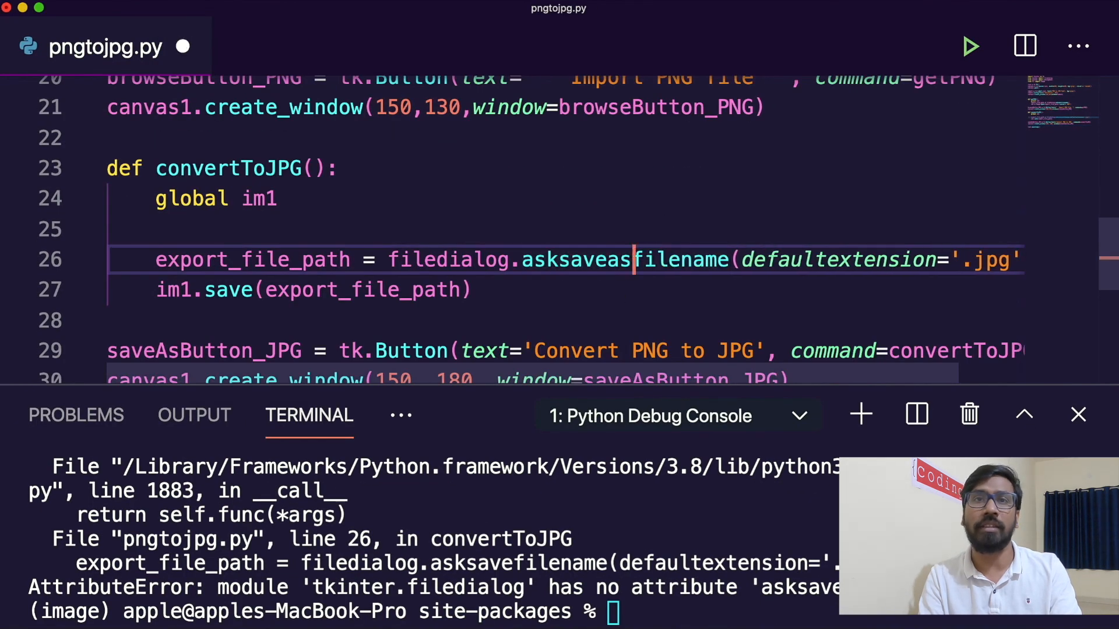
pyautogui.moveTo(667, 259)
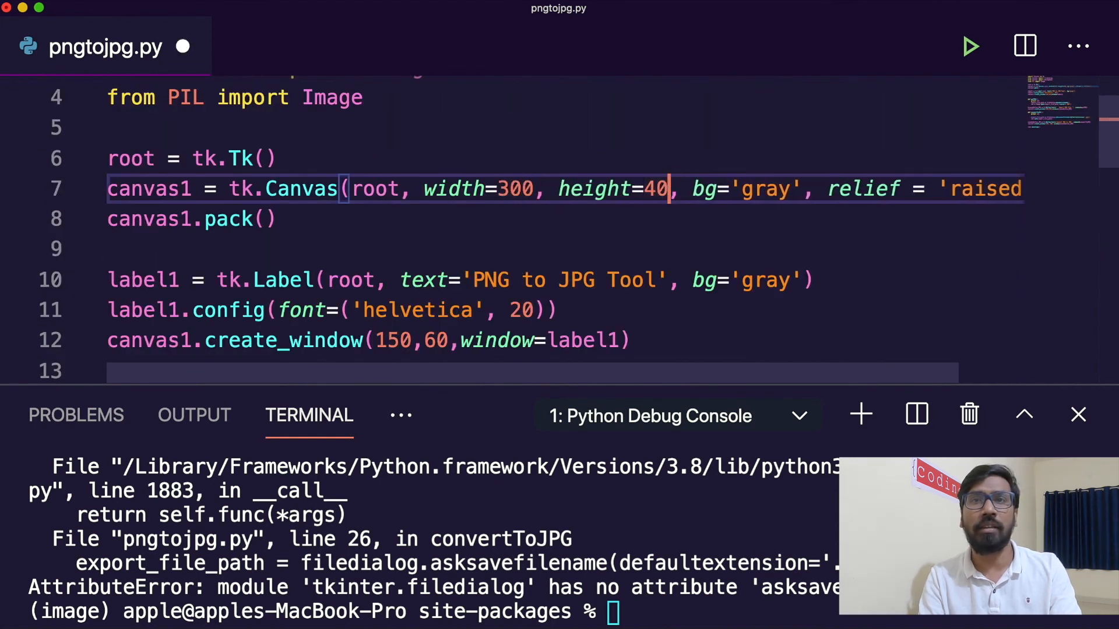
# Set the Canvas height value on line 7 to 250 after fixing asksaveasfilename
pyautogui.write('250')
pyautogui.click(433, 612)
pyautogui.write('python3 pngtojpg.py')
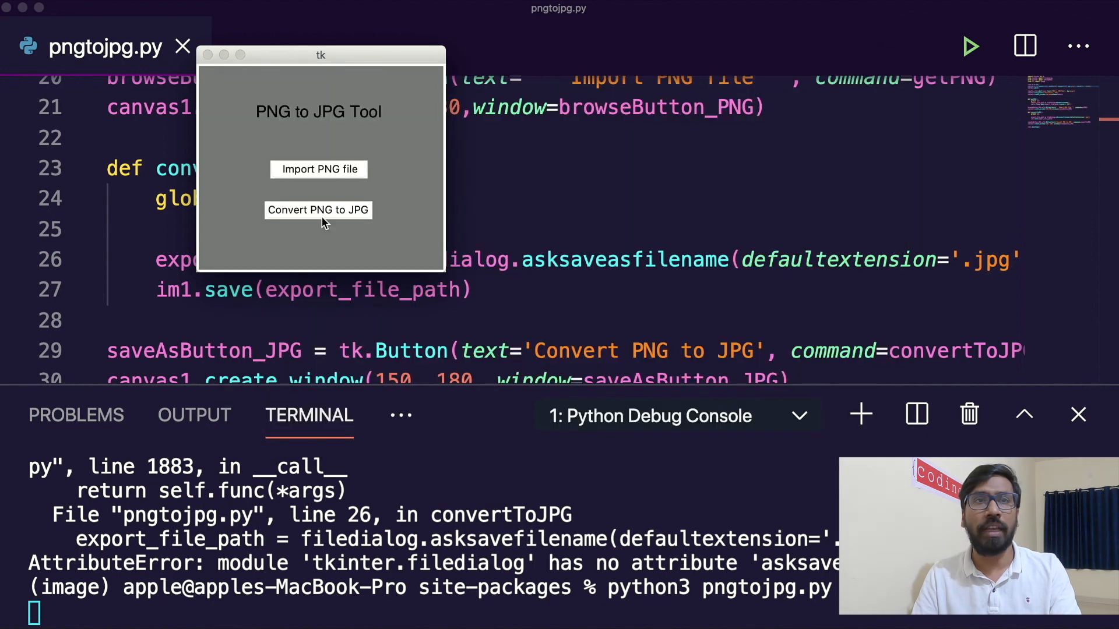
# Convert the image, save it as codingx in tutorial-97, and browse Documents for the result
pyautogui.click(319, 209)
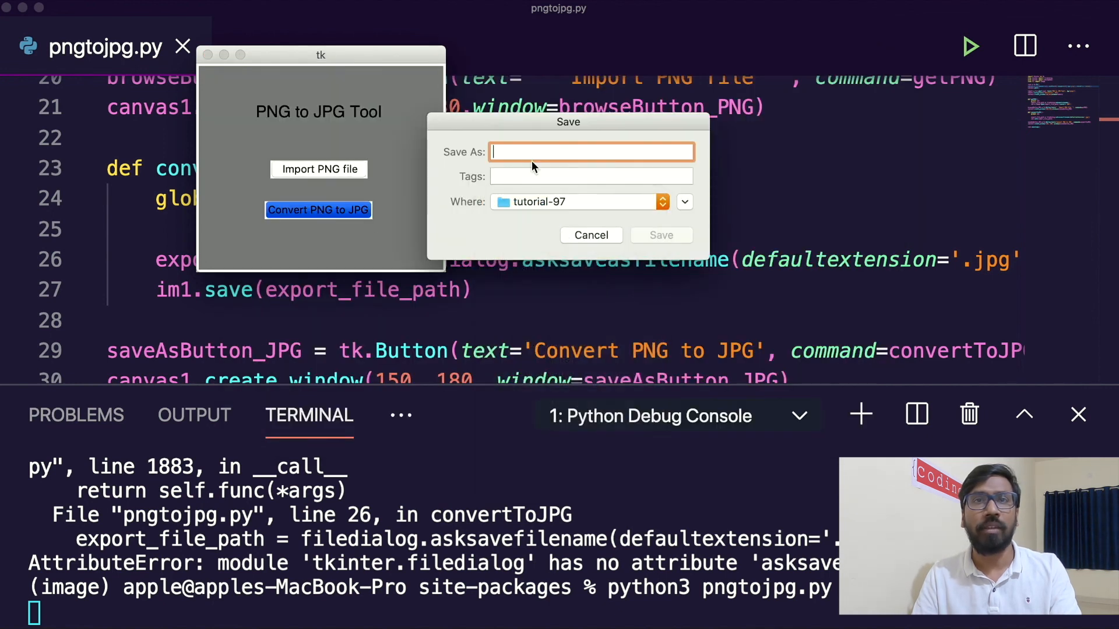
pyautogui.write('codingx')
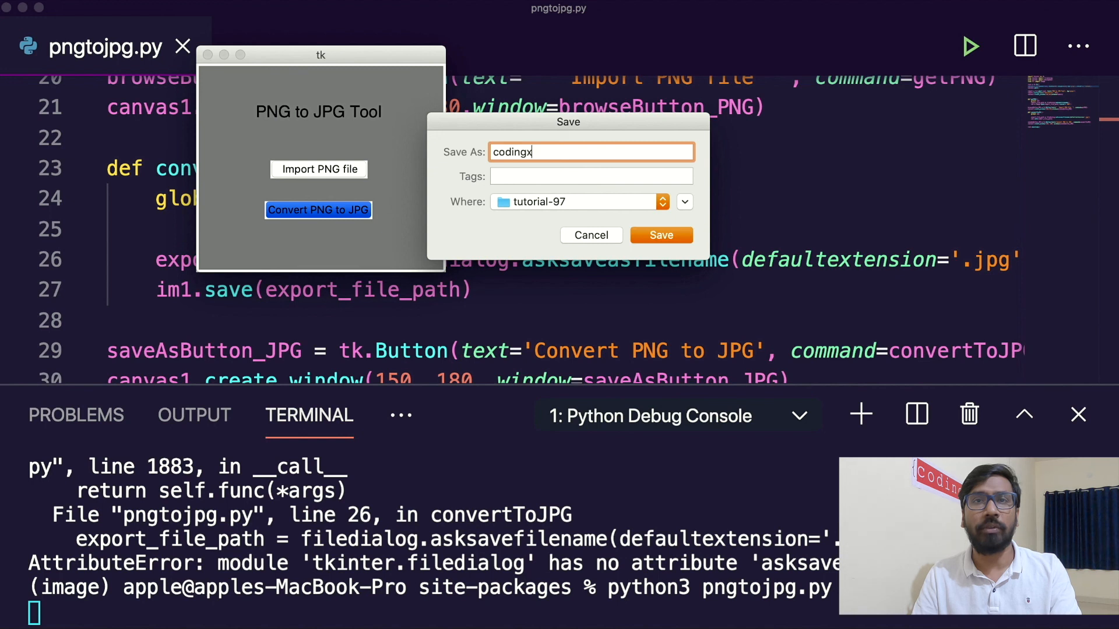
pyautogui.click(591, 236)
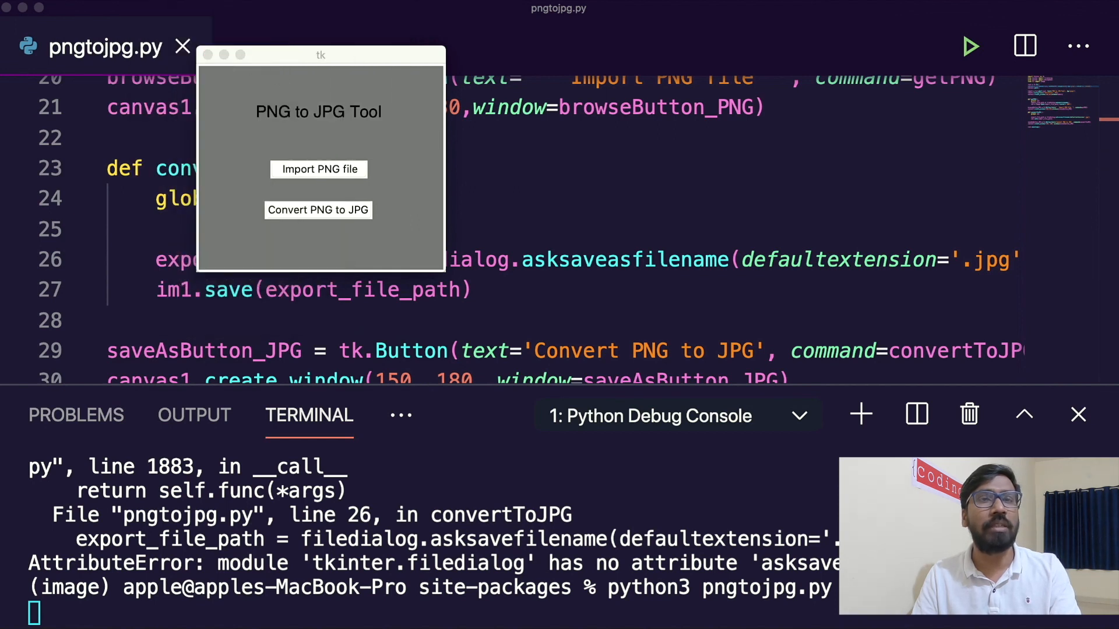
pyautogui.click(318, 170)
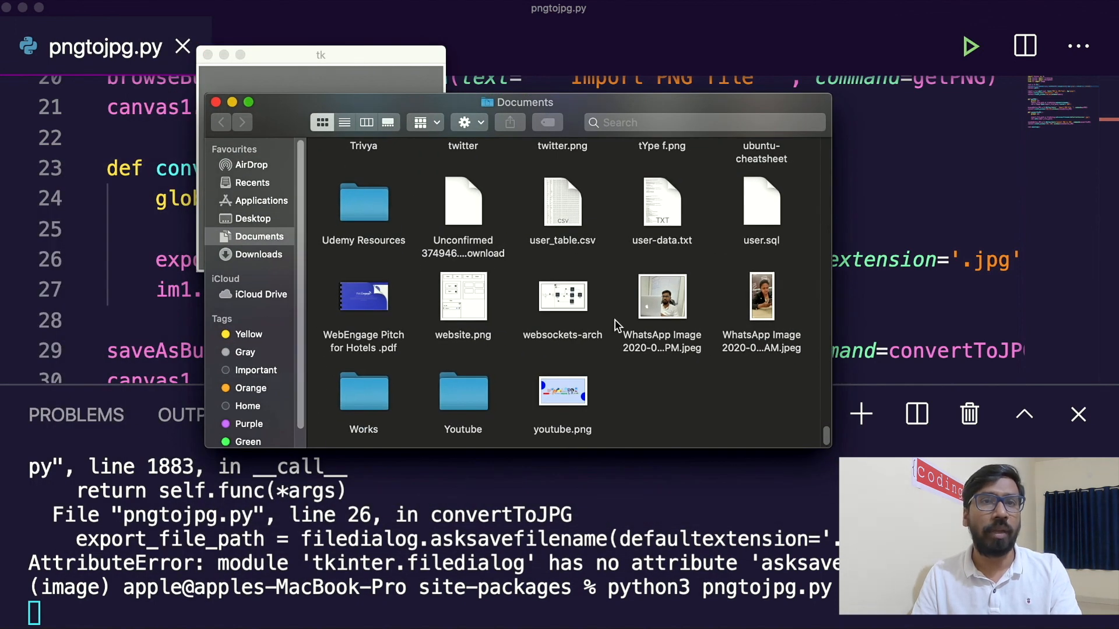